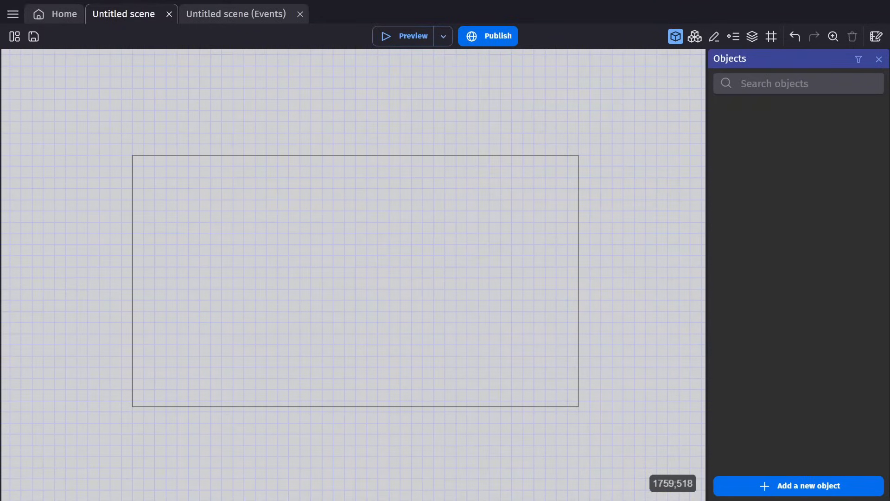
mouse_move(274, 223)
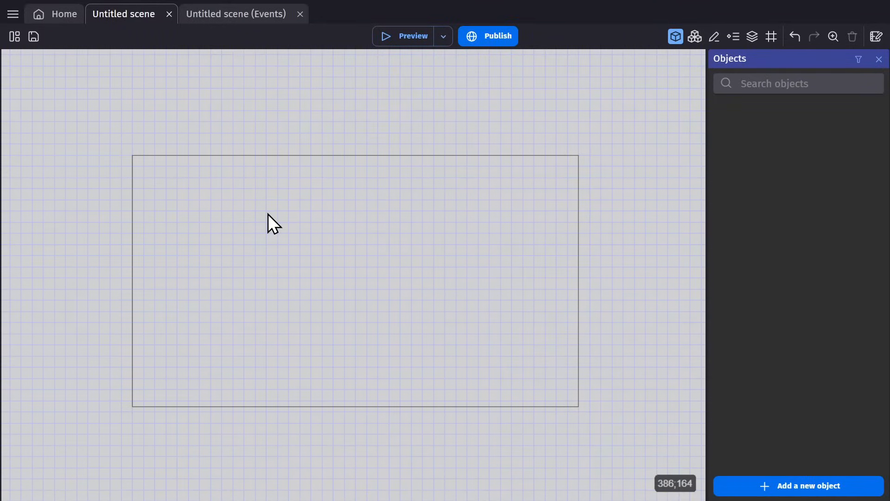
mouse_move(294, 222)
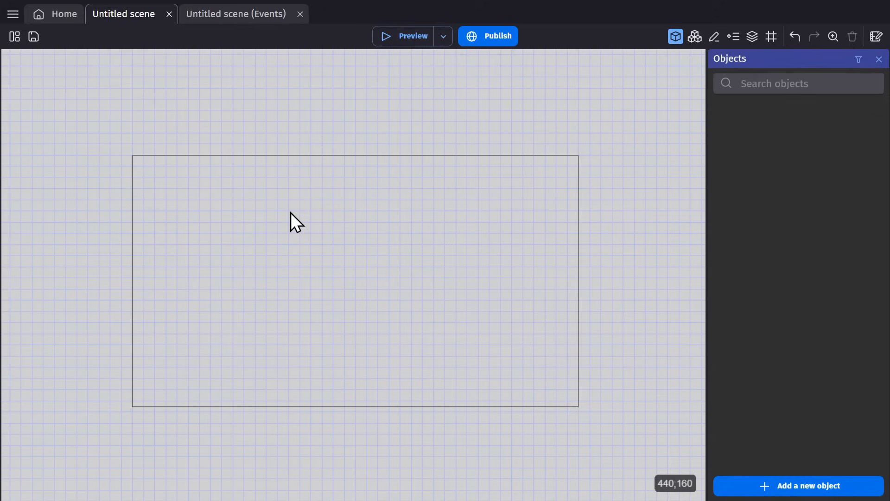
mouse_move(324, 273)
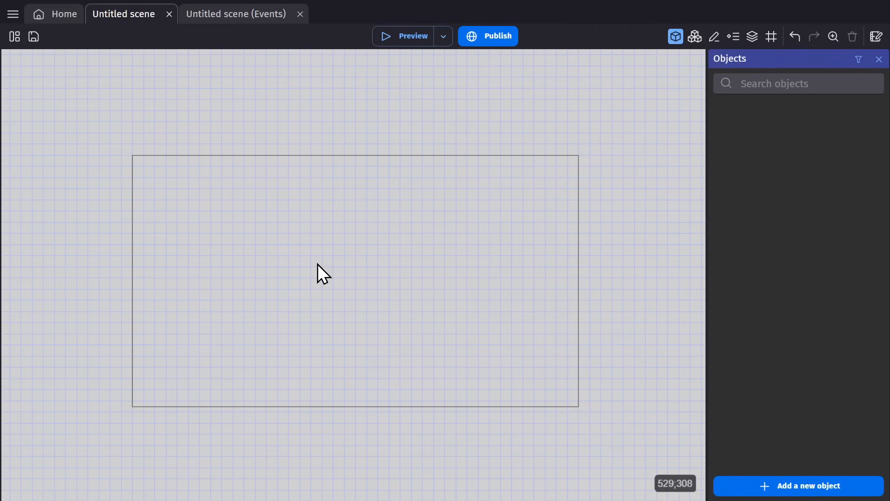
Set the game resolution width to 768 with matching widescreen height in project properties and apply
click(236, 14)
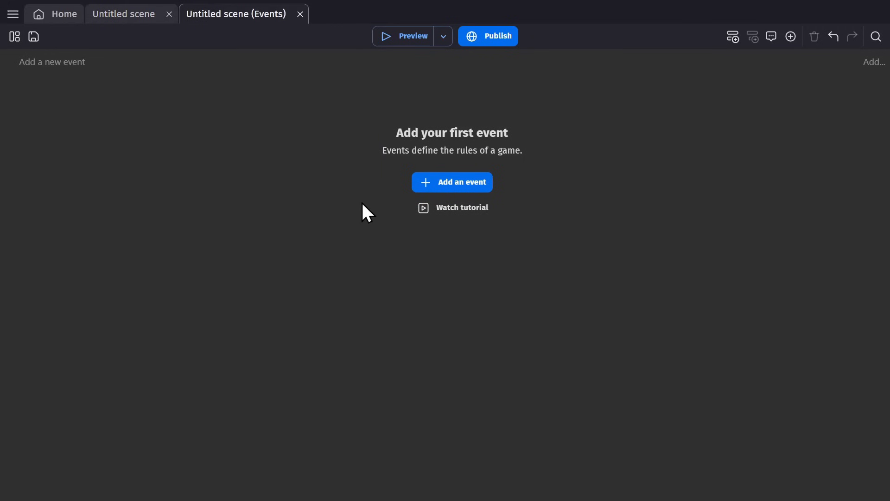
click(123, 14)
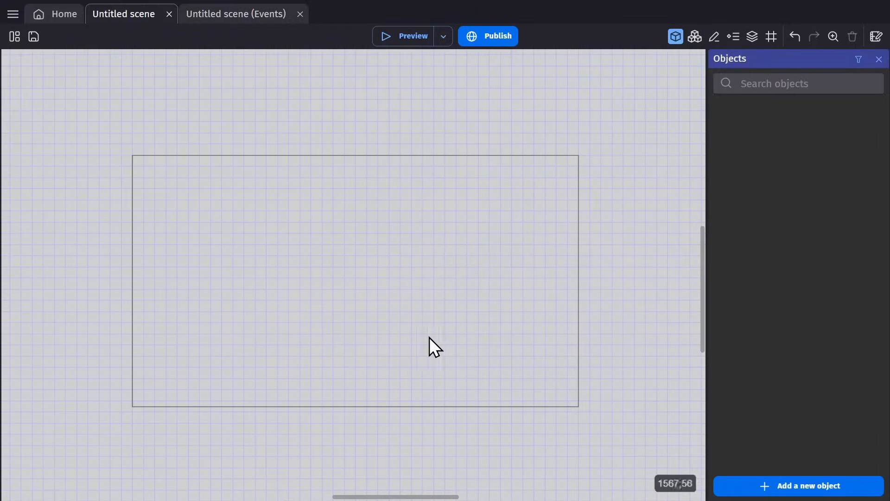
click(12, 14)
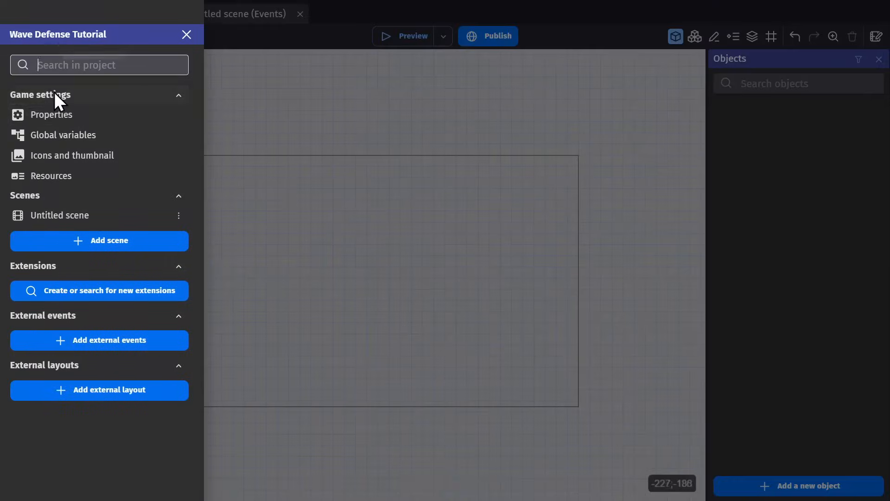
click(51, 114)
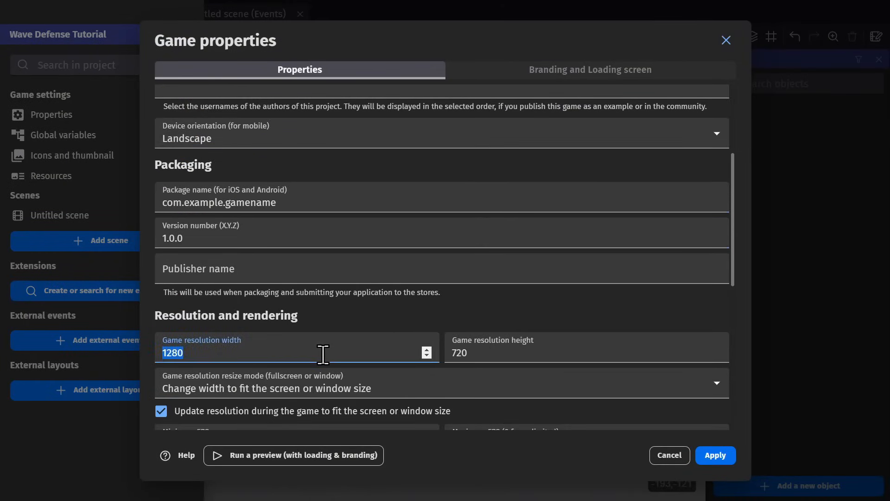
text(768)
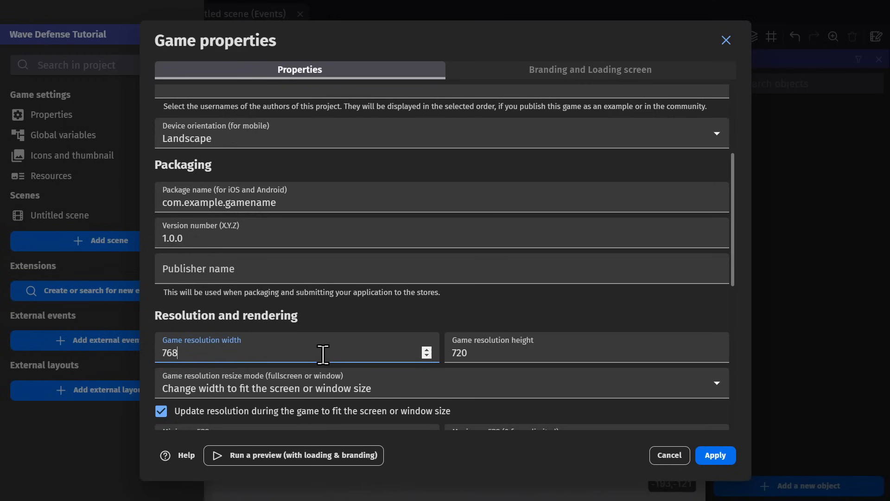
click(567, 352)
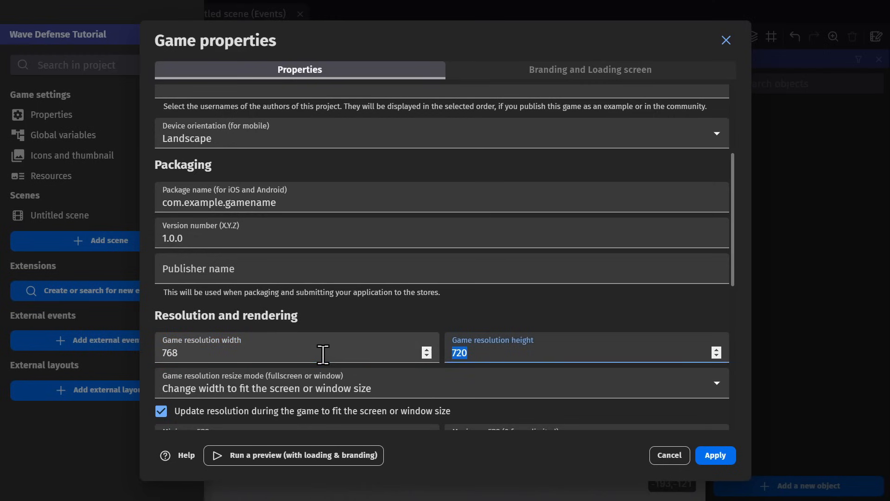
click(715, 454)
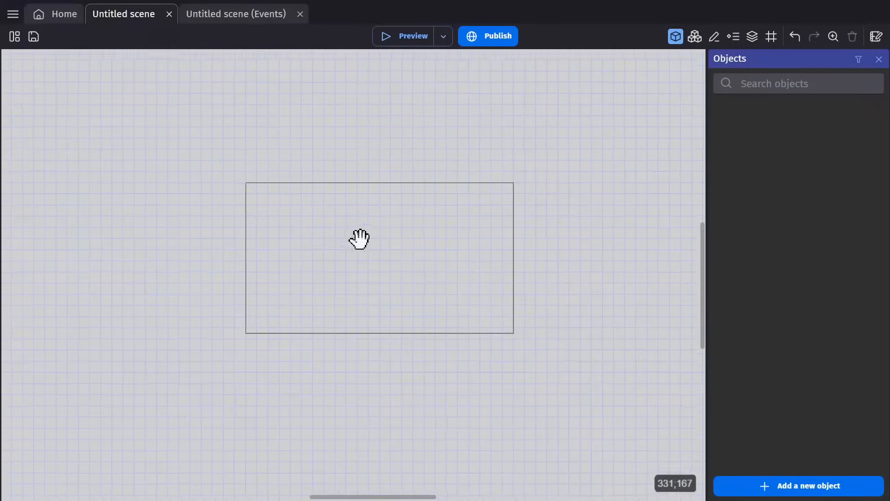
Add a Sprite object and name it Floor
click(801, 485)
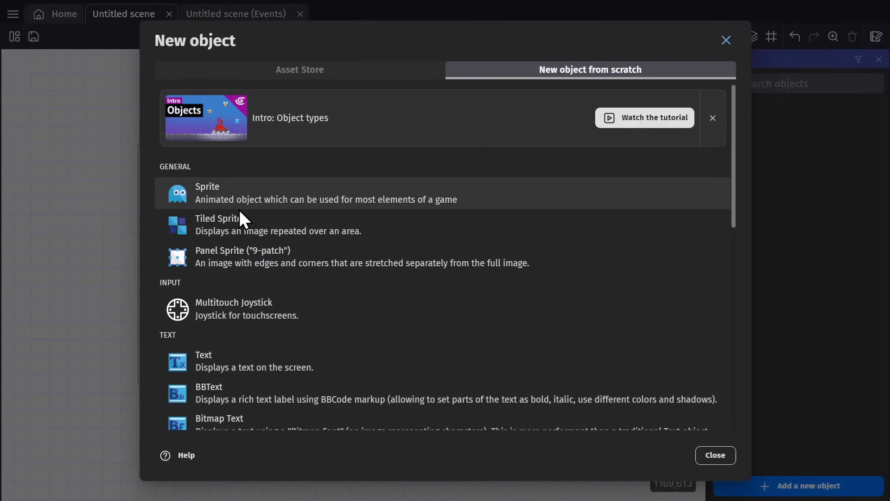
click(206, 193)
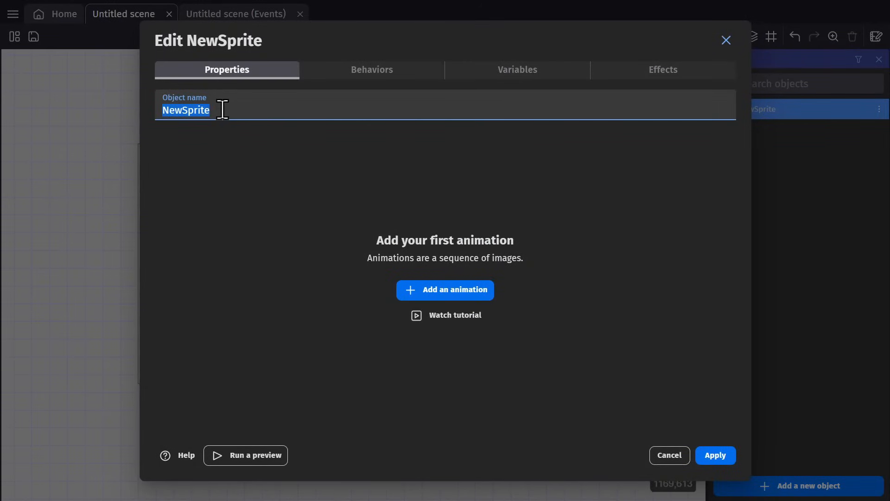
text(Floor)
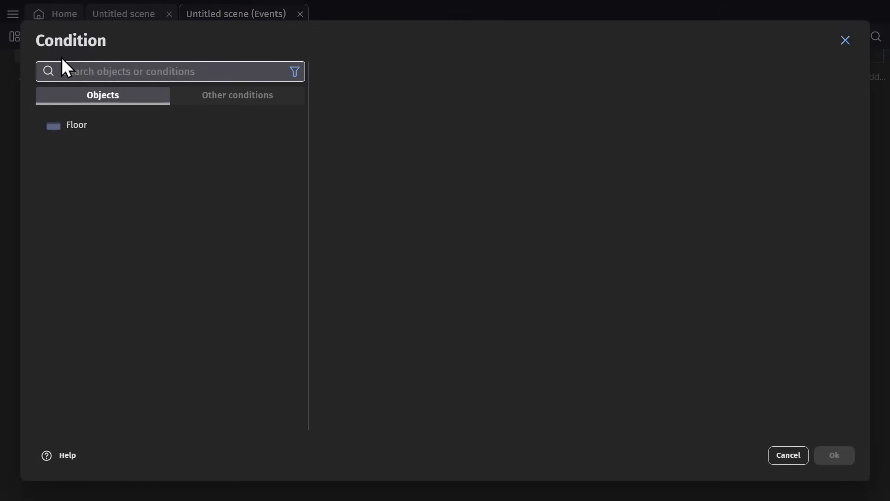
Add a 'beginning of scene' event setting camera zoom 2 and centring the camera on Floor
text(eginni)
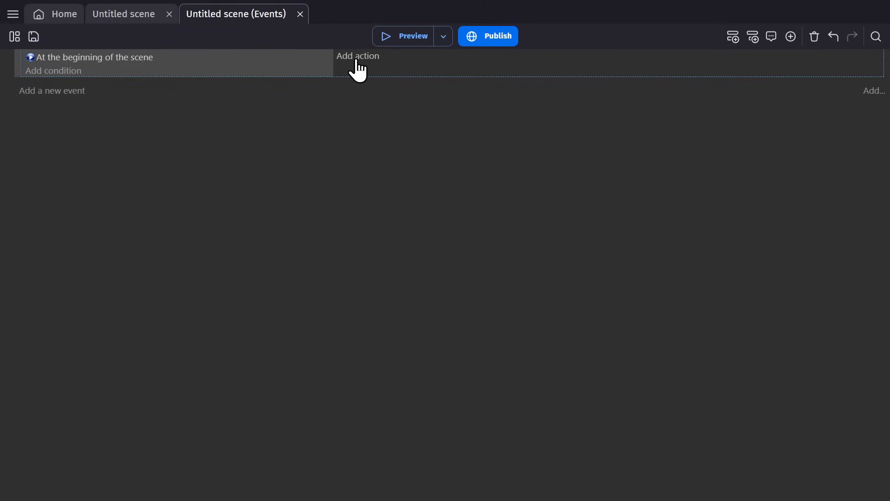
click(358, 56)
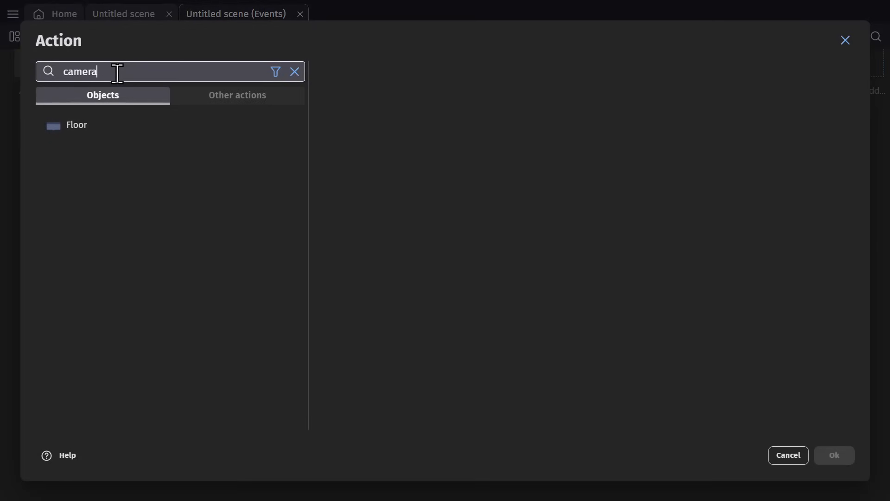
click(834, 455)
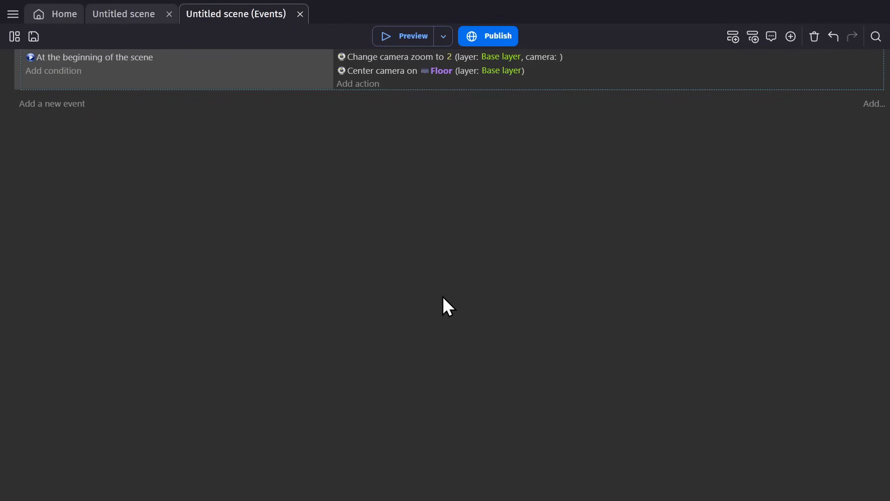
click(412, 36)
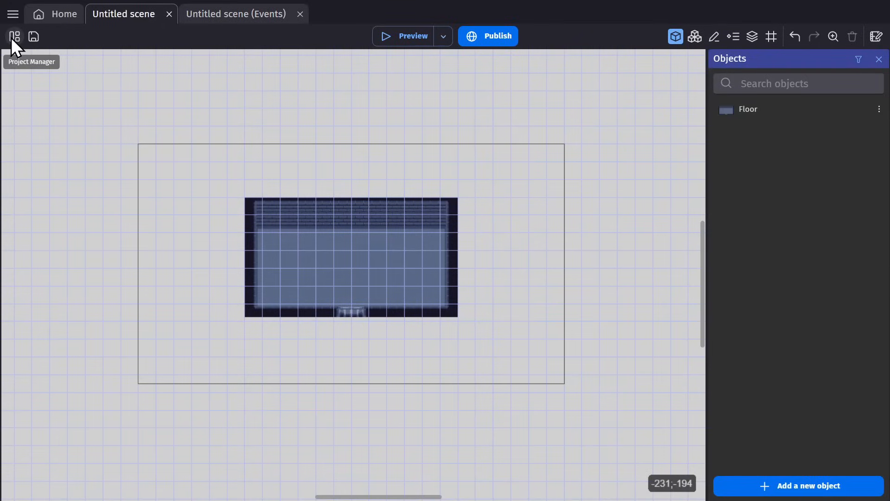
Set Scale mode to Nearest with Round pixels, apply, and show TheRoom.png in Resources
click(14, 36)
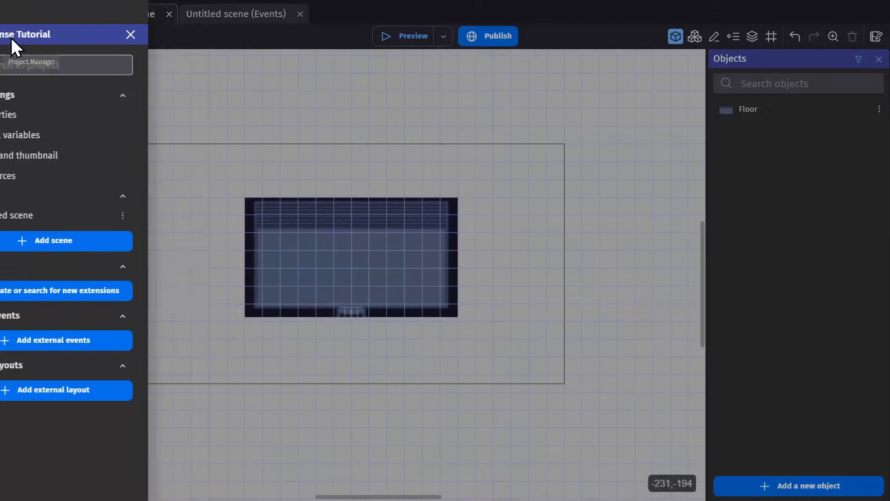
click(51, 114)
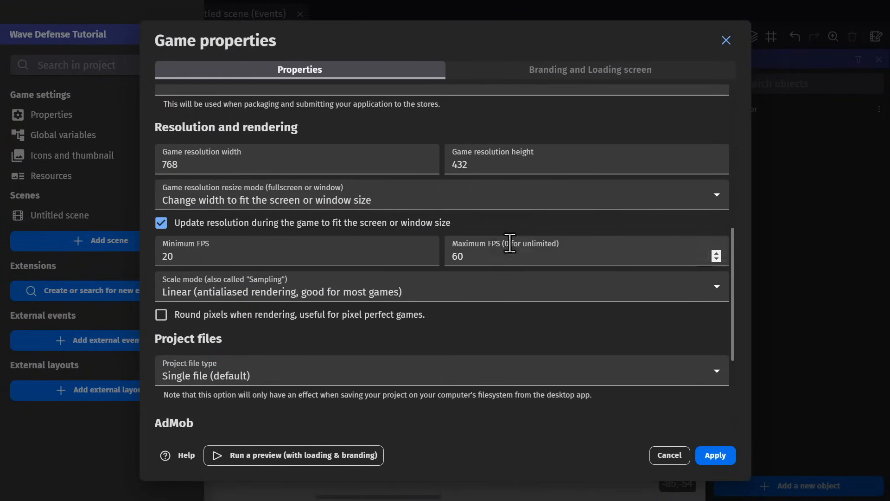
click(162, 314)
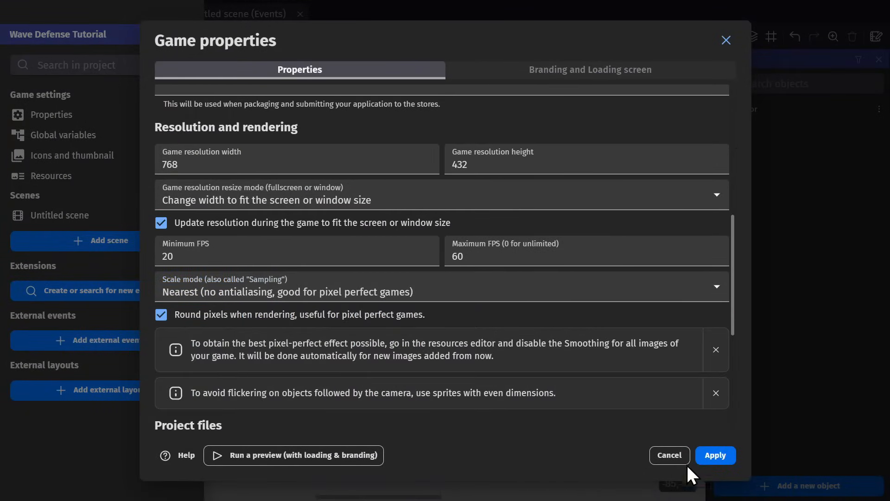
click(715, 454)
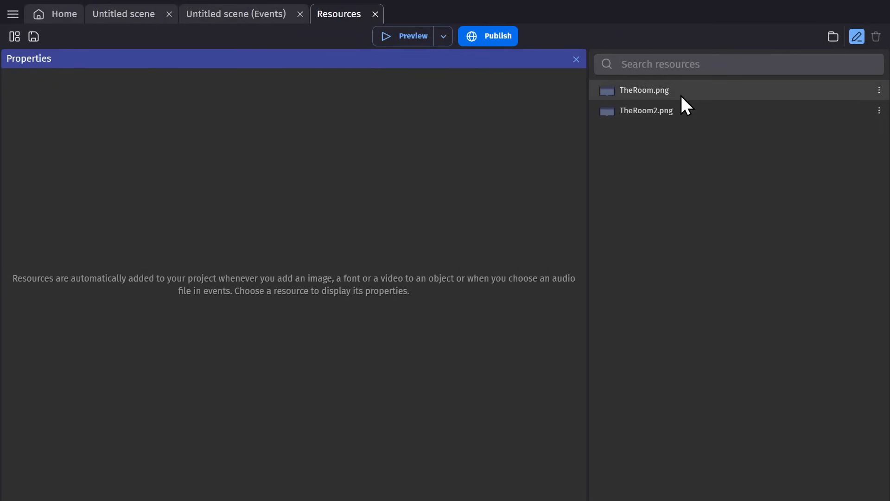
click(646, 111)
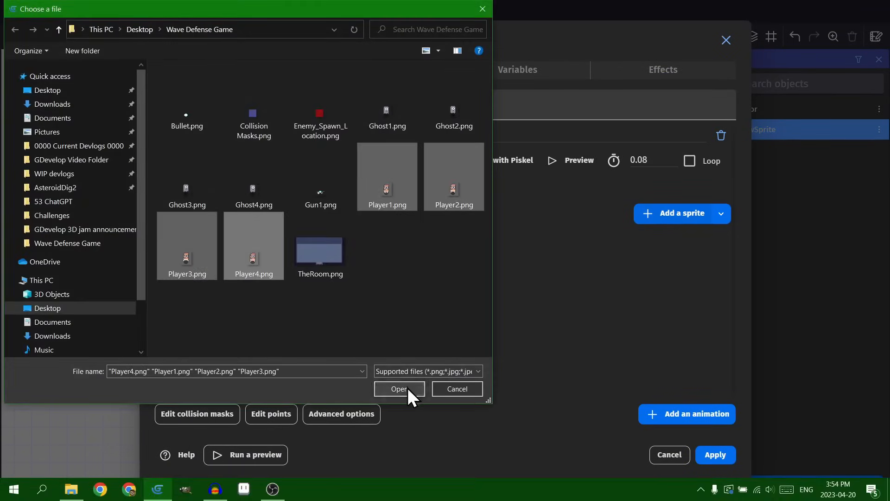
Load four Player frames into a looping Run animation at 0.12 s per frame and apply
click(399, 388)
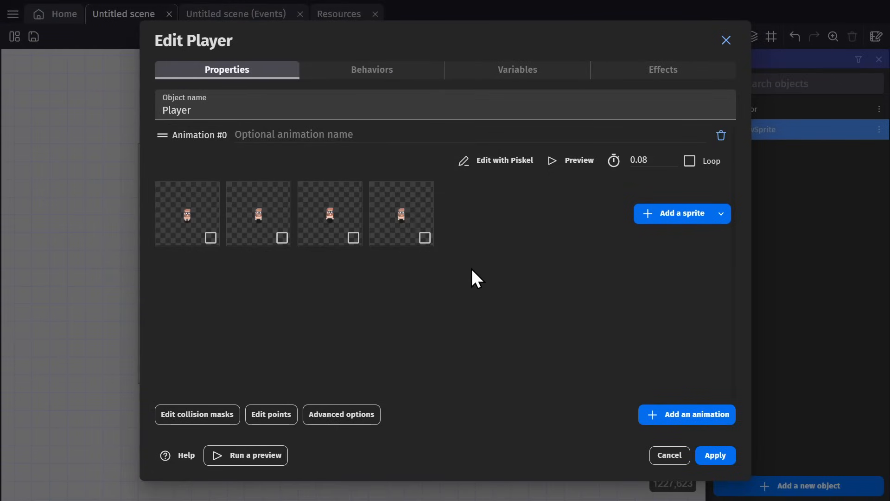
mouse_move(495, 299)
text(Run)
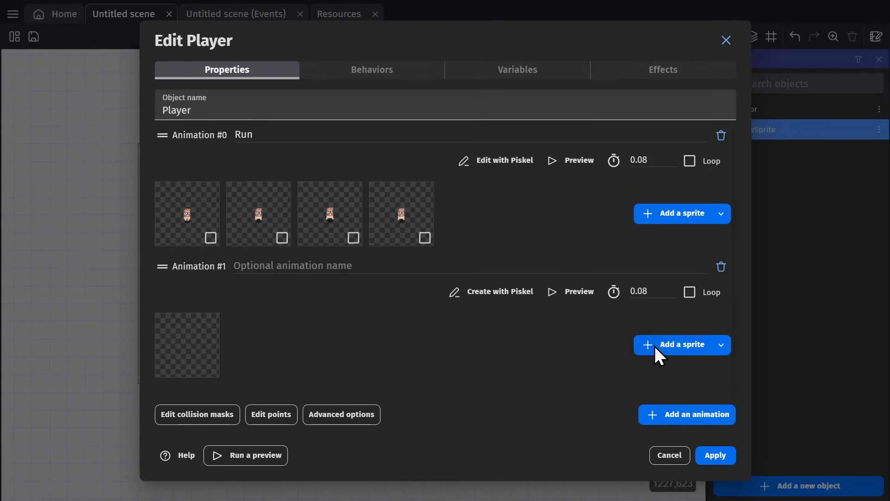
click(681, 345)
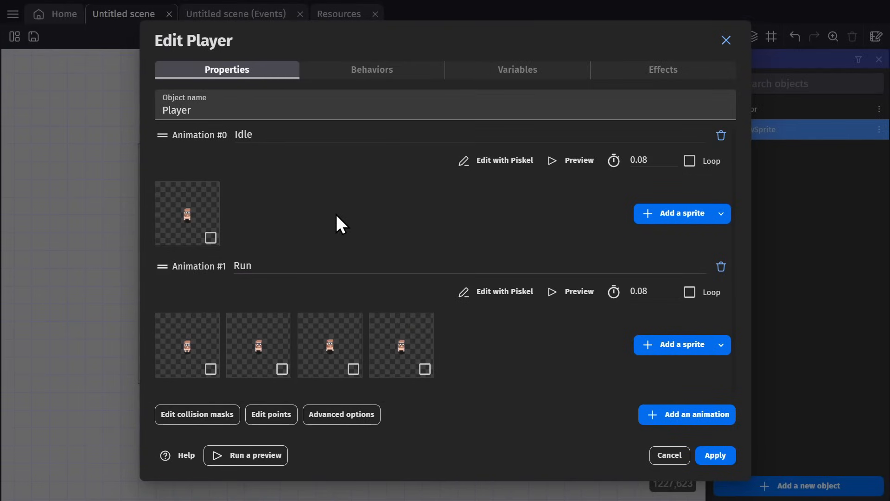
mouse_move(361, 219)
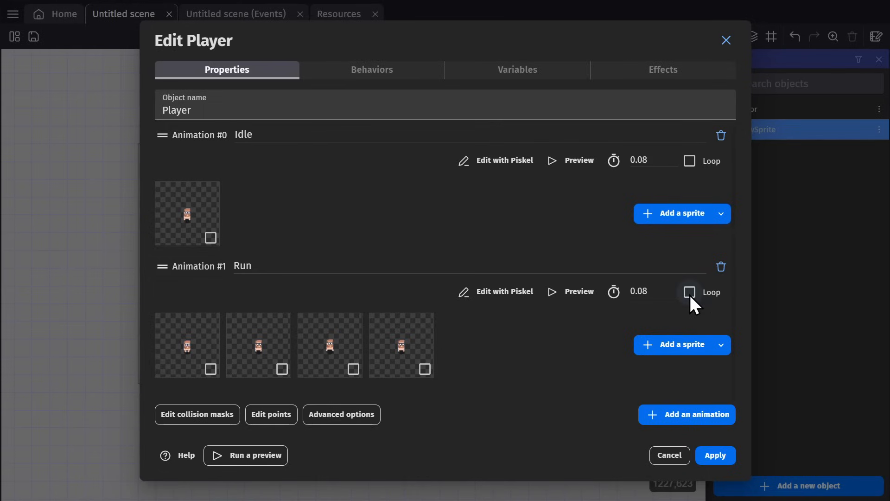
click(689, 292)
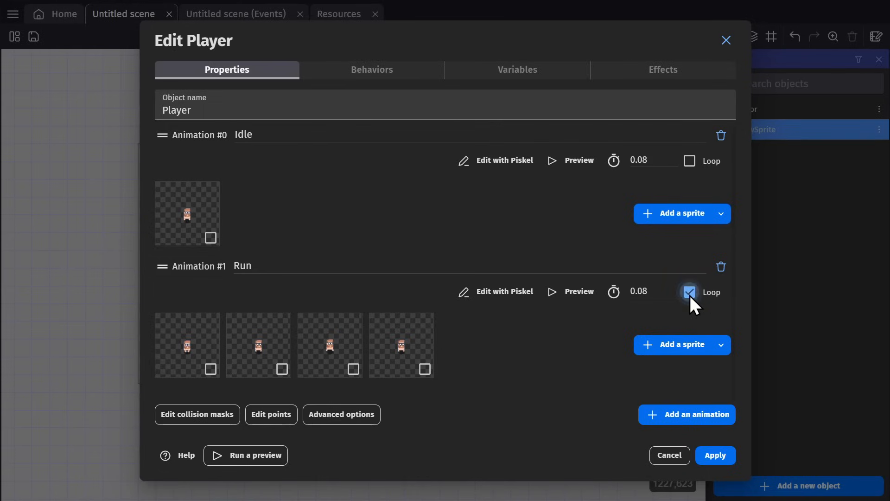
click(578, 291)
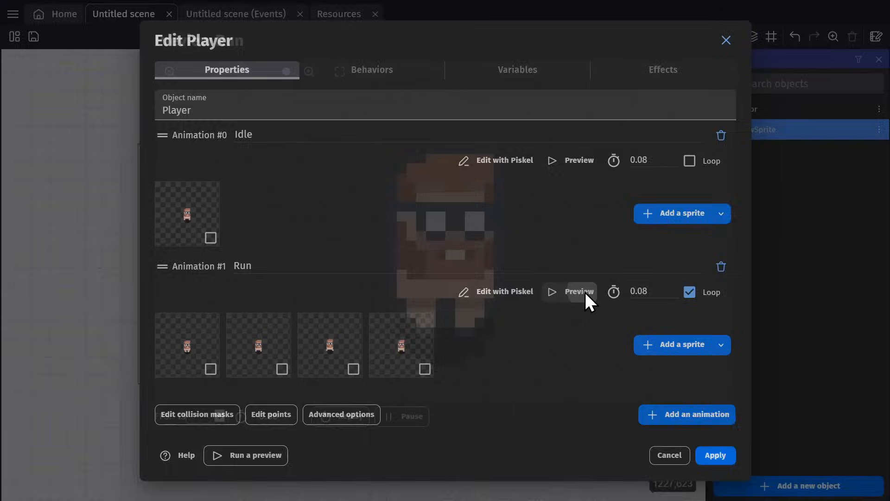
click(579, 291)
text(0.12)
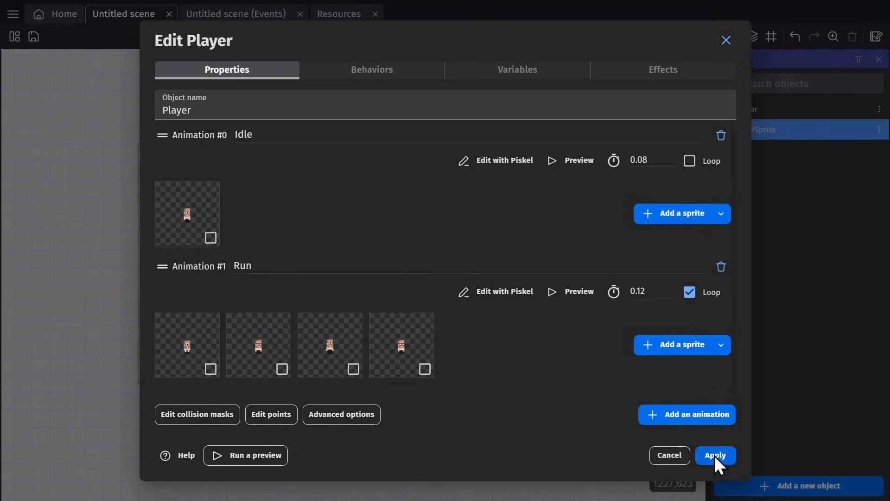
click(714, 454)
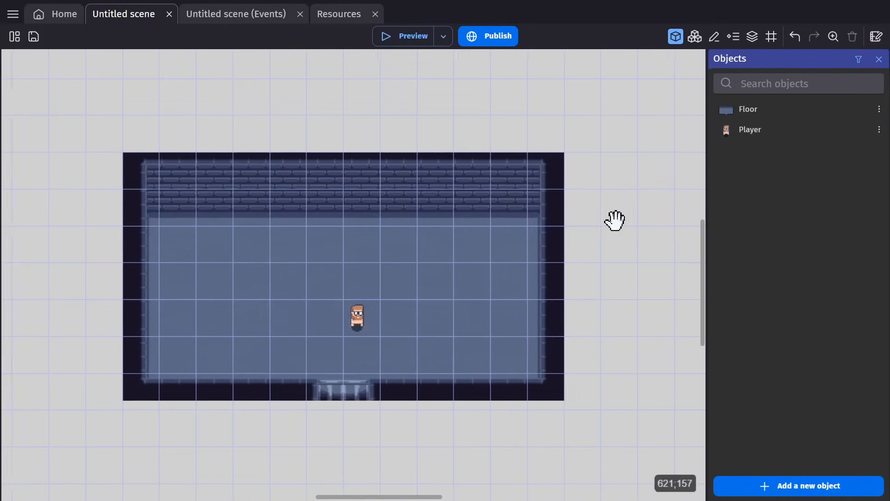
Give Player a Top-down movement behavior, toggle Rotate object, and apply
double_click(750, 130)
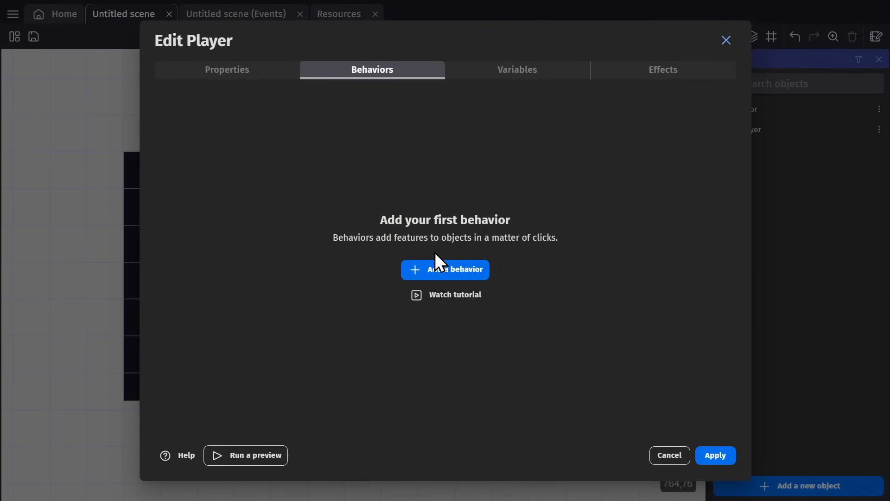
click(445, 269)
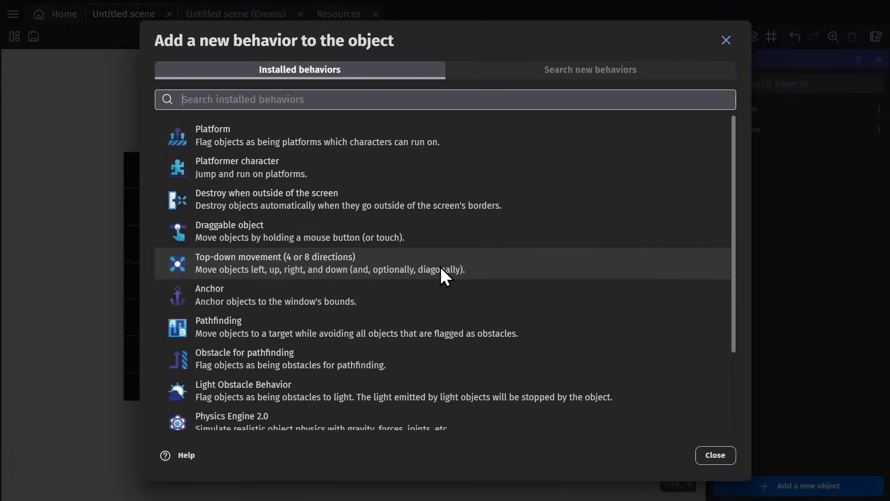
click(274, 262)
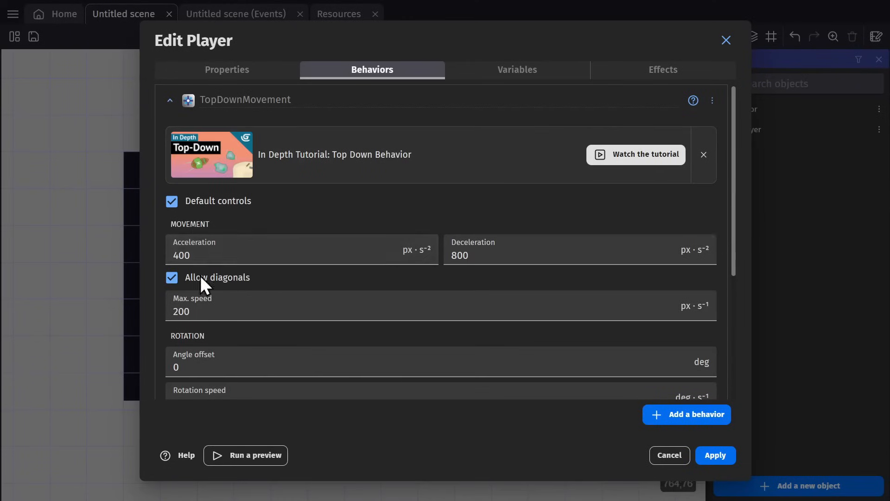
scroll(down, 3)
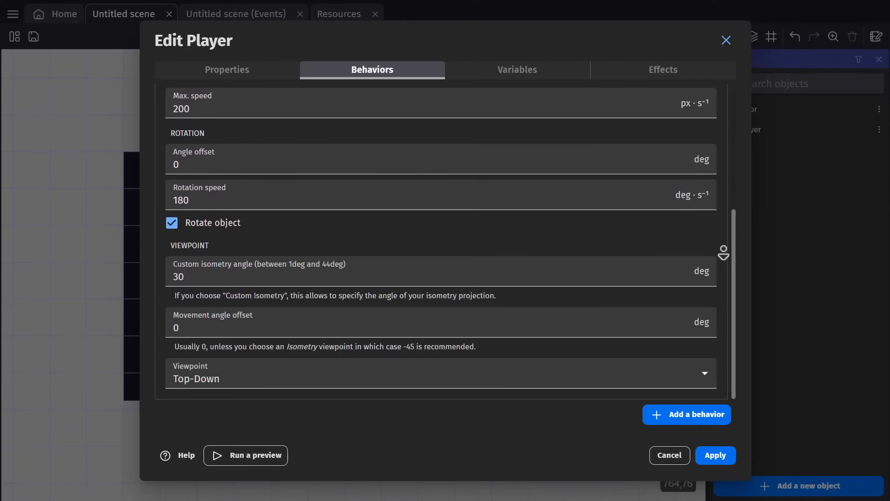
click(253, 454)
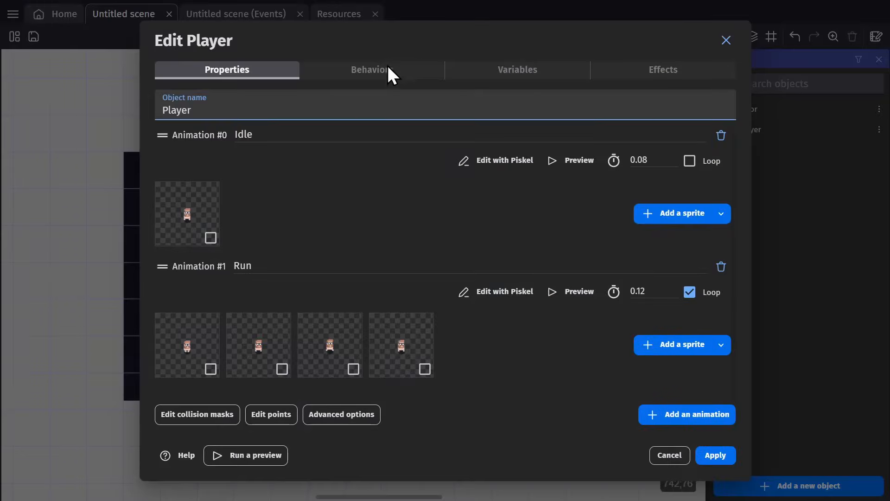
click(372, 69)
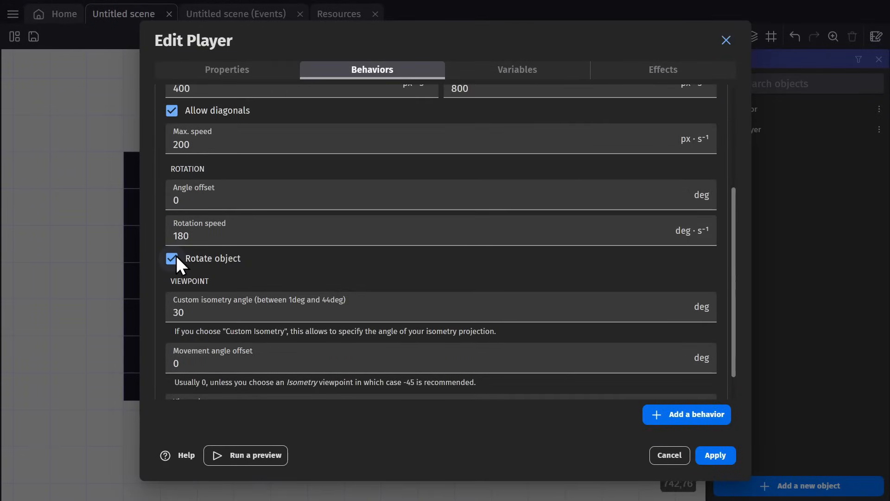
click(254, 454)
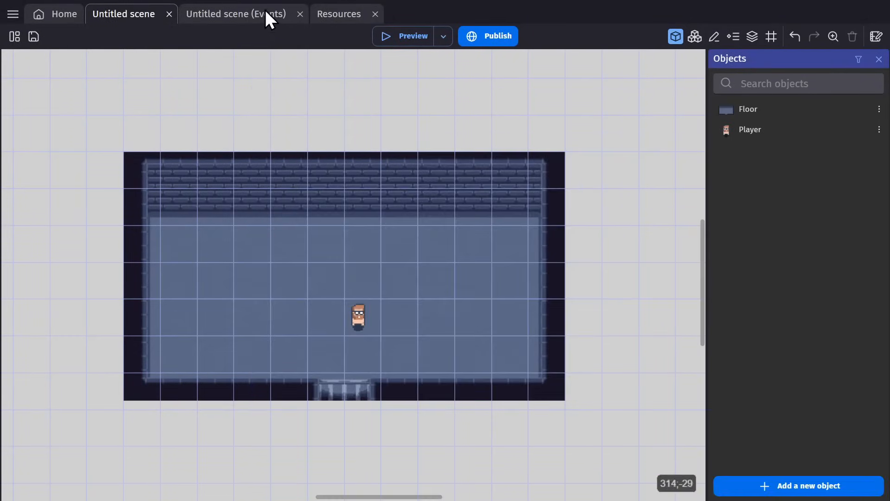
Add 'Player is moving' events setting animation Run or Idle, then launch a preview
click(235, 13)
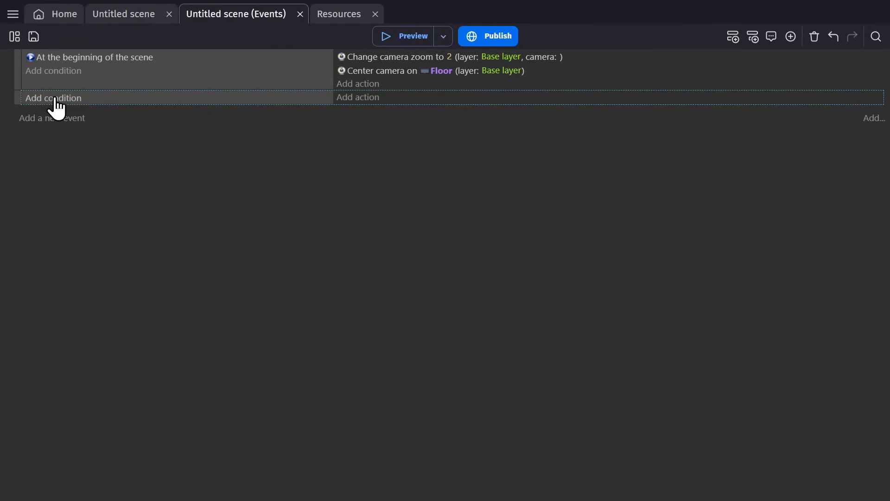
click(54, 97)
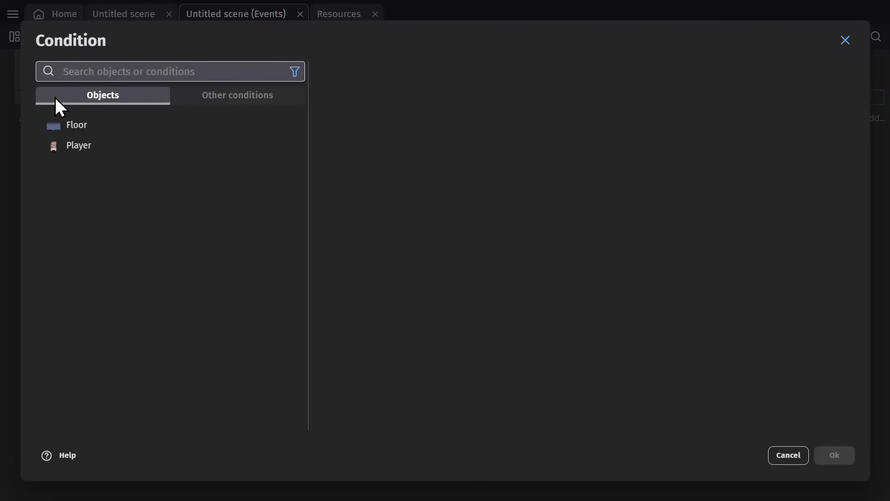
text(moving)
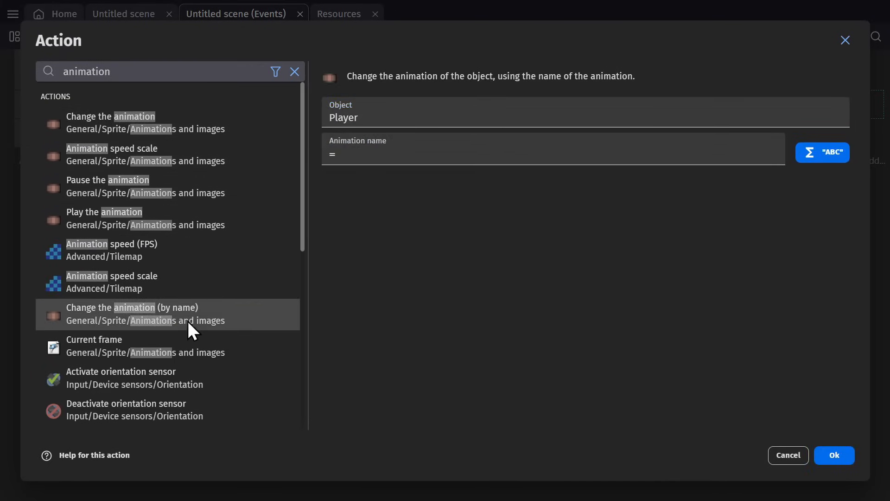
click(833, 454)
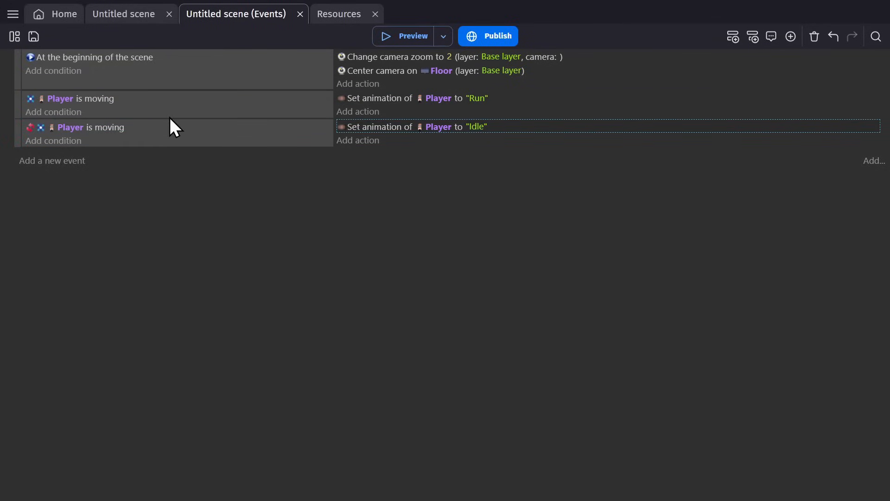
mouse_move(372, 105)
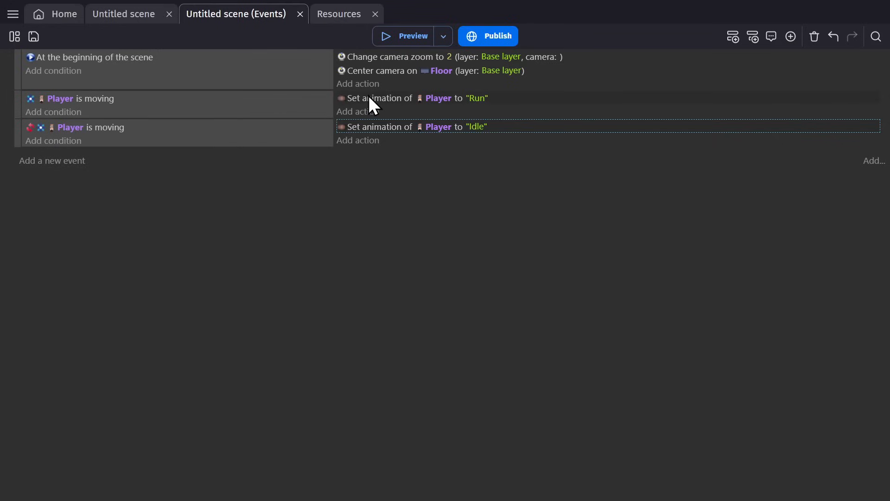
mouse_move(479, 108)
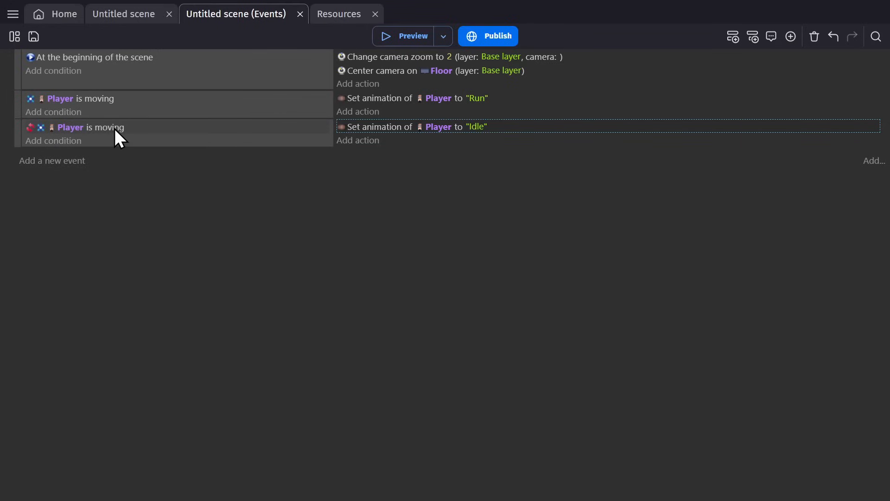
click(413, 37)
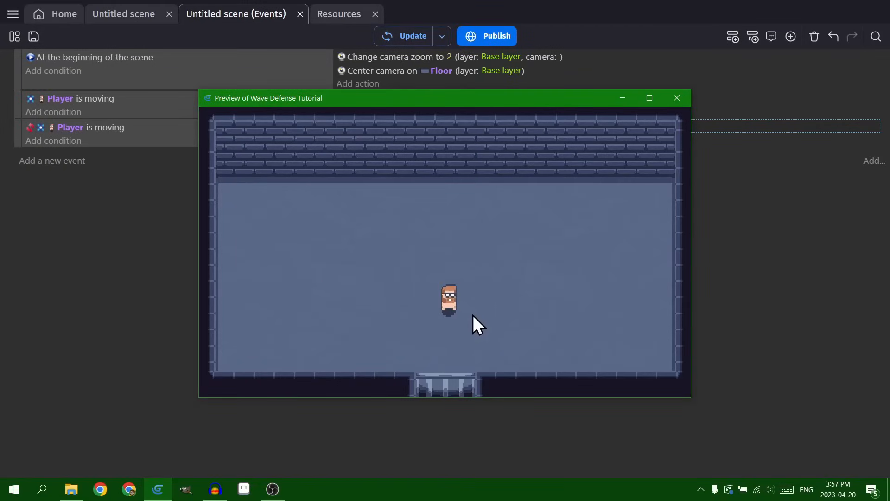
Add a new Sprite object to the scene and reopen the Player's settings
click(676, 98)
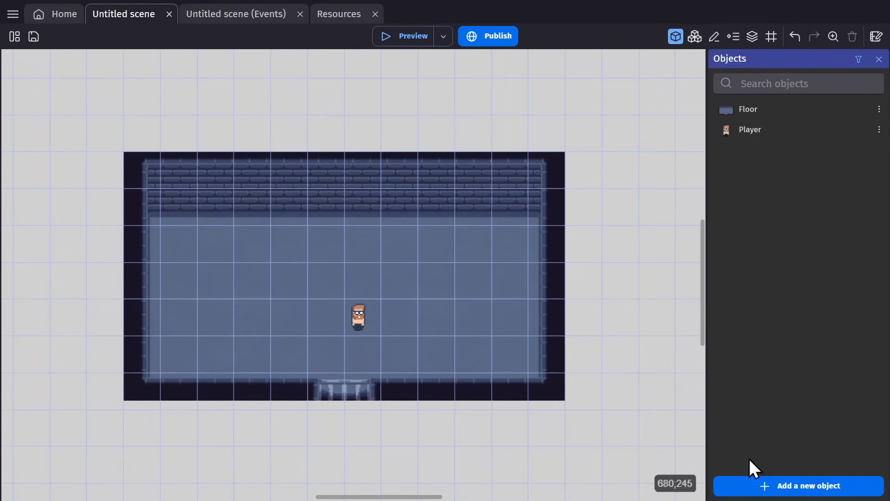
mouse_move(772, 494)
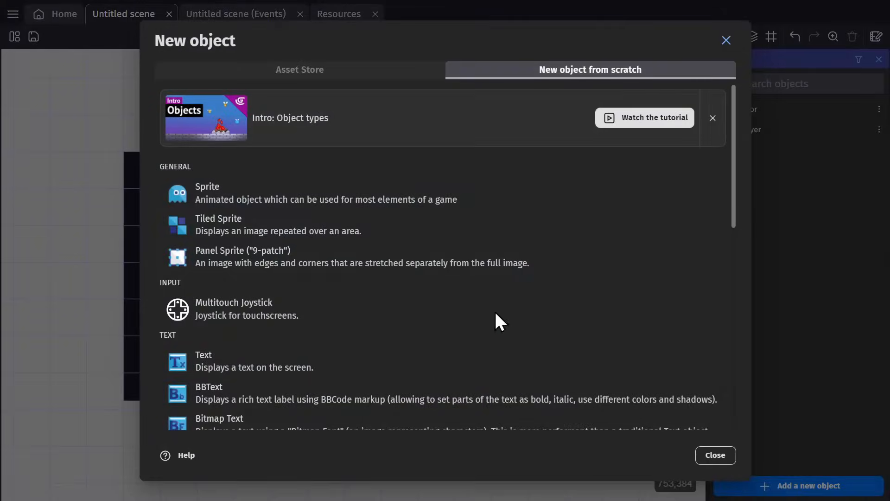
click(207, 193)
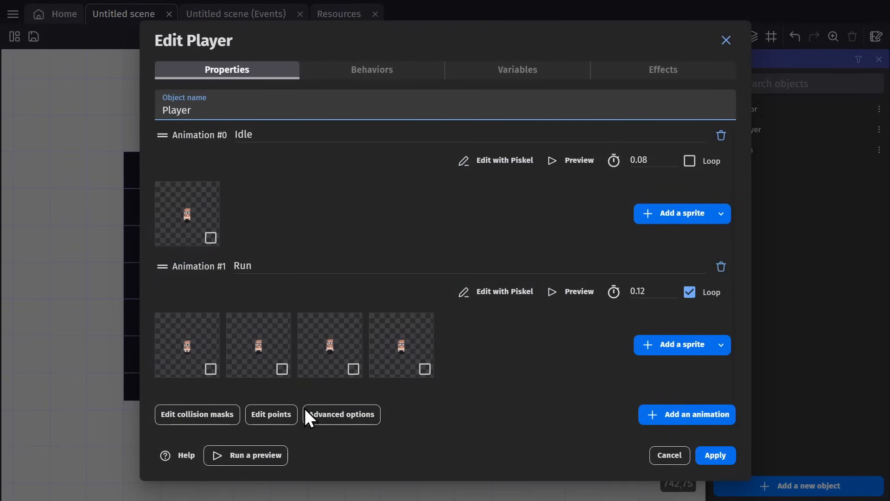
Add a Gun point to the Player sprite at 12, 18.5 on its chest
click(270, 413)
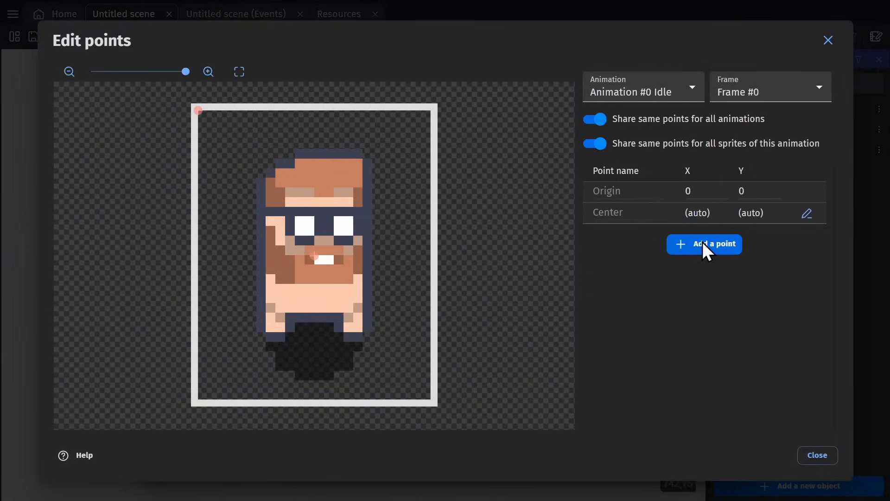
click(704, 243)
text(Gun)
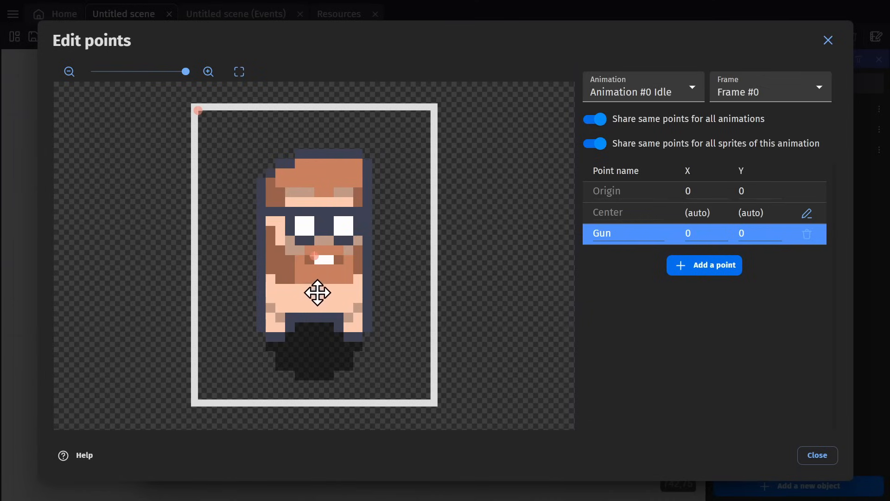
drag(318, 293, 314, 289)
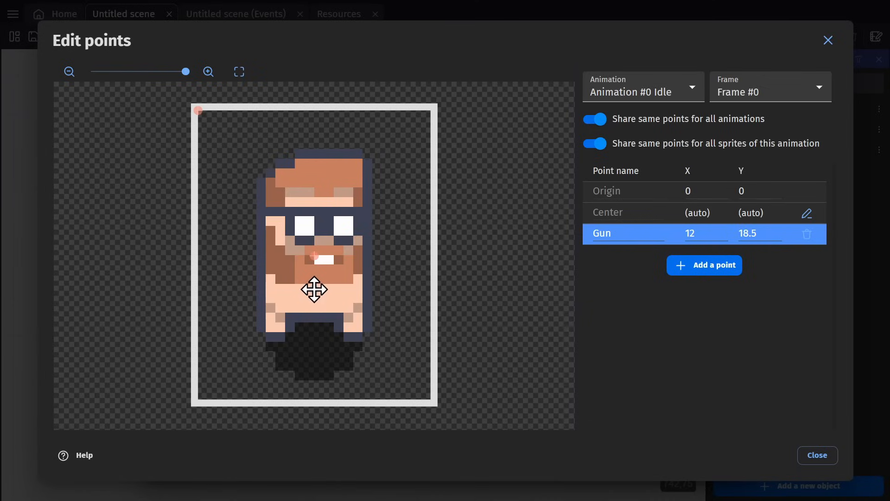
mouse_move(364, 318)
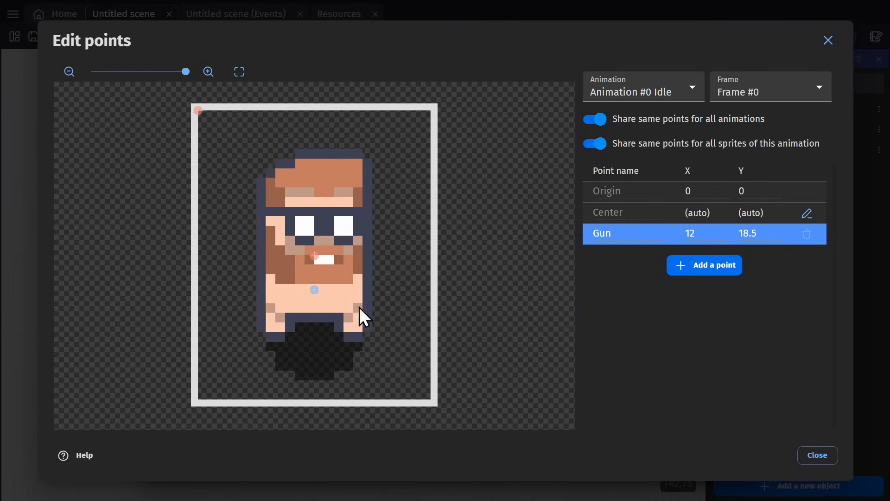
click(816, 454)
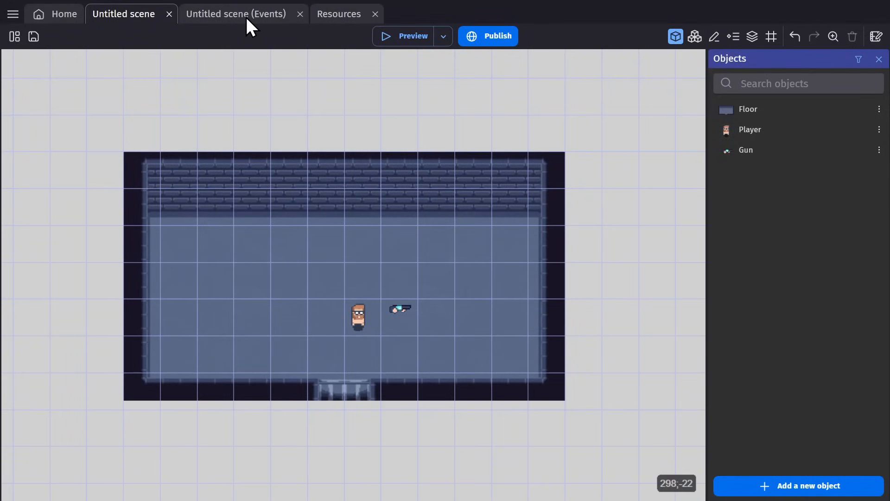
Add an action positioning Gun at Player.PointX("Gun") and Player.PointY("Gun")
click(235, 13)
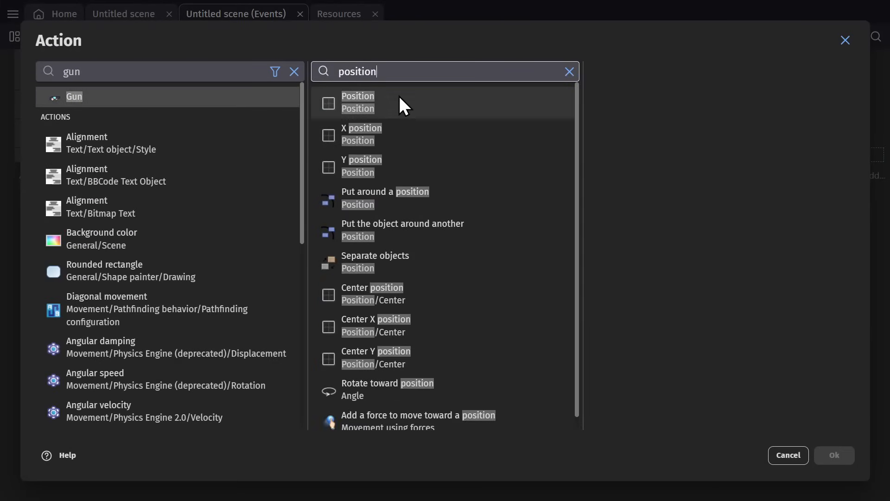
click(358, 102)
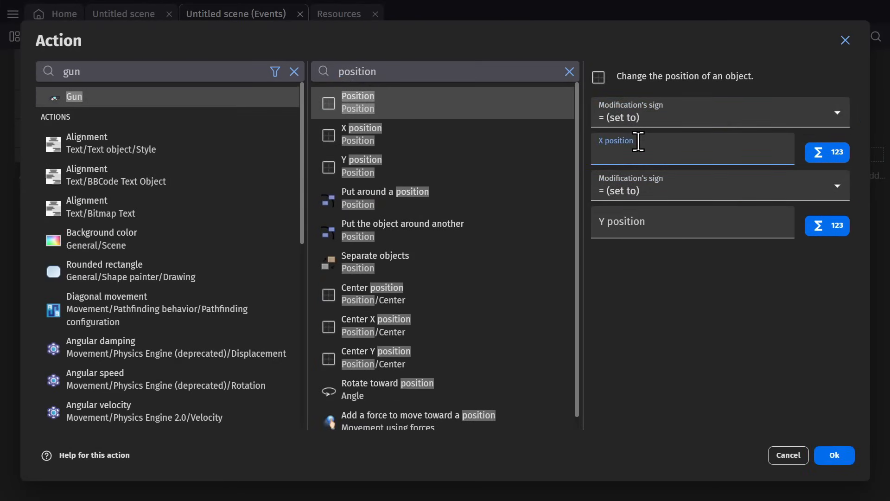
text(Player.point)
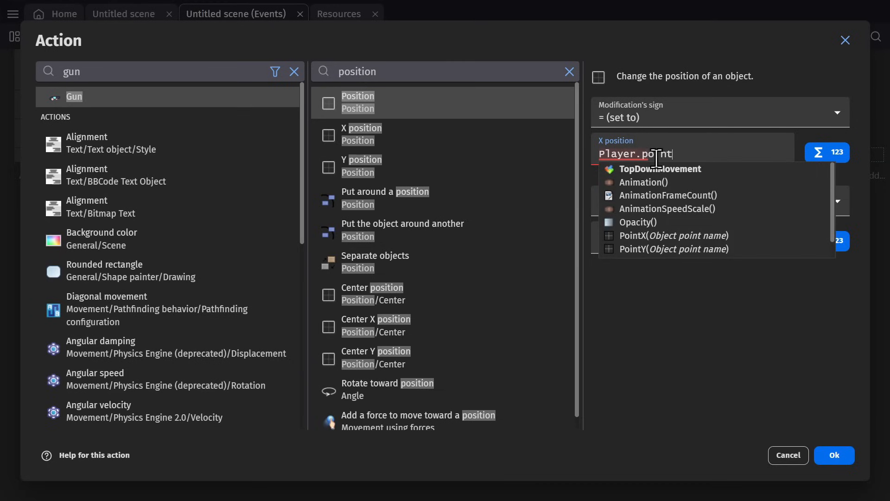
click(671, 235)
text(point)
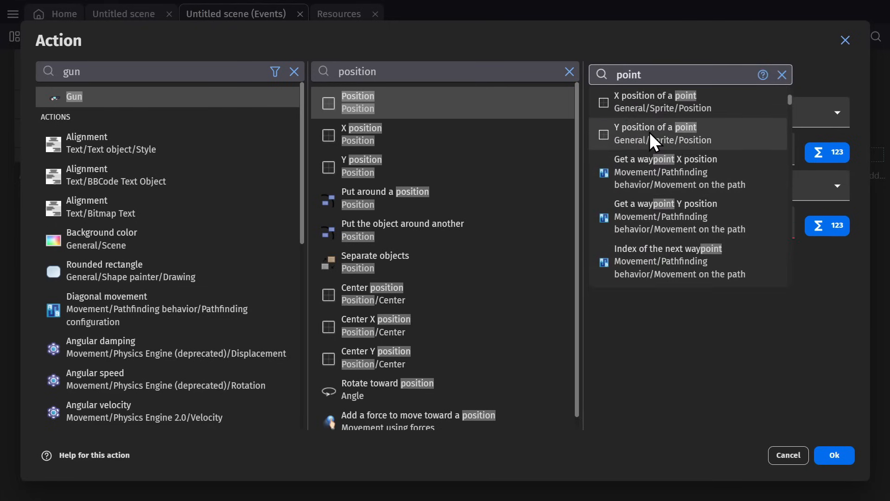
click(655, 133)
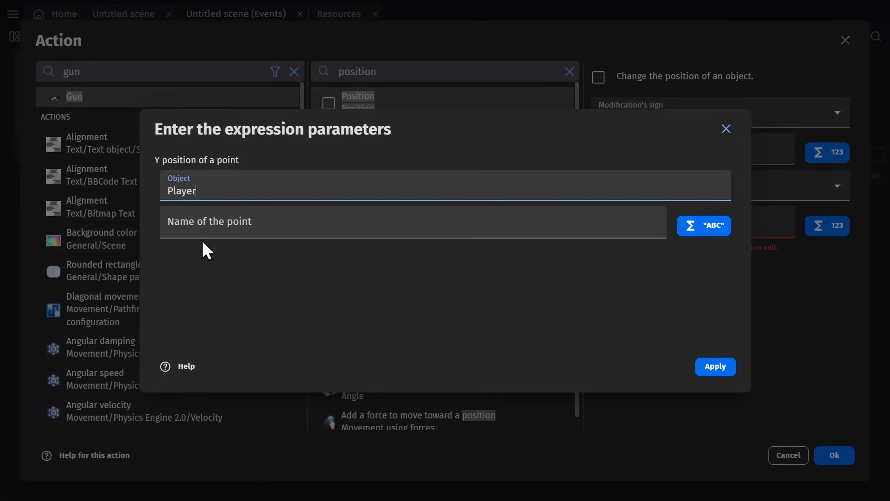
click(409, 221)
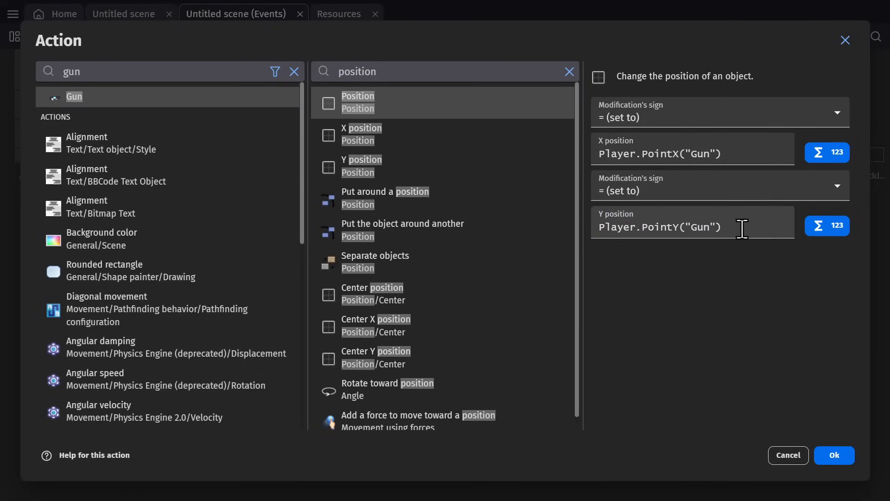
click(834, 454)
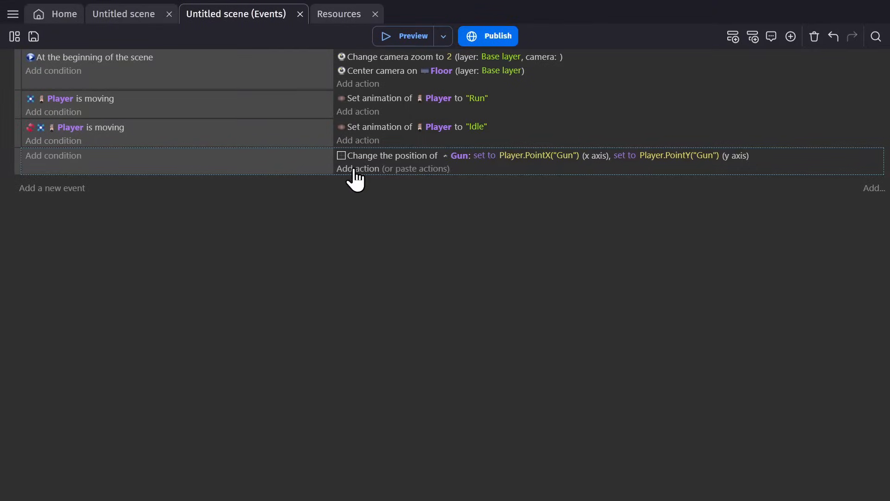
Make the Gun rotate toward CursorX();CursorY() with rotation speed 0 (instant)
click(358, 168)
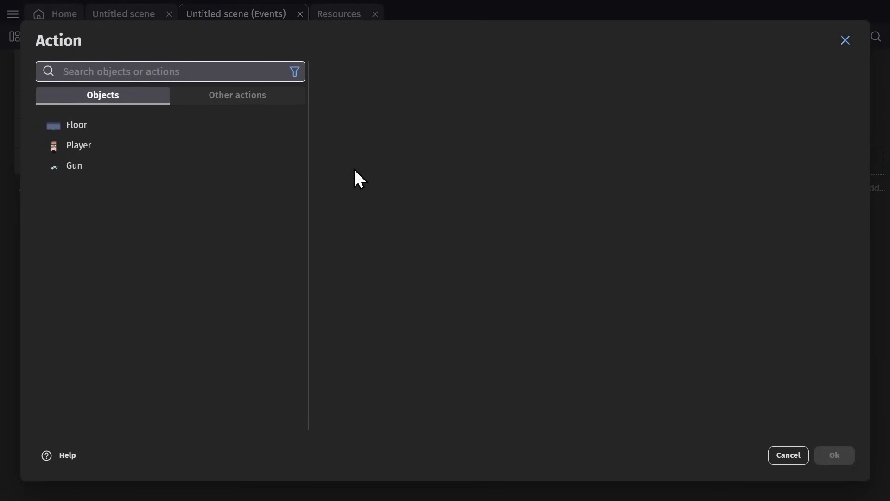
text(rotat)
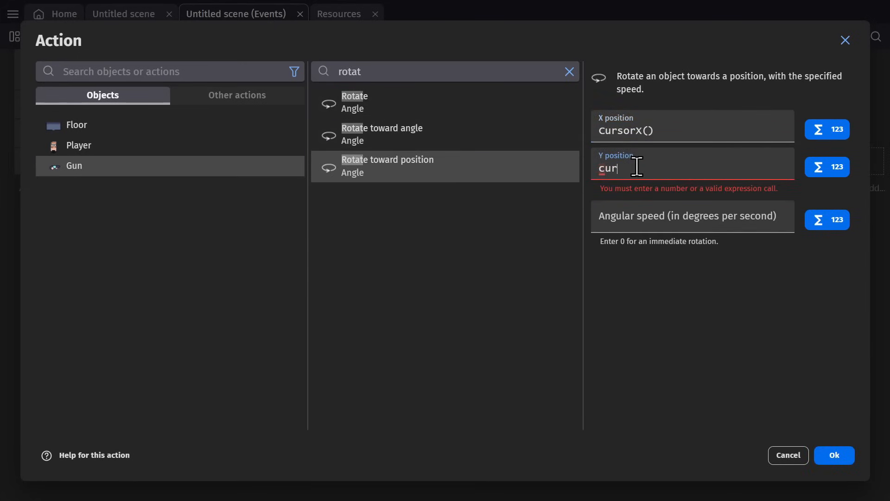
text(CursorY())
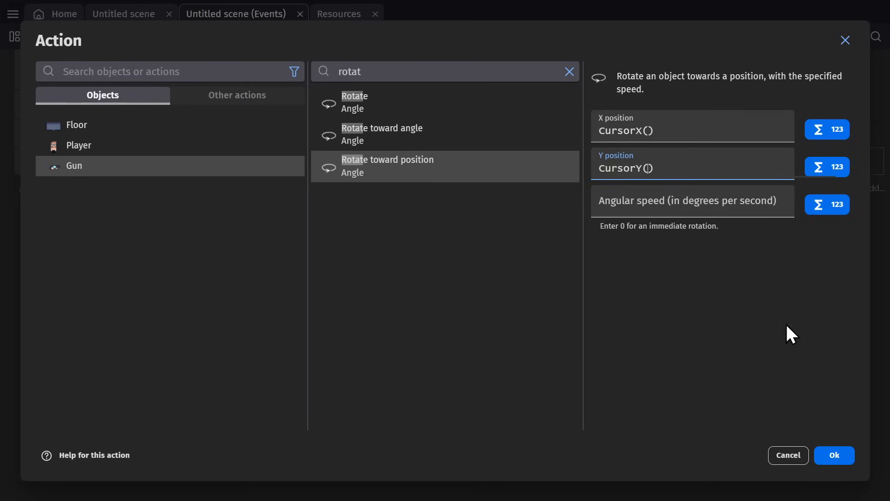
click(692, 200)
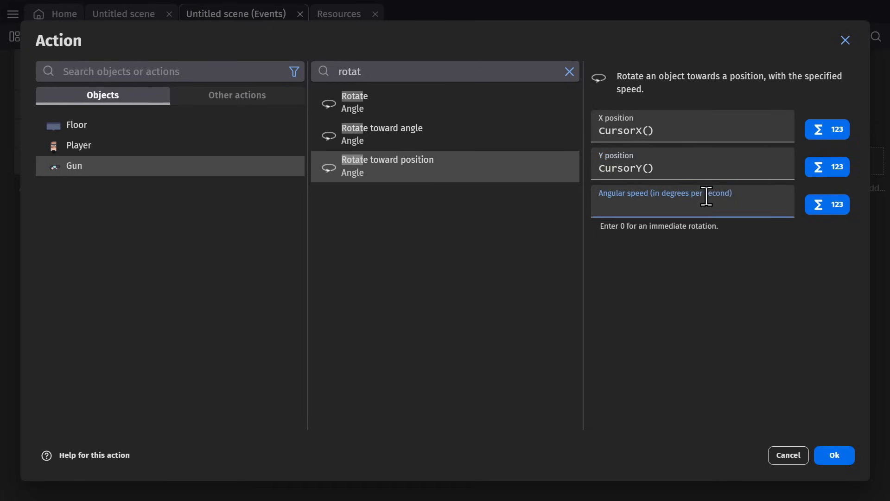
text(0)
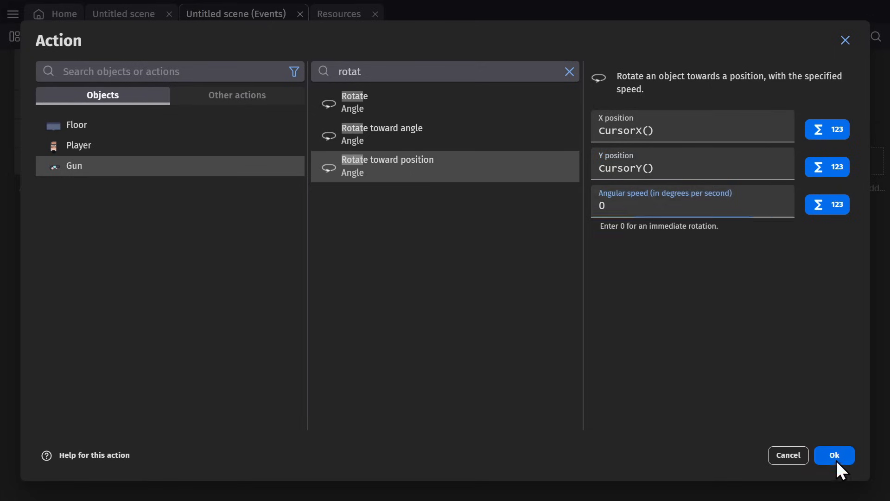
click(834, 455)
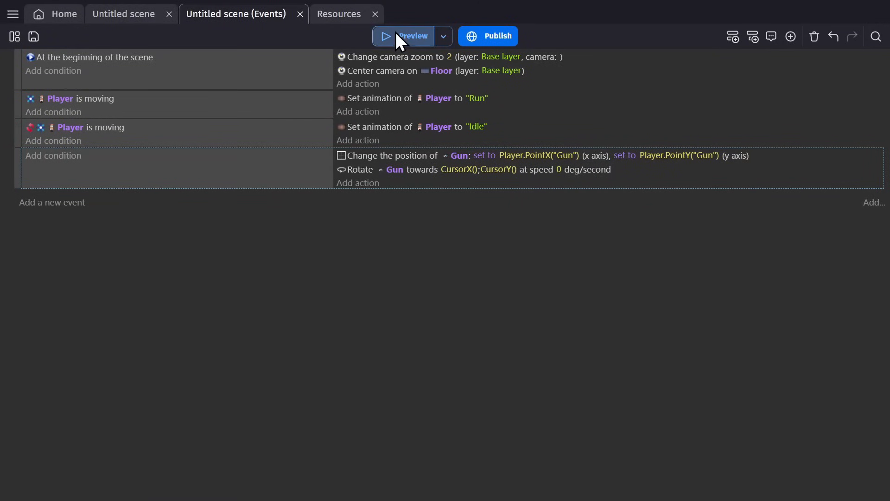
Run a game preview to test the gun aiming at the mouse
click(403, 37)
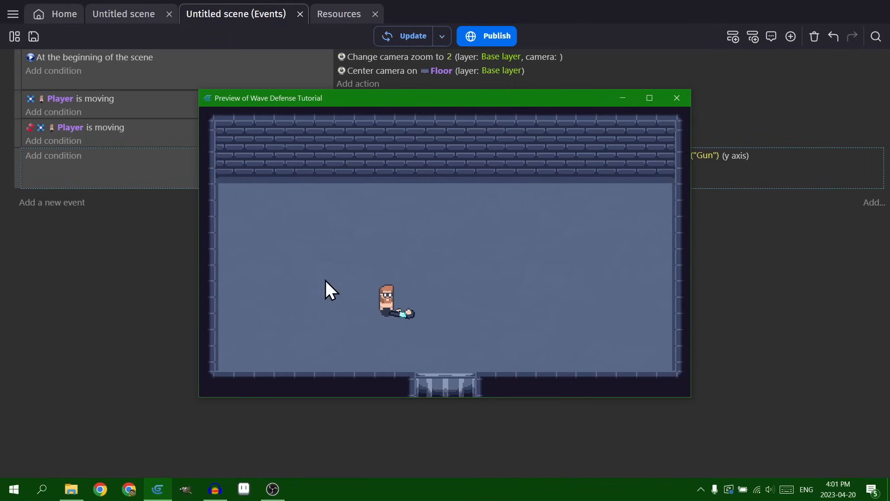
Move the Gun sprite's origin point to X 14, Y 8 and close the points editor
click(271, 413)
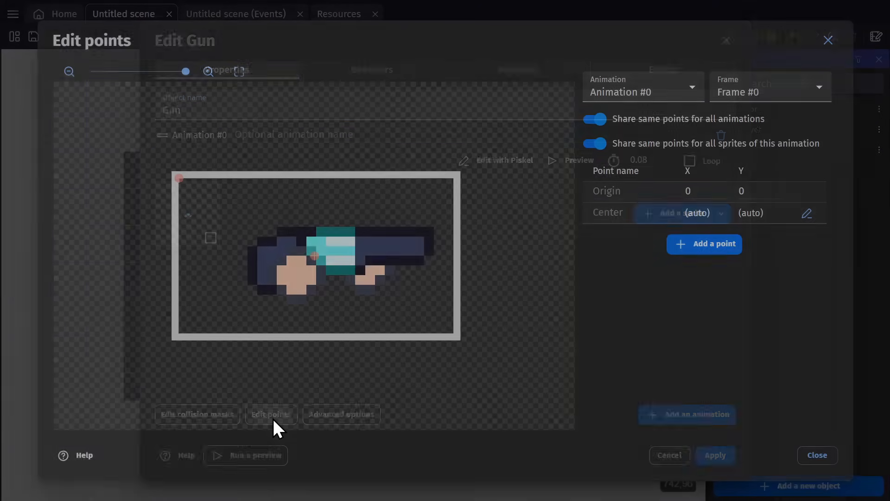
click(271, 414)
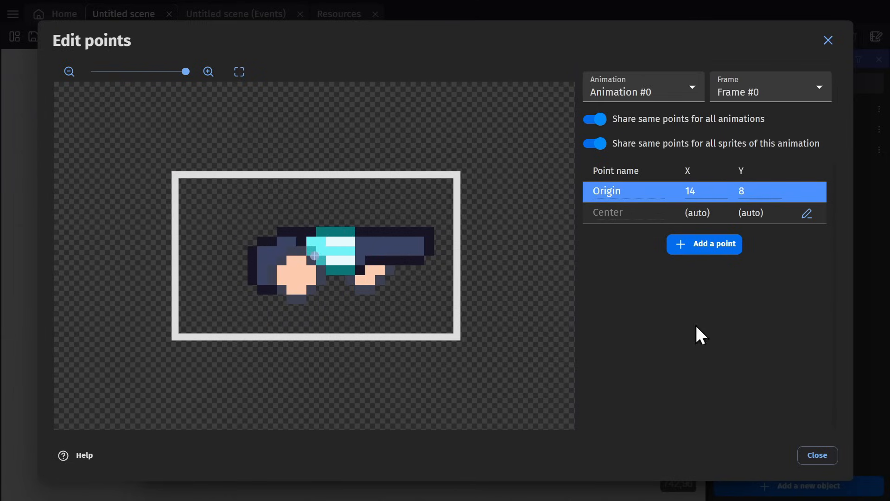
click(816, 454)
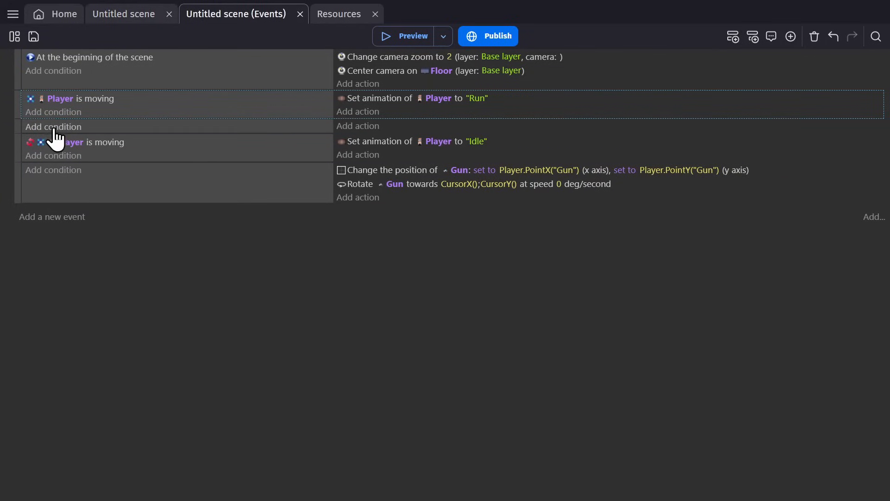
Add a condition checking the Player's X position is greater than CursorX()
click(53, 127)
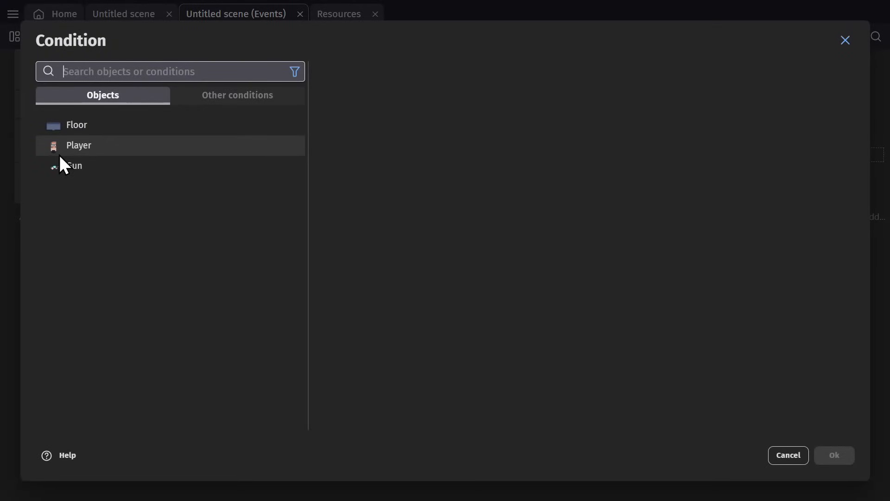
mouse_move(96, 152)
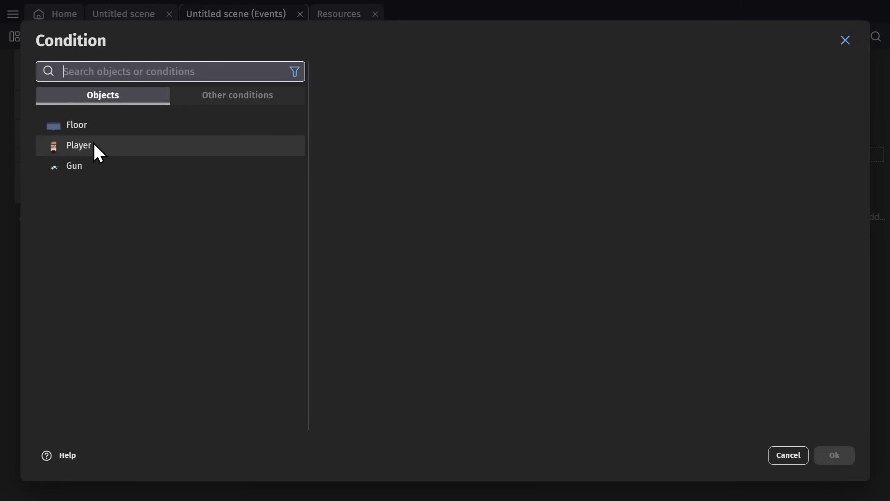
click(78, 146)
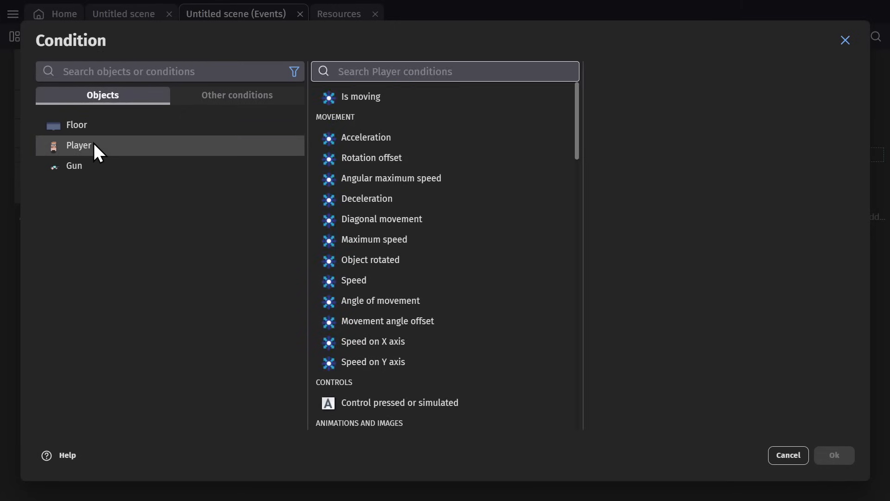
text(x po)
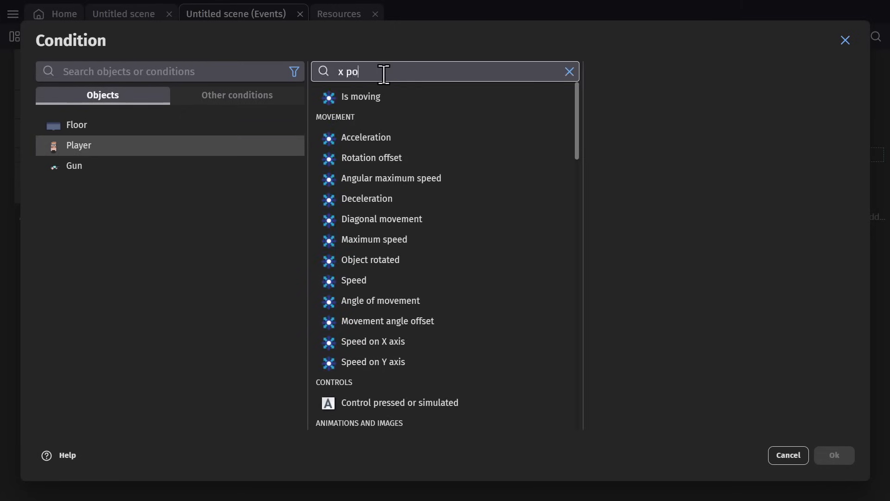
click(360, 95)
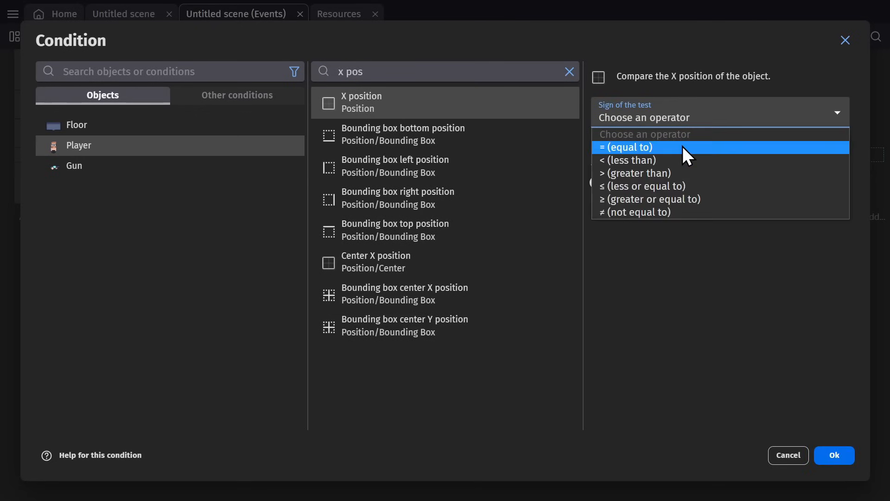
click(636, 174)
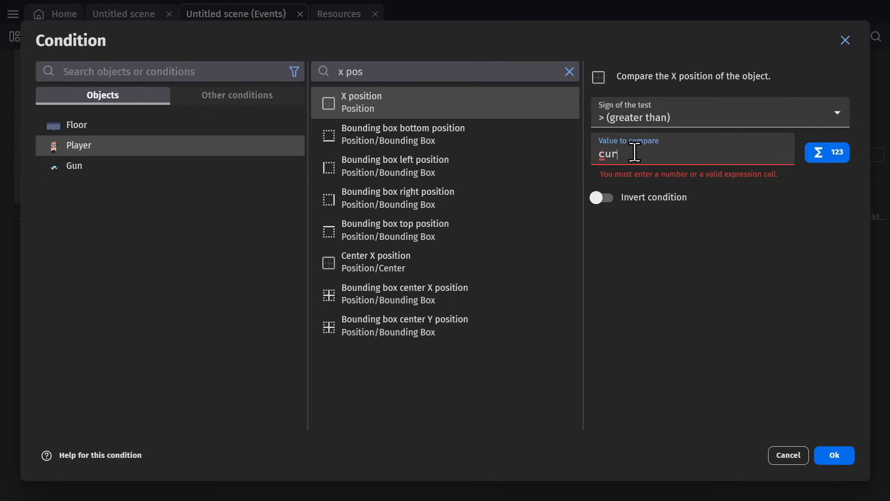
click(833, 454)
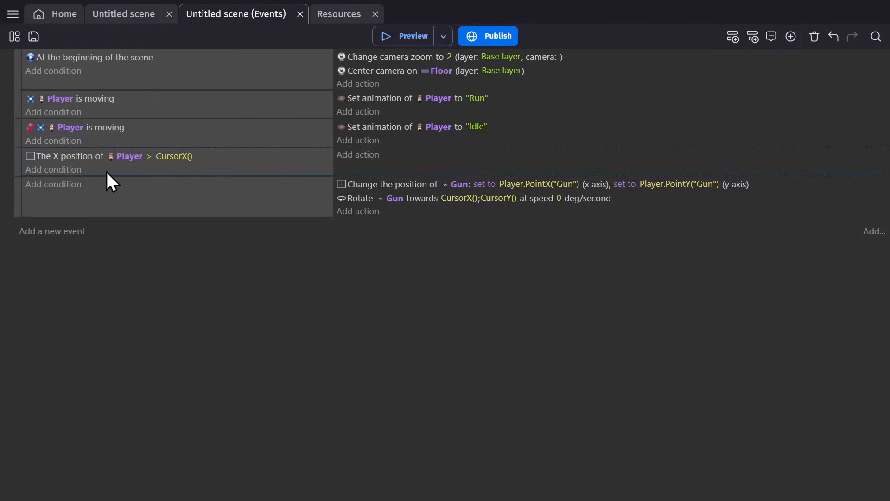
Add actions flipping the Player horizontally based on which side the cursor is
click(358, 155)
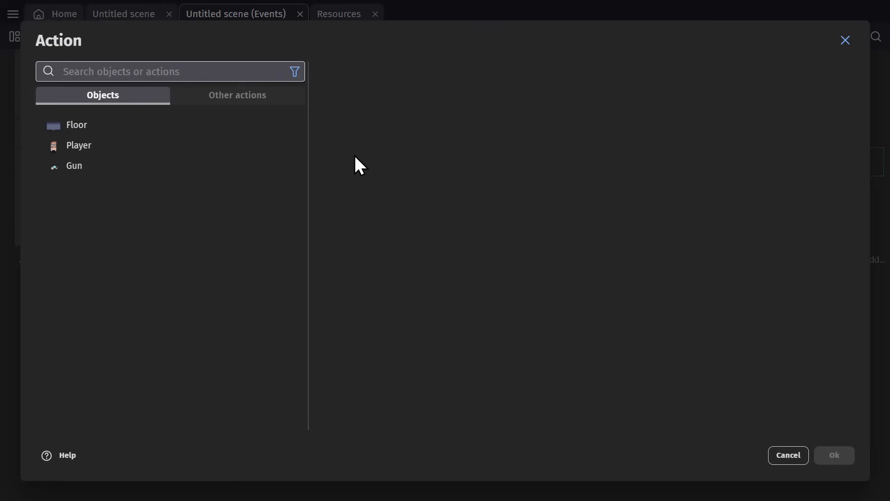
text(flip)
text(pl)
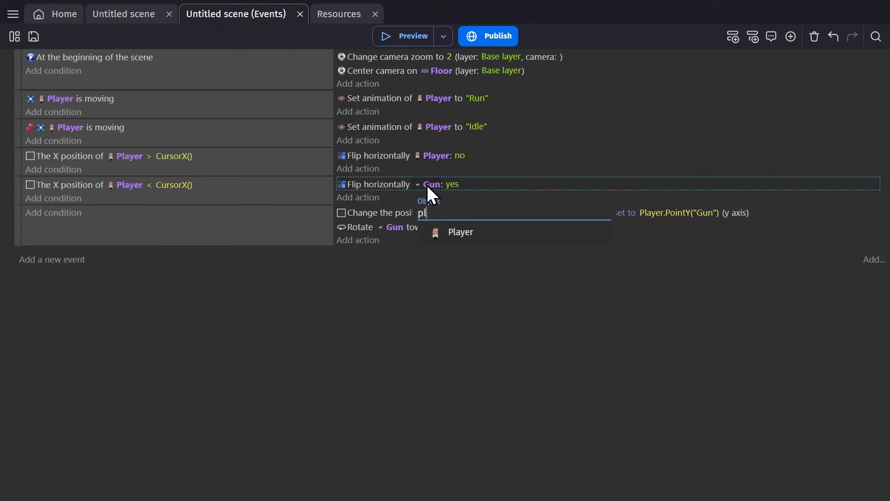
click(460, 232)
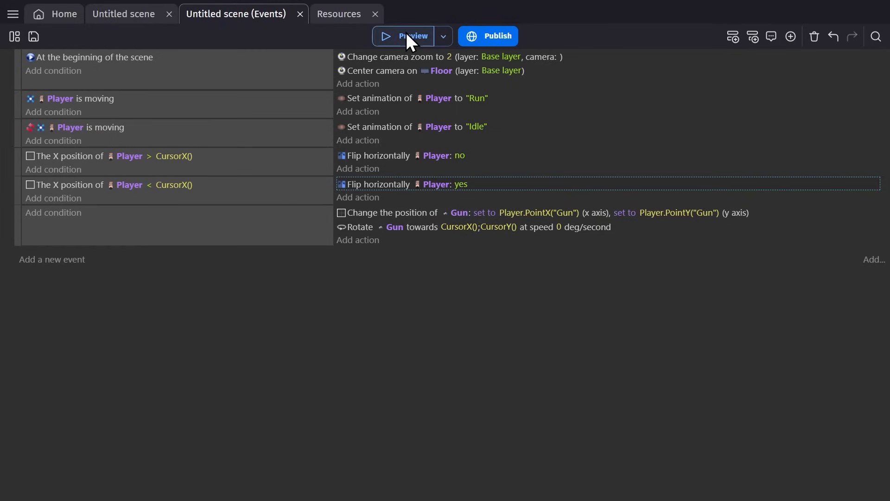
Preview the game, then set the Gun's vertical flip to yes and preview again
click(404, 36)
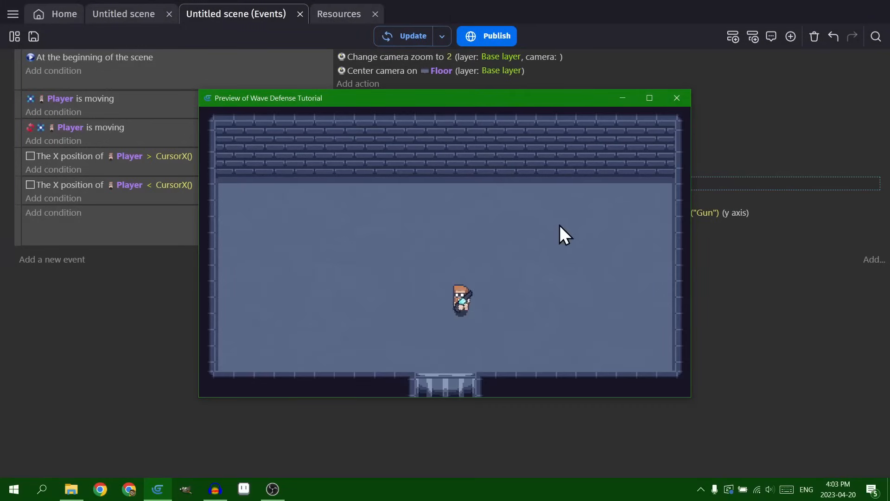
mouse_move(339, 335)
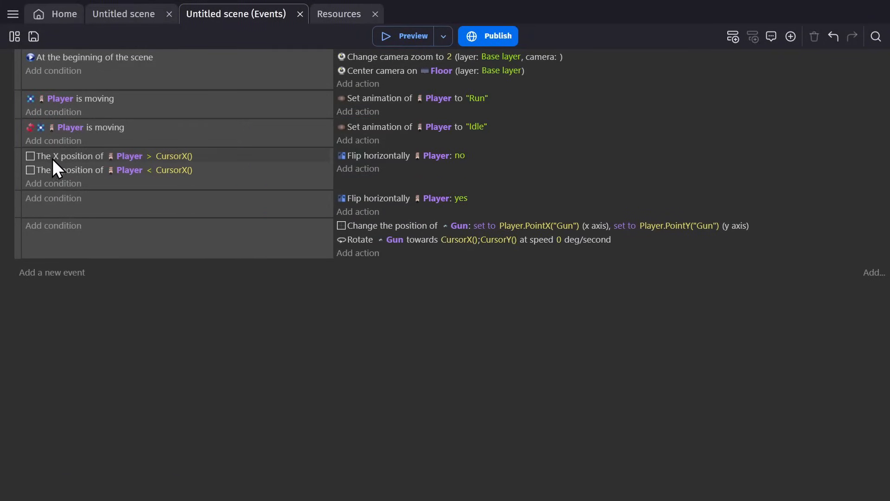
click(413, 36)
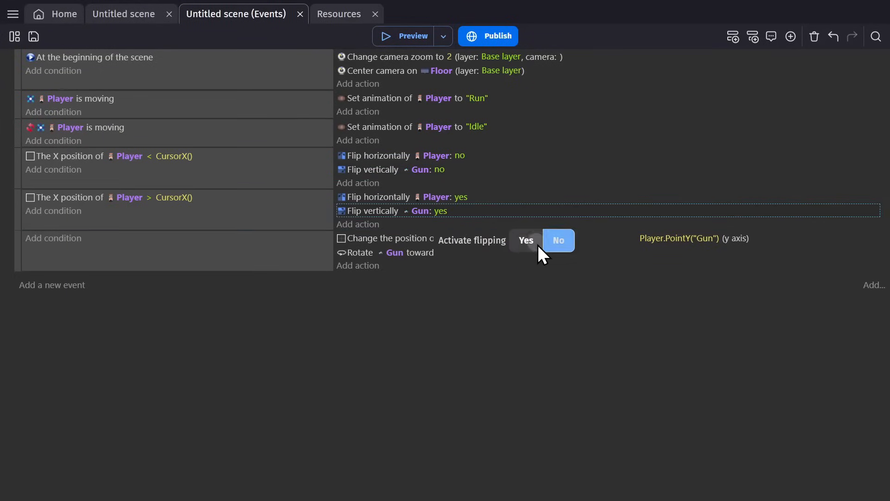
click(412, 37)
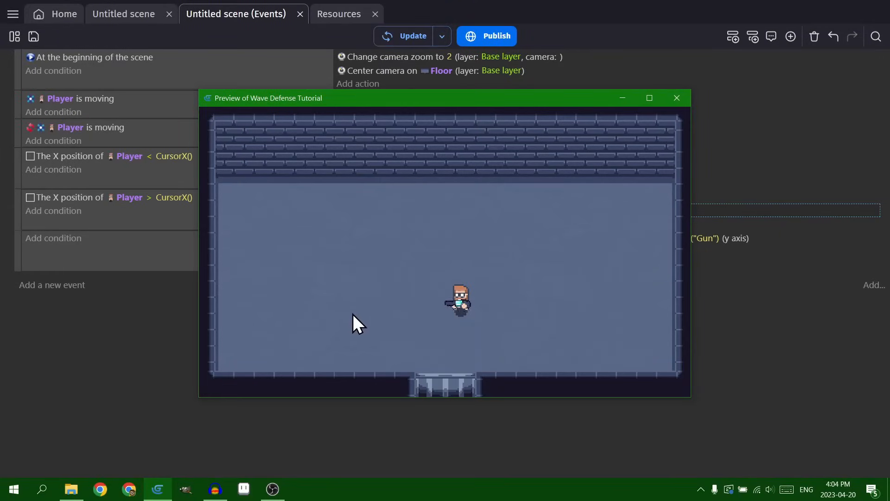
mouse_move(477, 324)
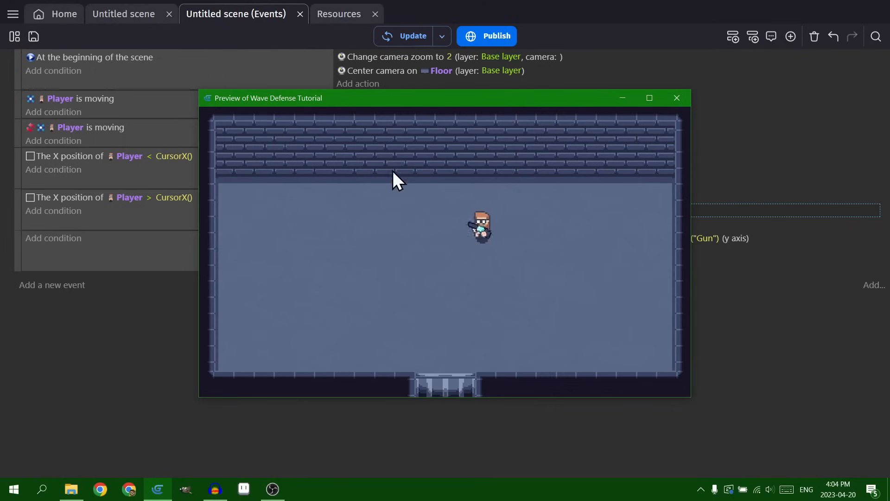
mouse_move(622, 220)
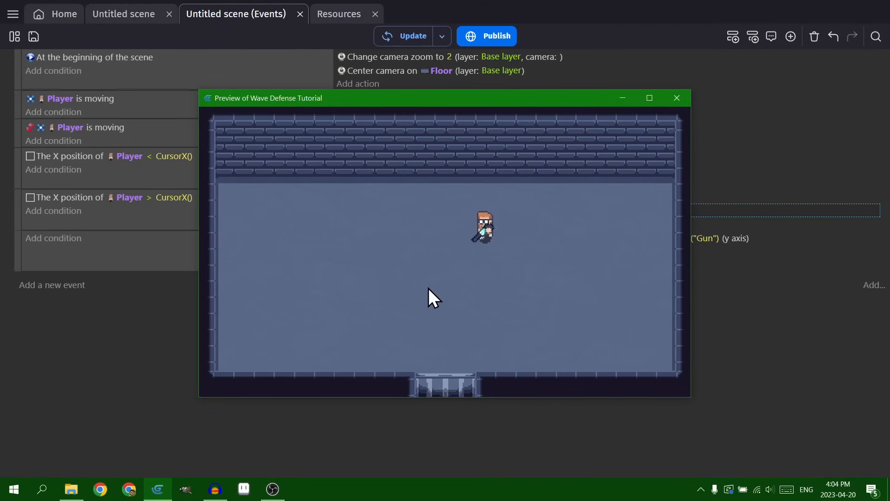
Close the preview and give the Gun the Fire bullets behavior with a 0.1 s cooldown
click(676, 97)
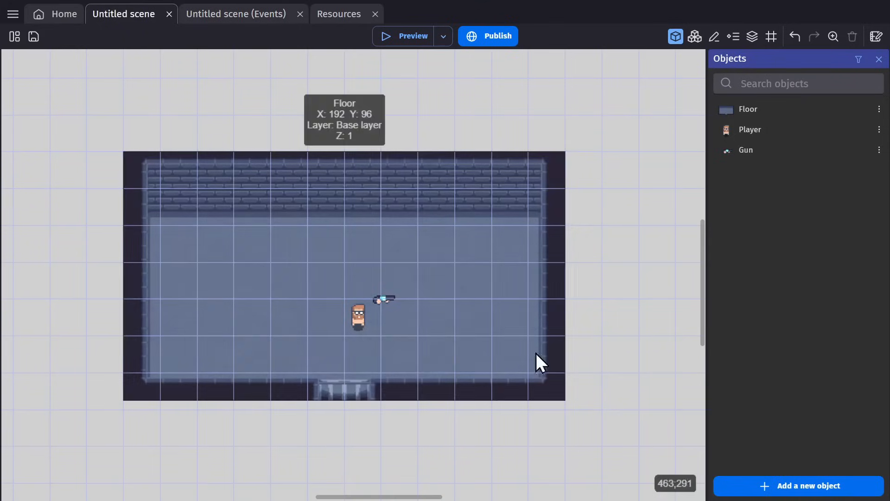
double_click(746, 149)
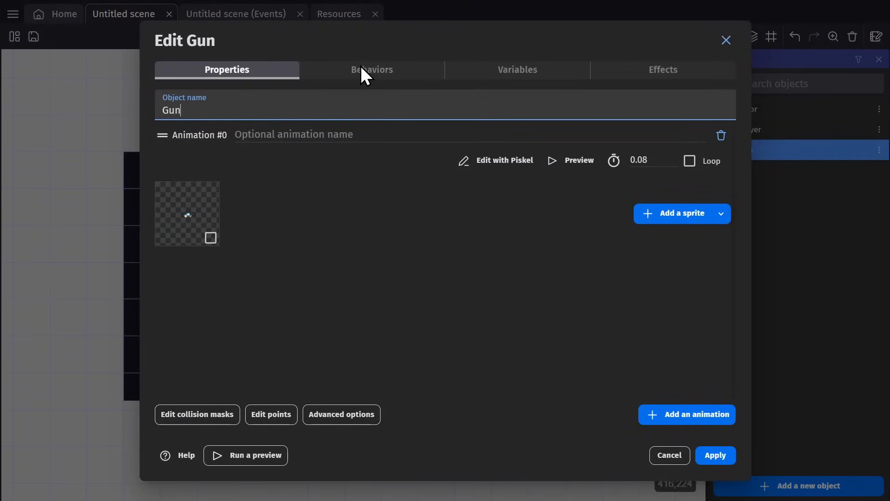
click(372, 70)
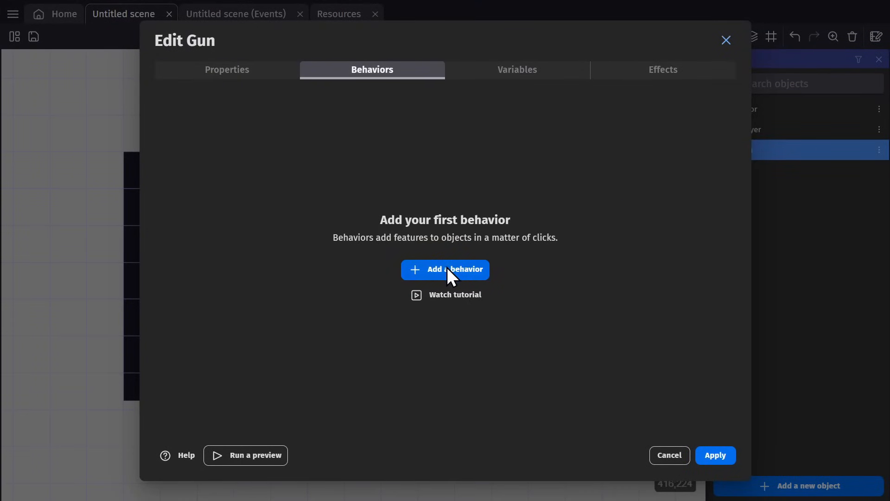
click(446, 269)
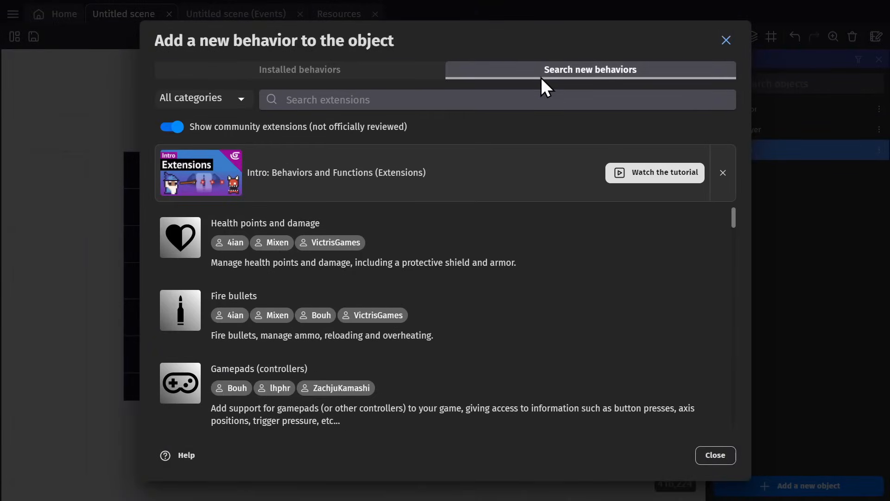
click(497, 99)
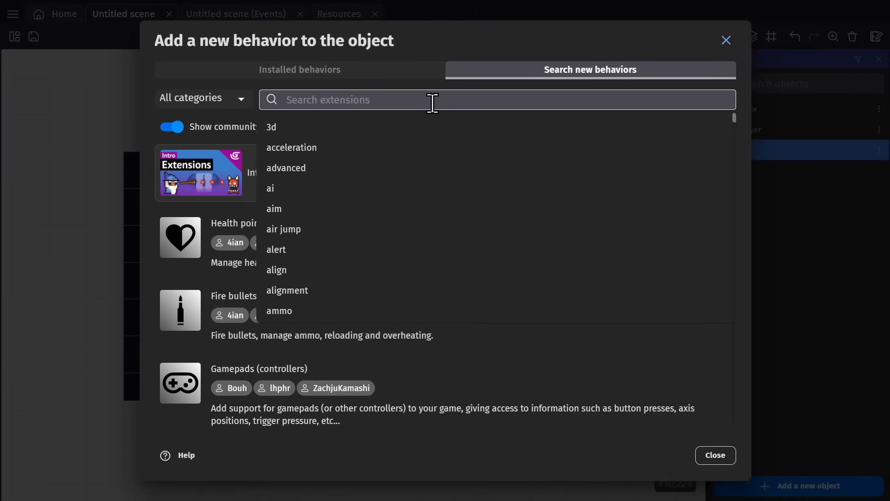
text(fir)
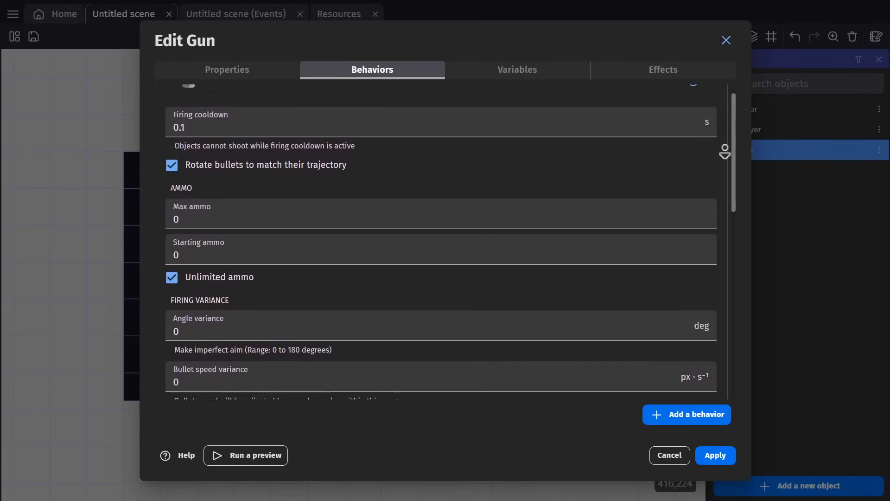
scroll(down, 3)
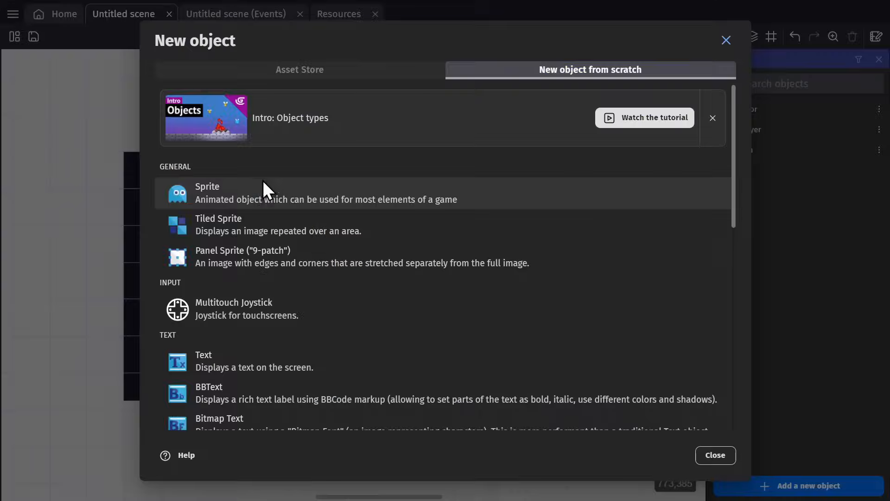
Create a new Bullet sprite object and return to the event sheet
click(207, 193)
text(Bullet)
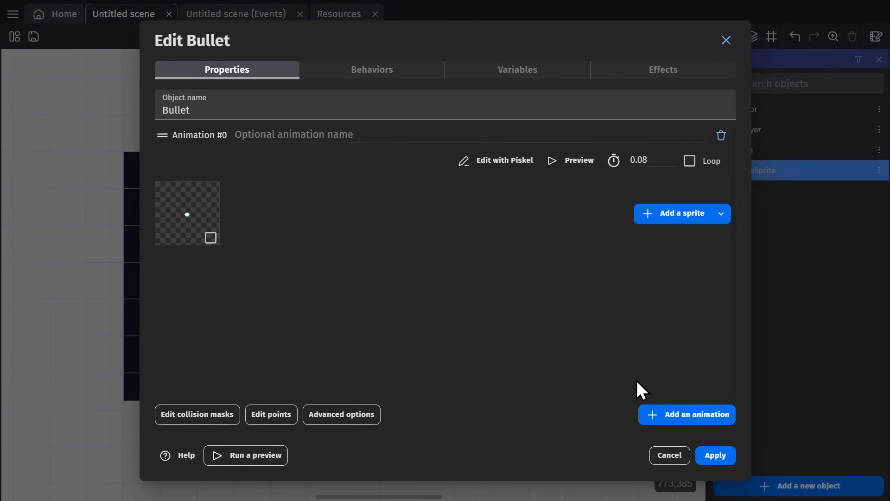
click(714, 454)
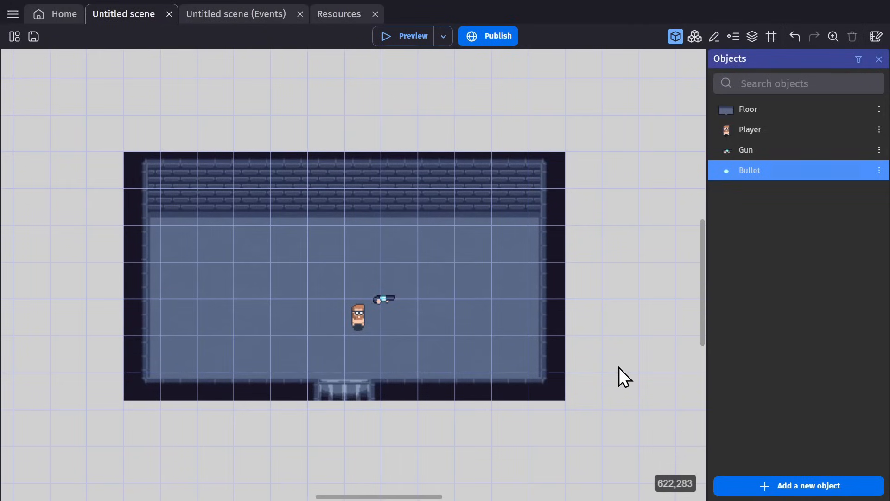
click(235, 14)
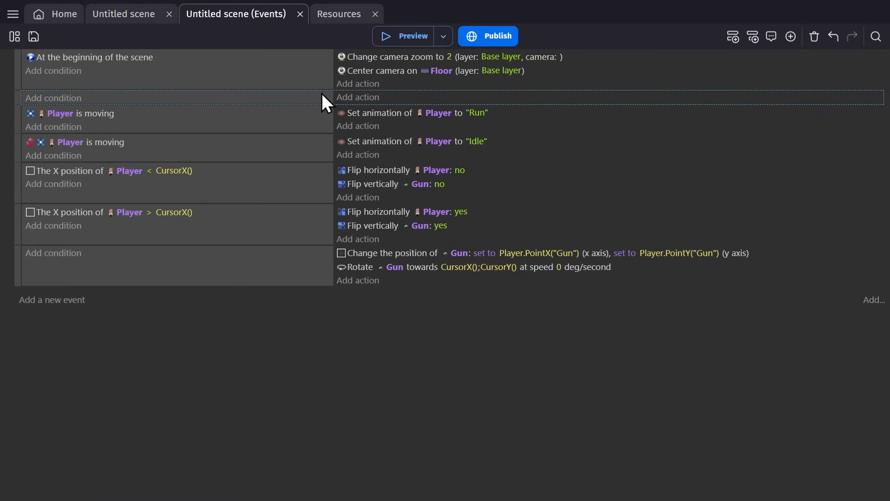
Start a Gun 'Fire bullets toward an angle' action with Bullet as the bullet object
click(358, 97)
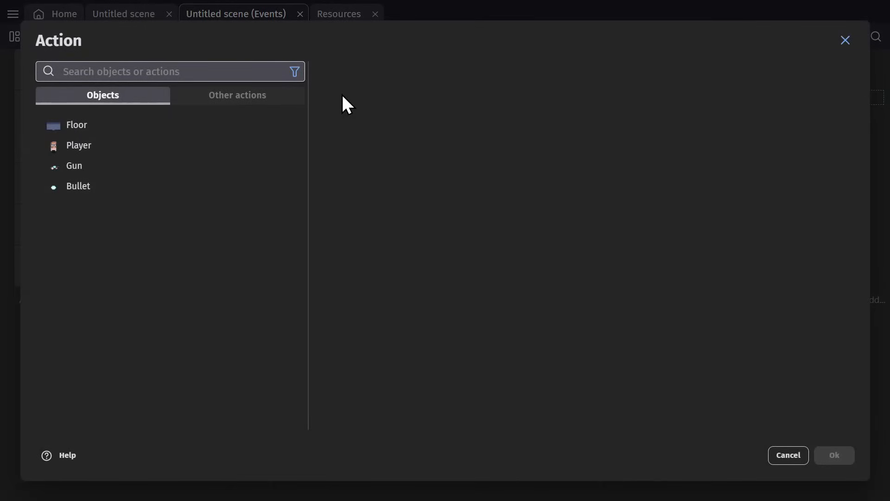
click(170, 72)
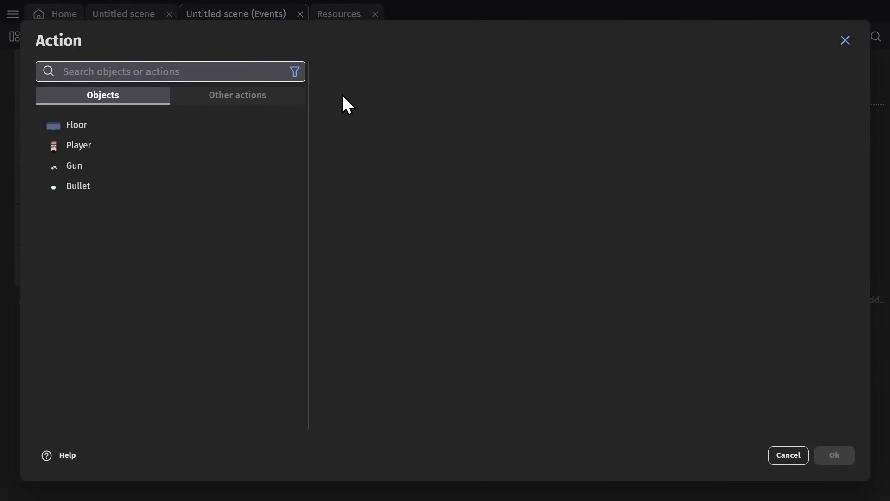
text(fire bullet)
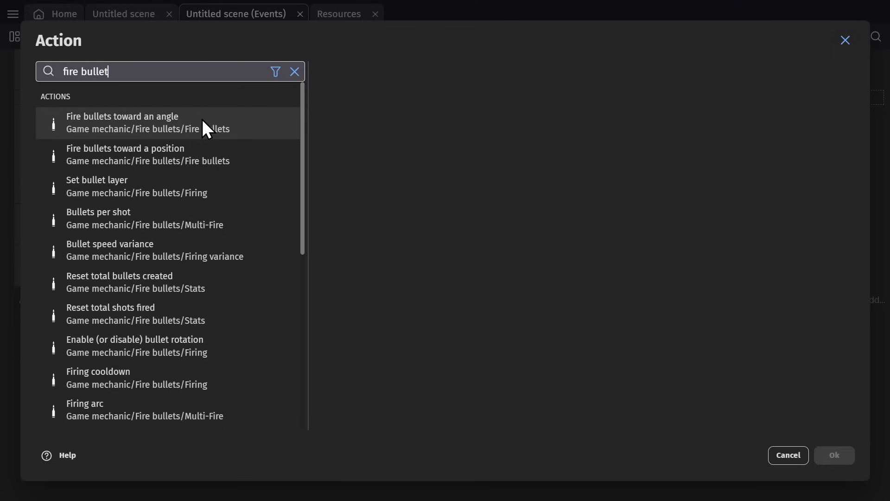
click(122, 122)
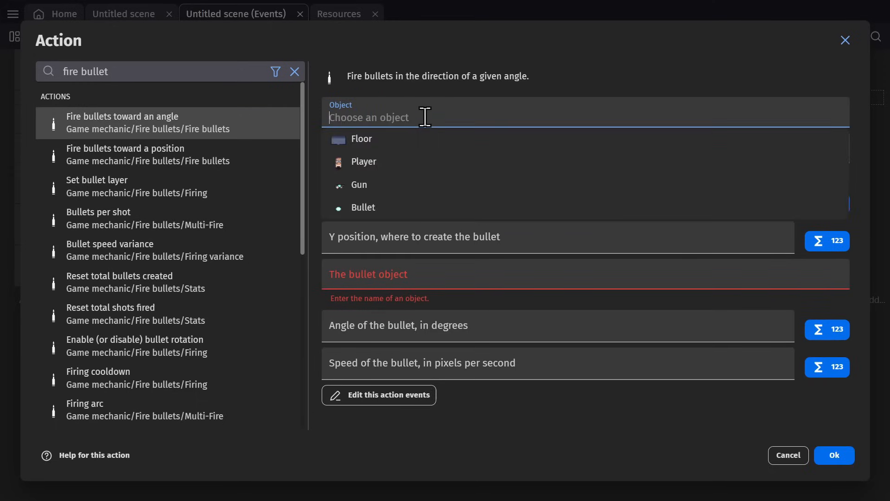
click(359, 184)
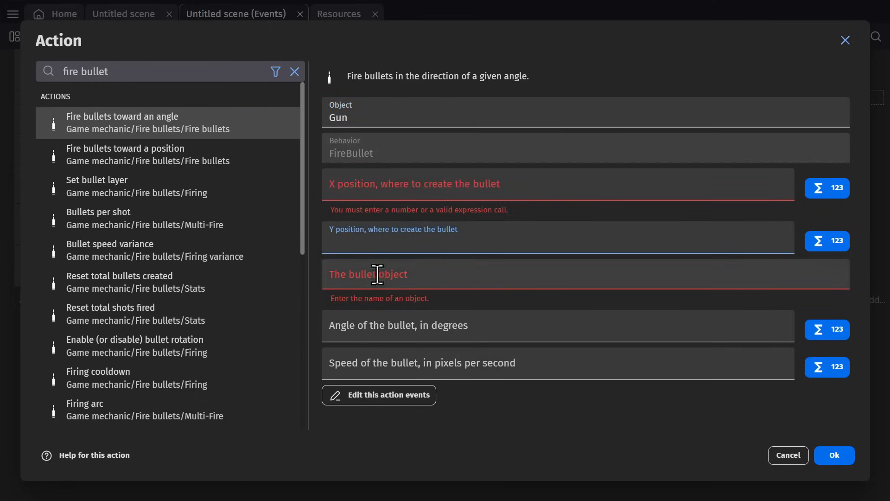
text(Bullet)
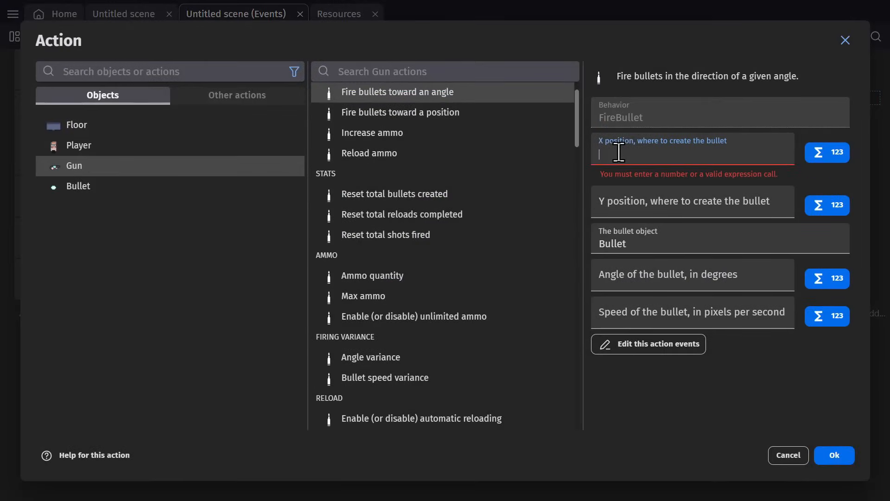
Fire from Gun.PointX/PointY("BulletPoint") at Gun.Angle() with speed 100, then preview
click(826, 152)
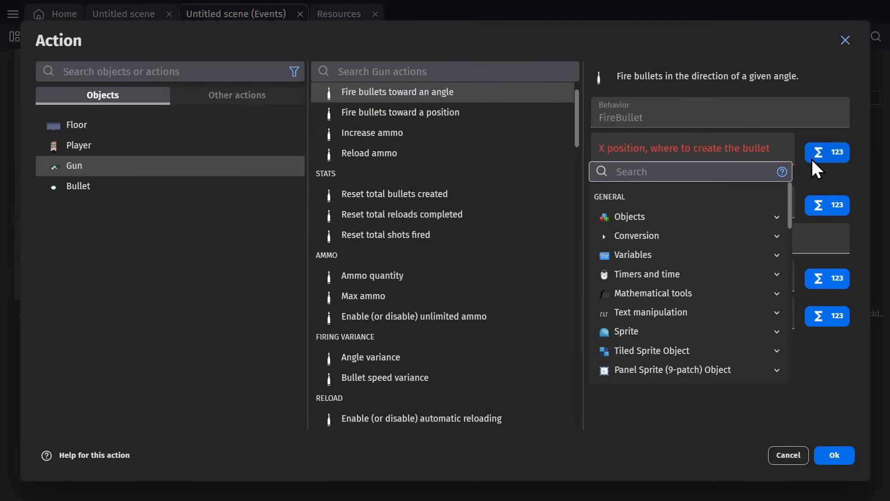
text(point)
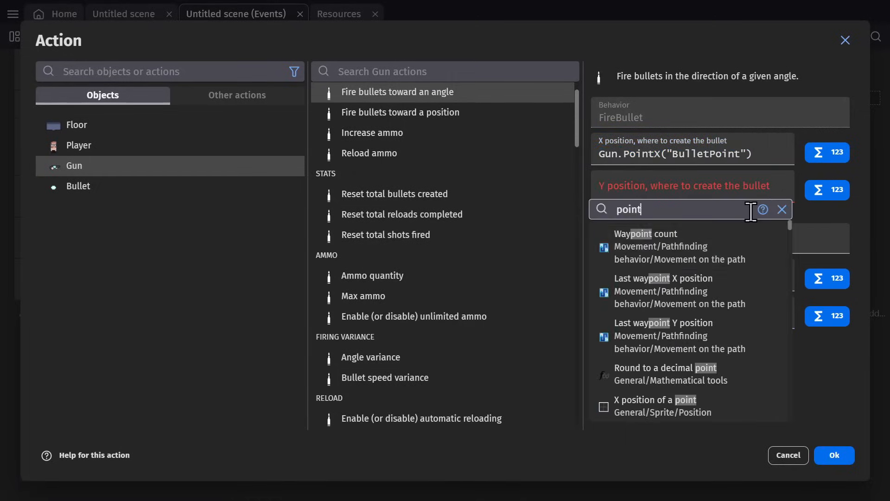
click(654, 405)
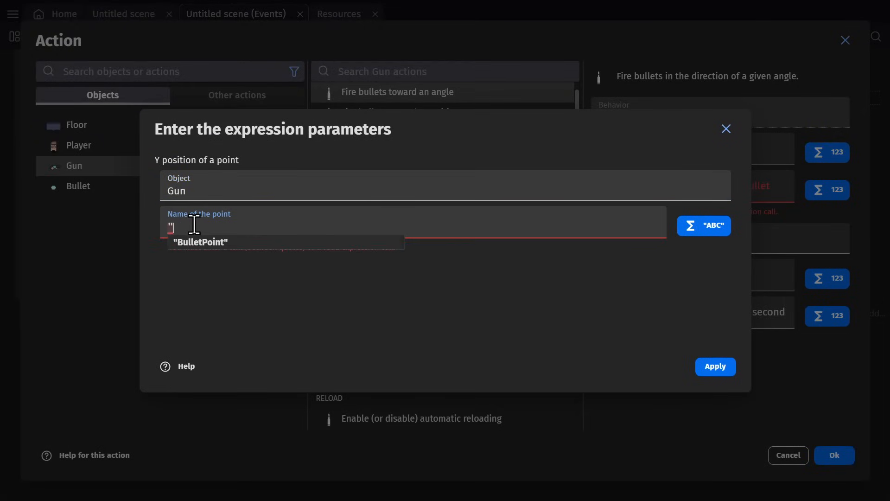
click(715, 366)
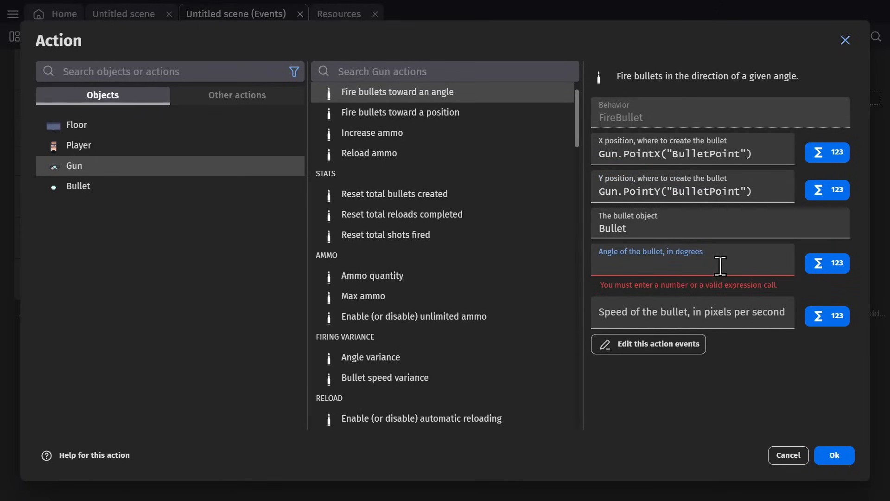
text(gun)
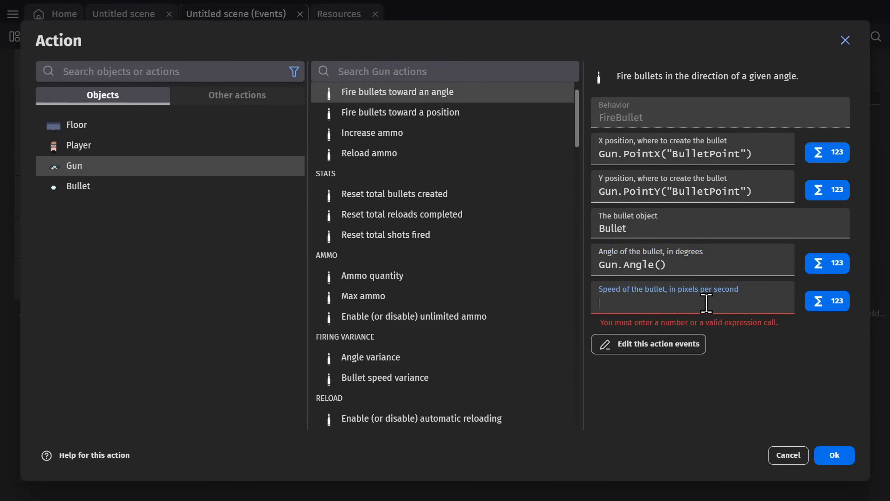
text(100)
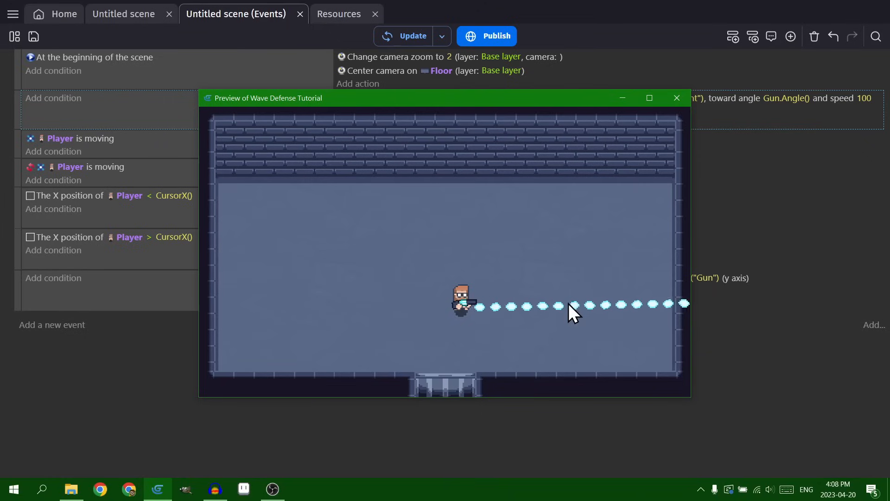
Close the preview and add a condition so bullets fire on left mouse button release
click(676, 97)
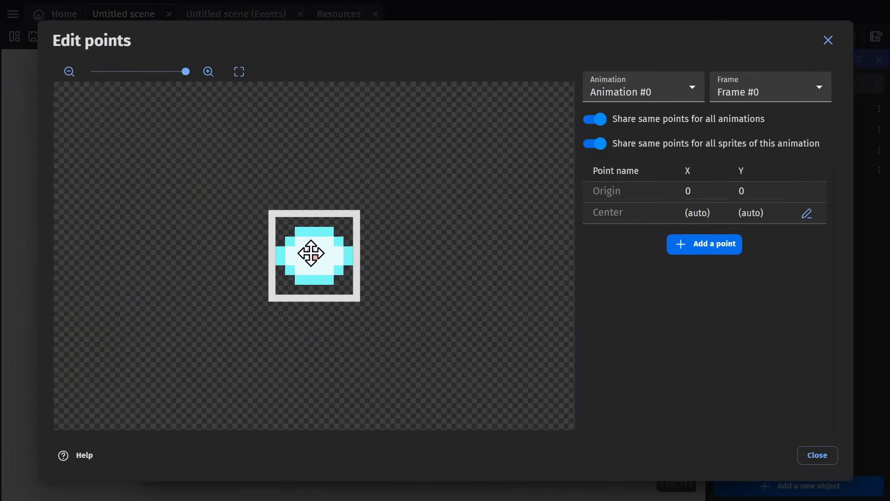
click(816, 454)
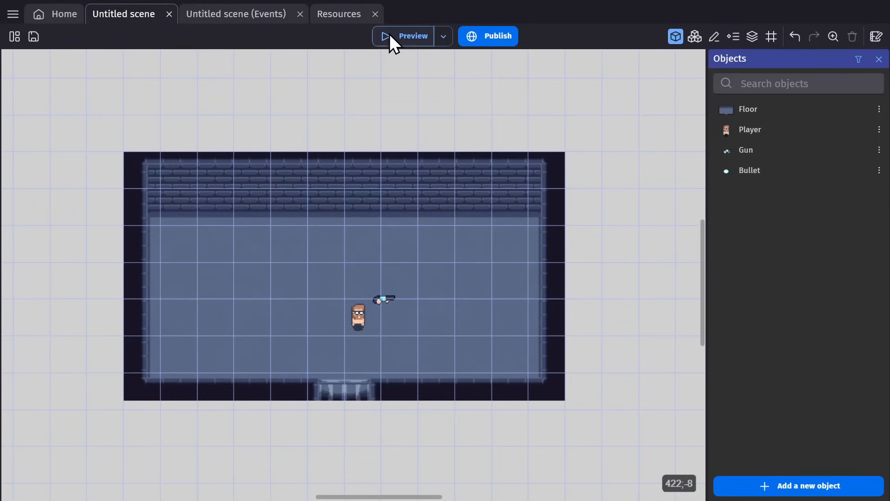
click(405, 36)
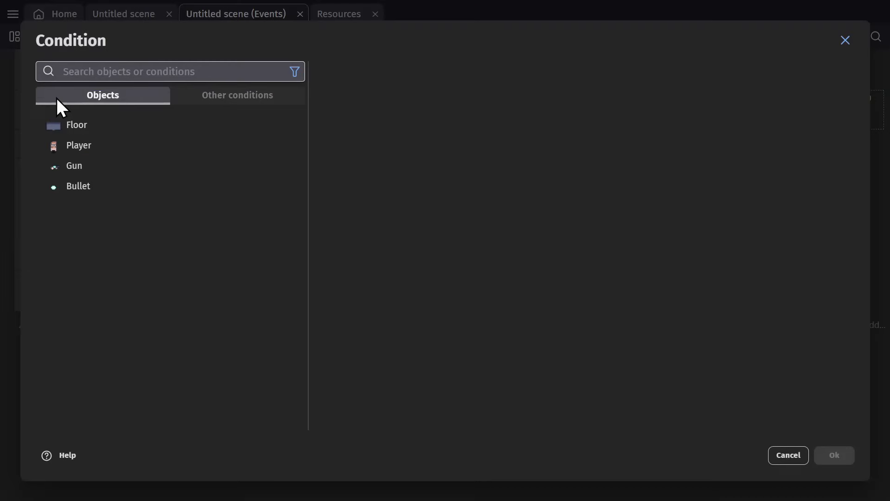
text(mouse)
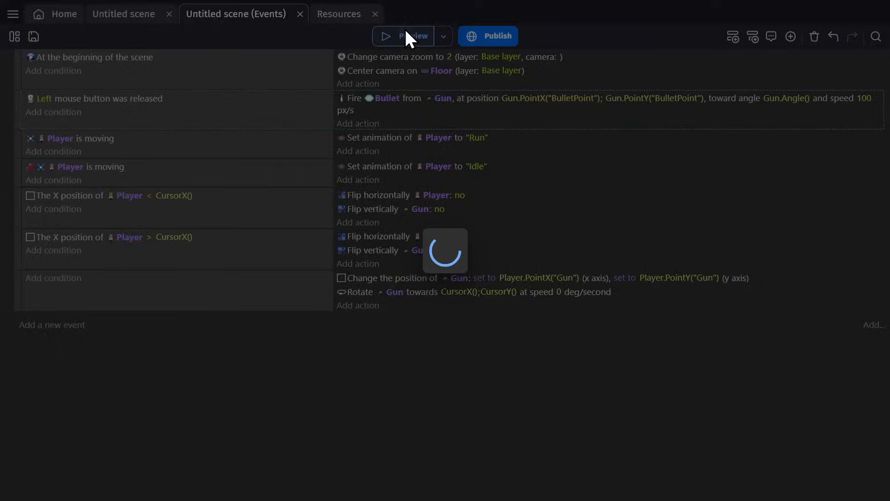
Test-fire bullets in the running game, then close the preview
click(413, 36)
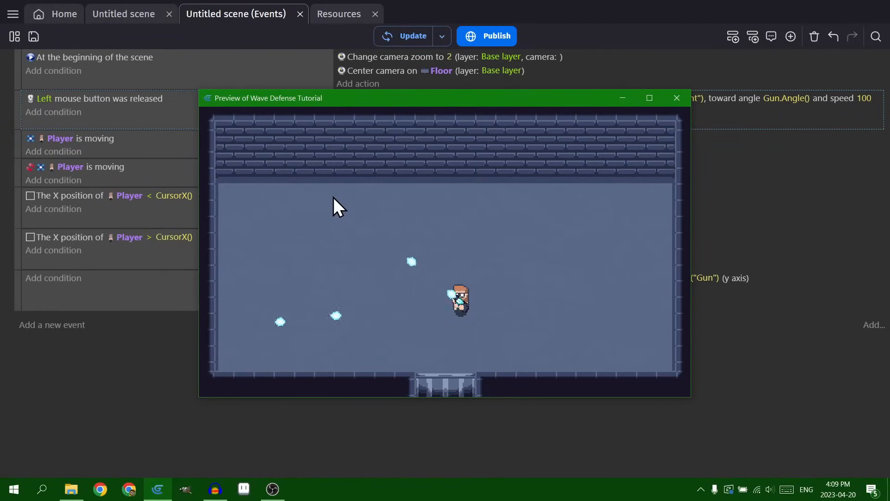
click(676, 98)
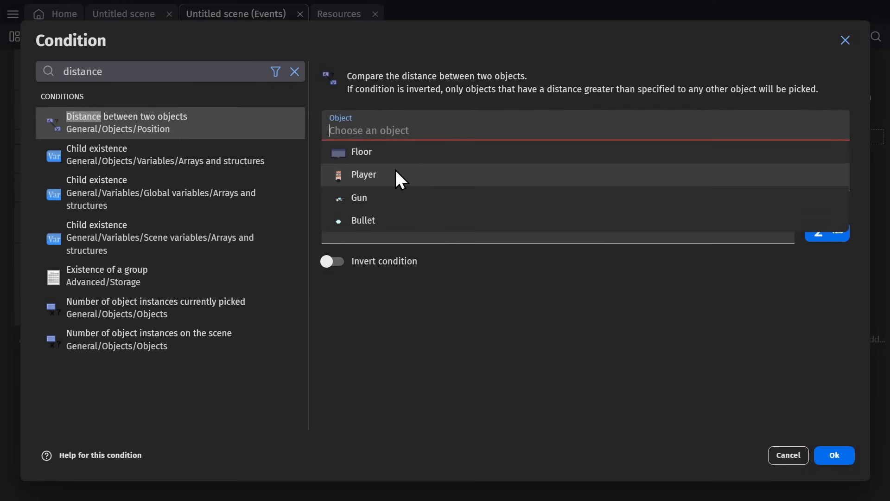
Delete Bullet when an inverted Bullet-to-Player distance condition holds, then test in preview
click(364, 175)
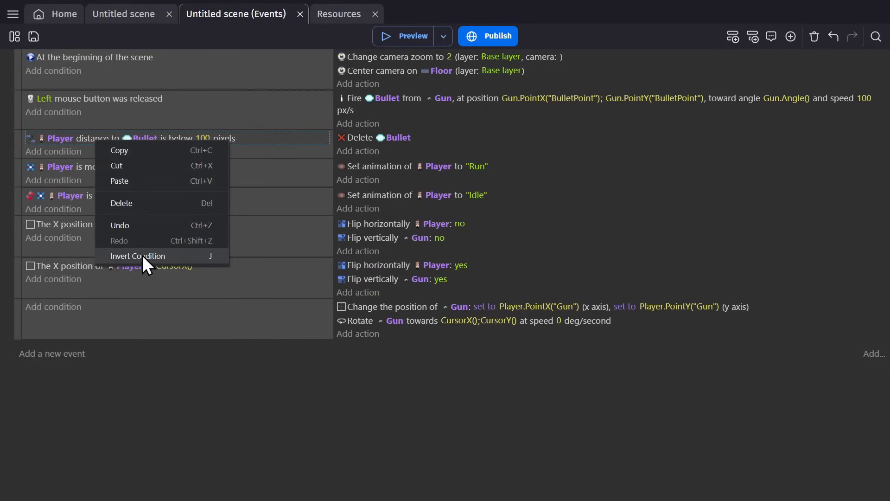
click(413, 36)
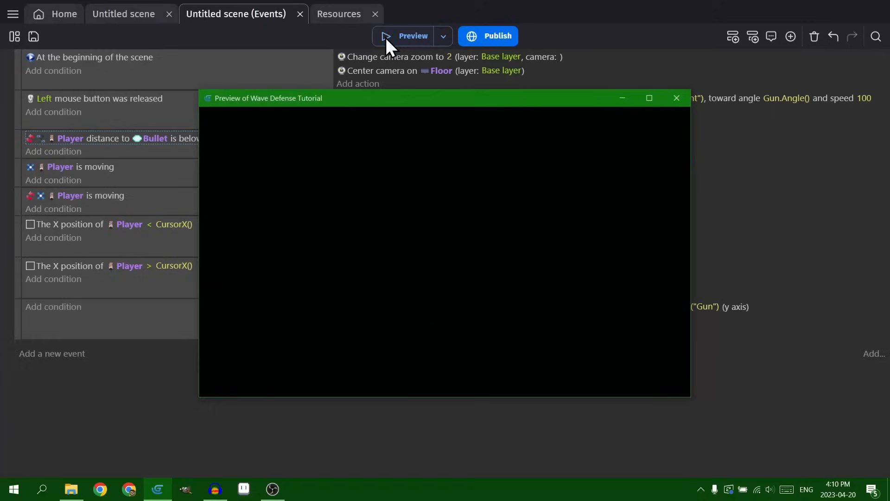
click(412, 36)
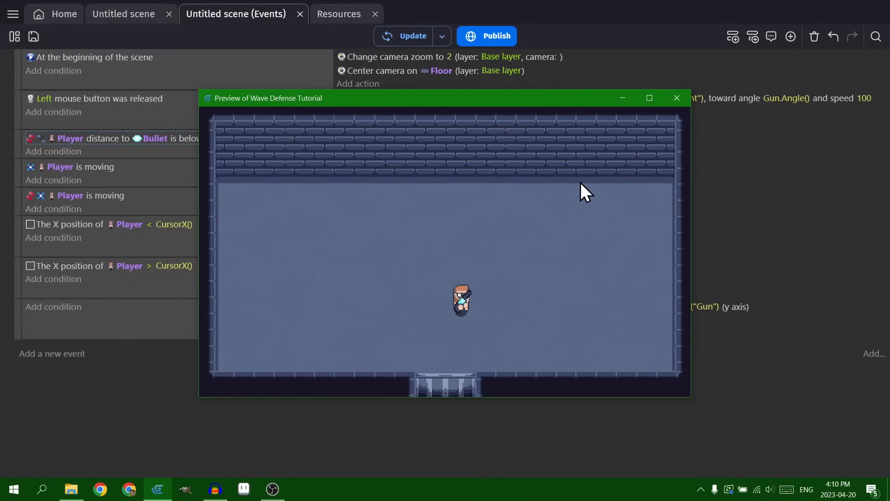
mouse_move(459, 166)
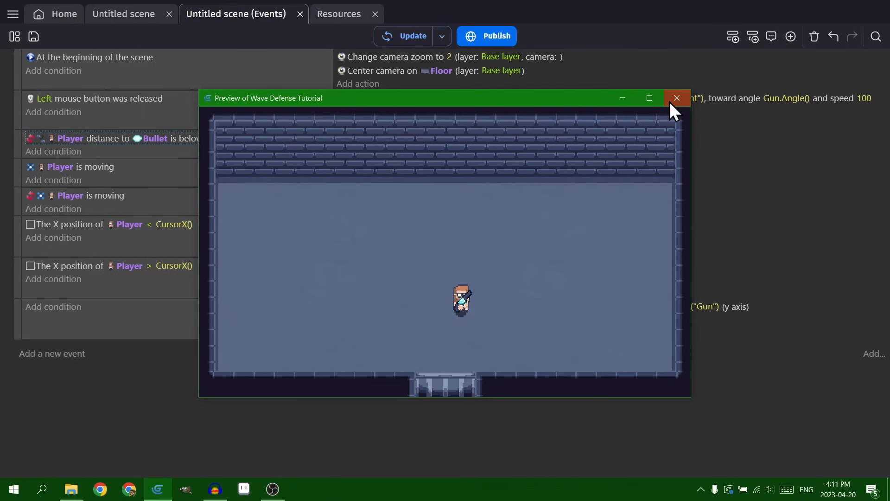
click(676, 97)
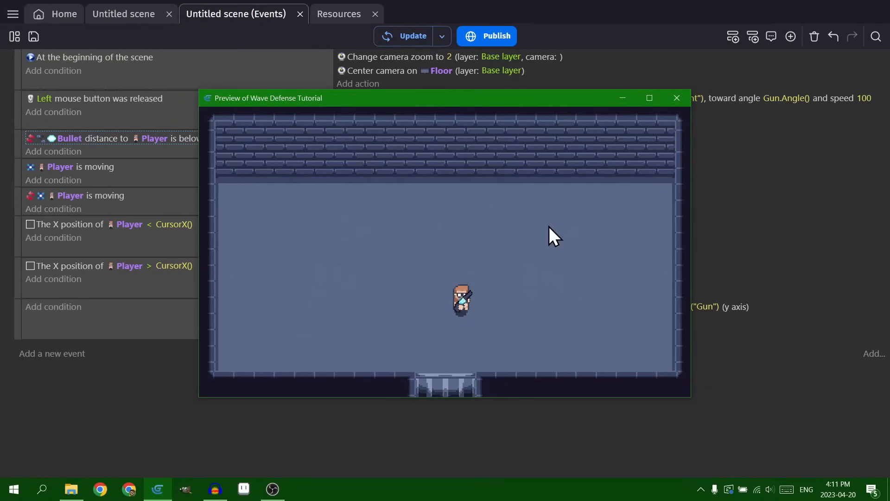
mouse_move(588, 307)
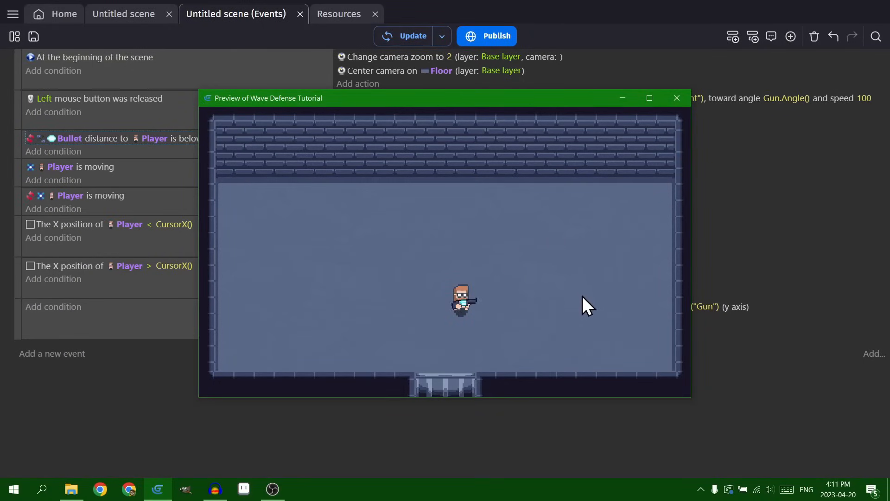
mouse_move(602, 307)
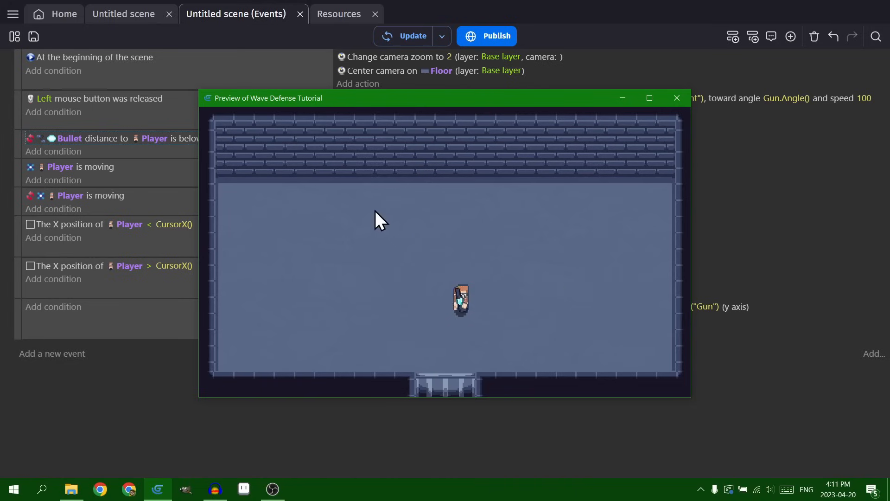
Rerun the game preview to check the 400-pixel bullet cleanup, then close it
click(676, 97)
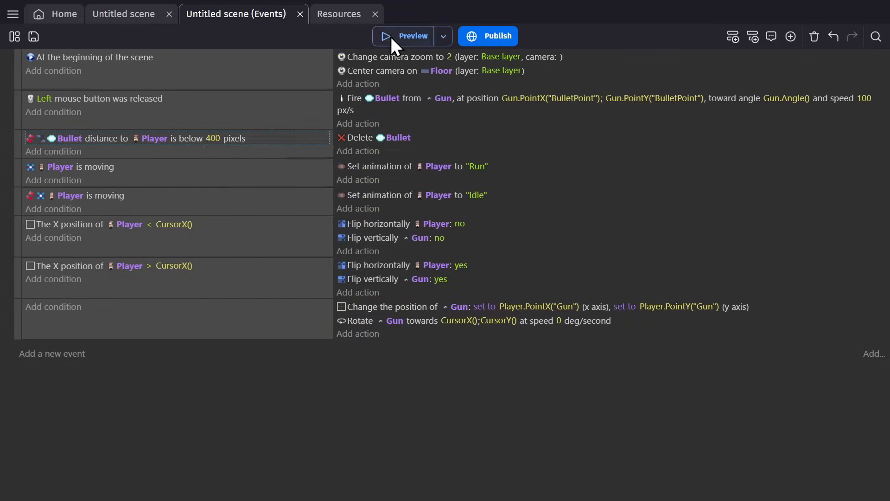
click(414, 36)
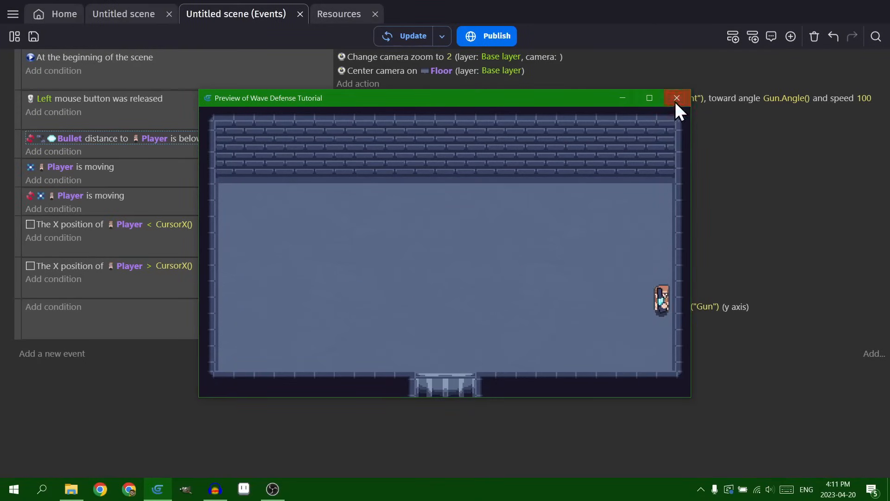
click(676, 97)
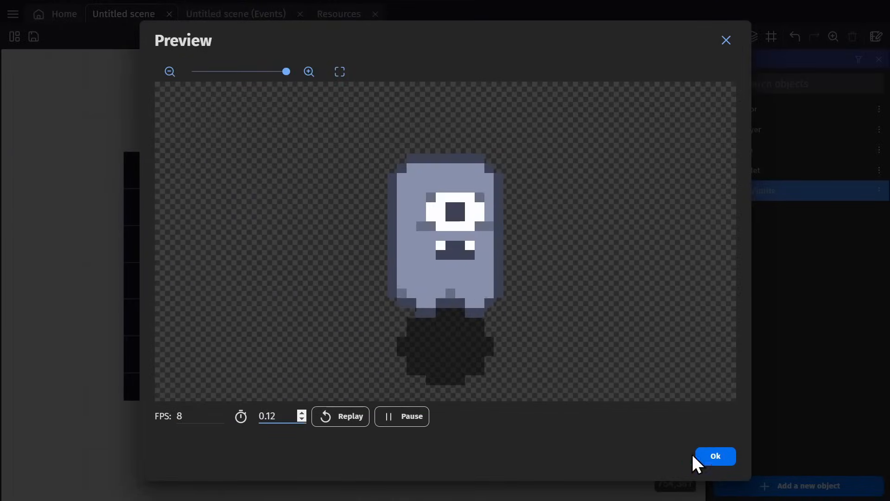
Confirm the Enemy animation so the Enemy object is created and placed in the room
click(715, 456)
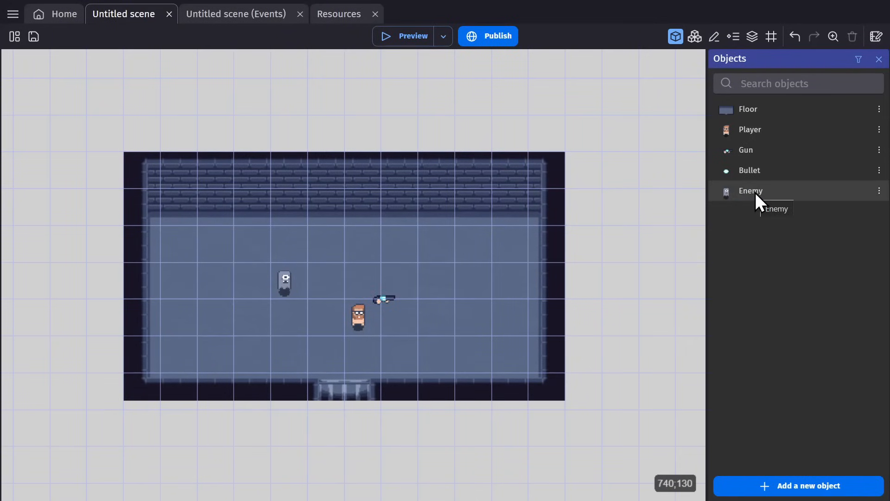
Give Enemy a Health behavior with starting health 3
double_click(750, 190)
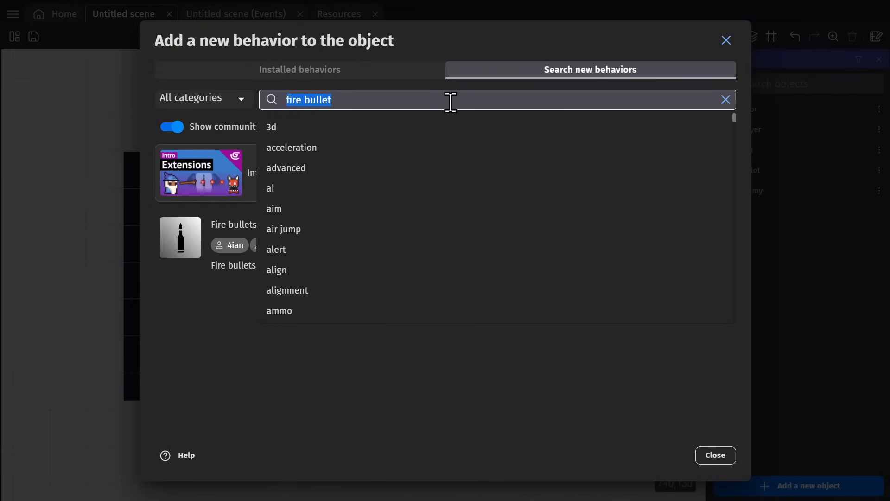
click(300, 69)
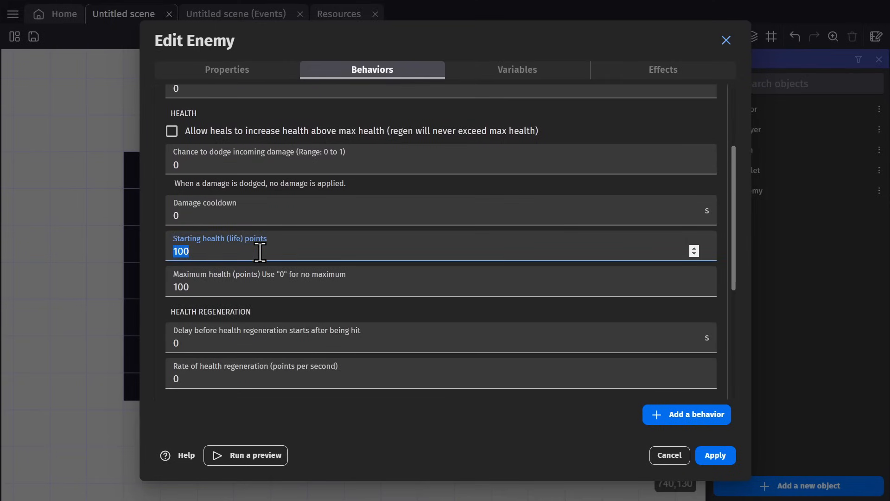
text(3)
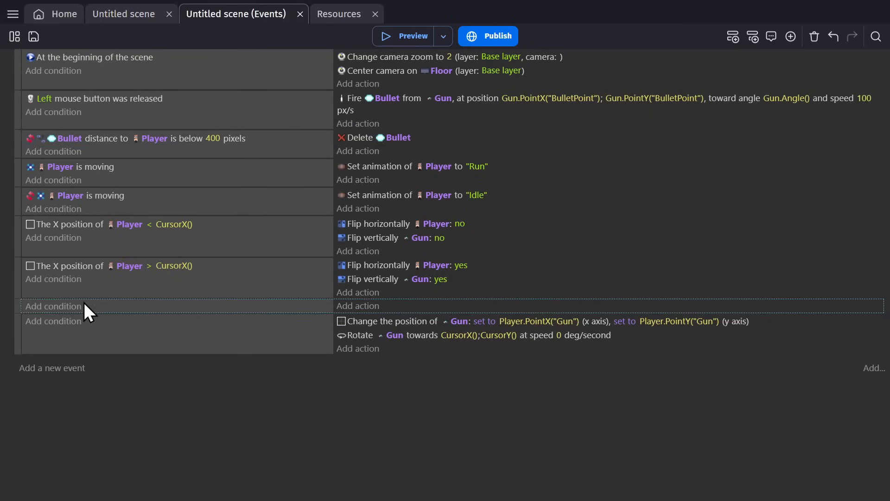
On Bullet collision with Enemy, delete the Bullet and apply 1 damage to Enemy
click(53, 306)
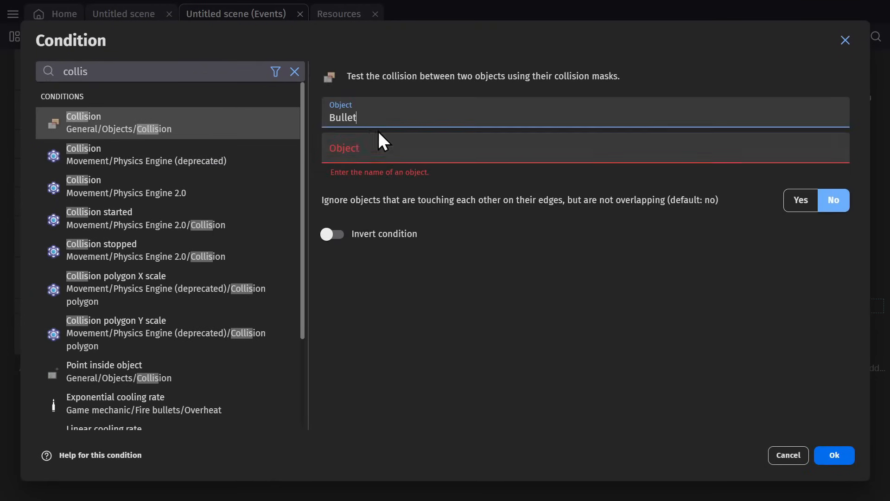
click(834, 455)
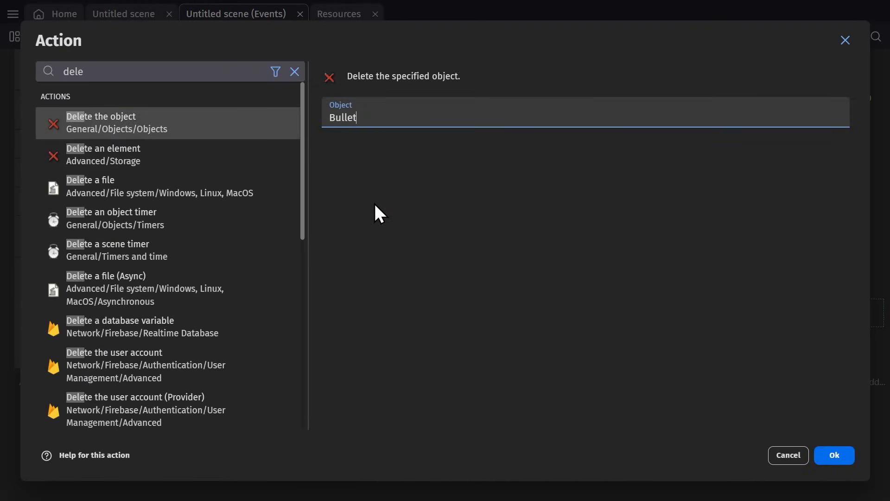
click(294, 72)
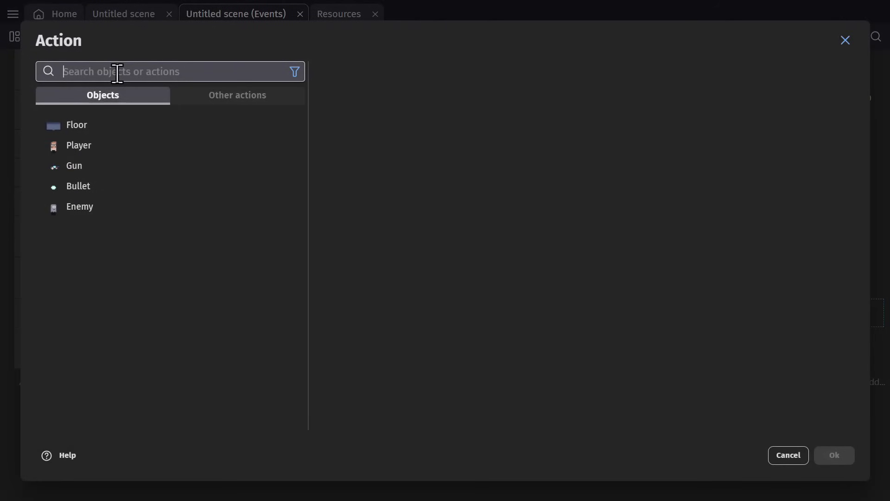
text(health)
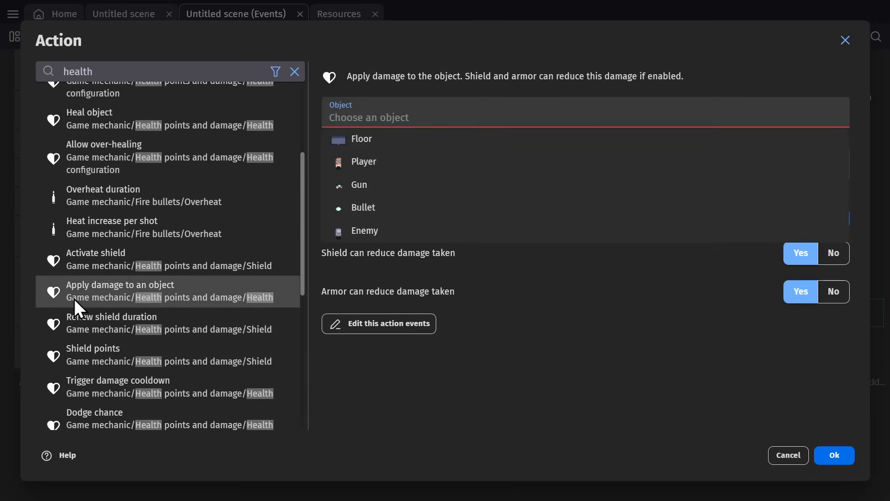
click(369, 118)
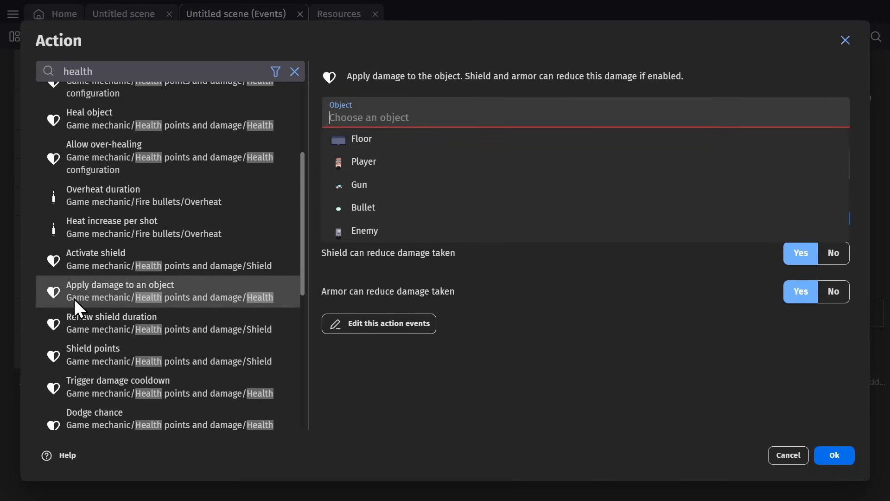
click(364, 231)
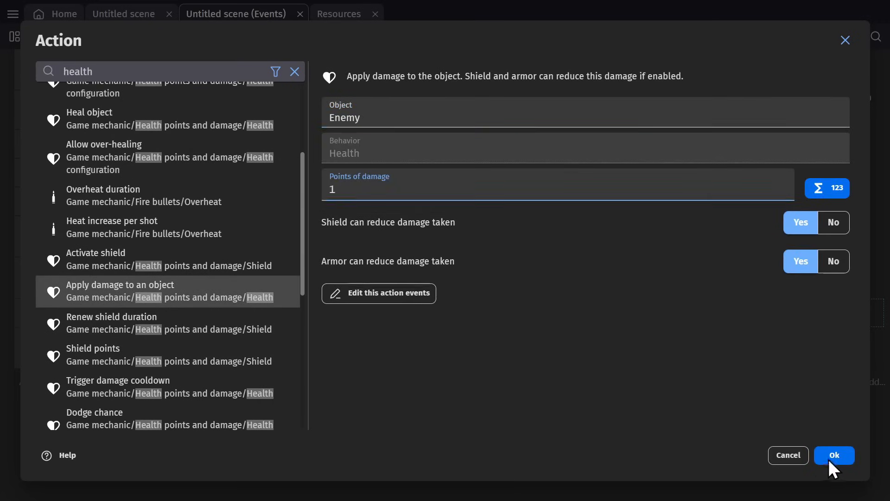
click(834, 454)
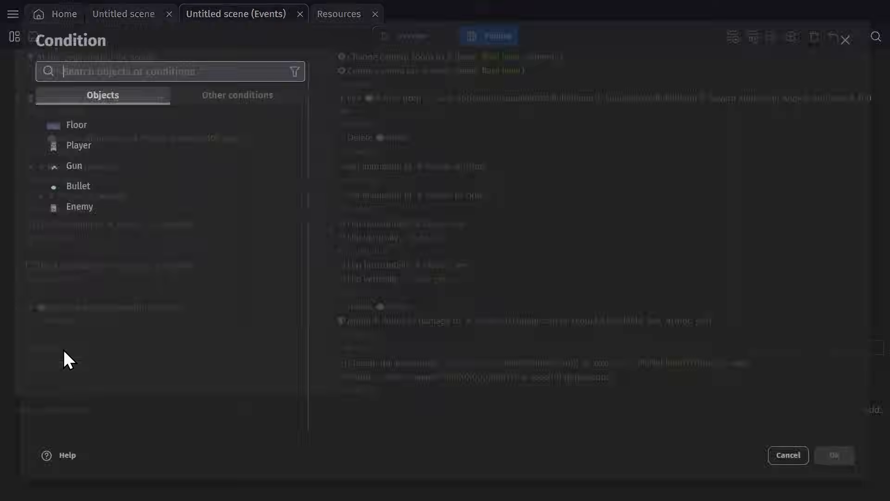
Add an event deleting Enemy when it is dead
text(dead)
text(en)
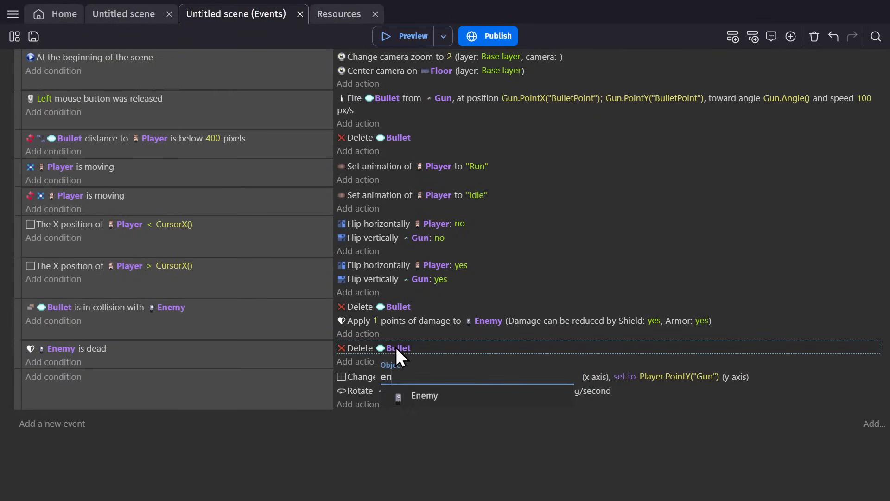
click(423, 396)
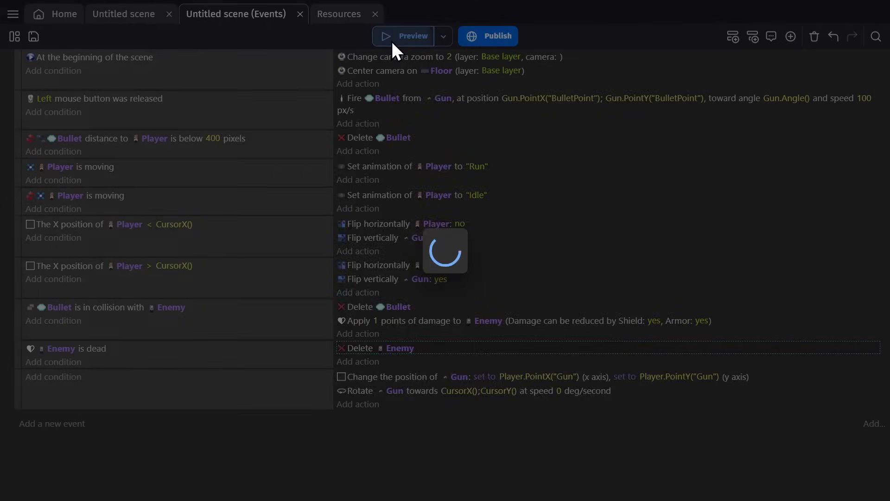
click(404, 36)
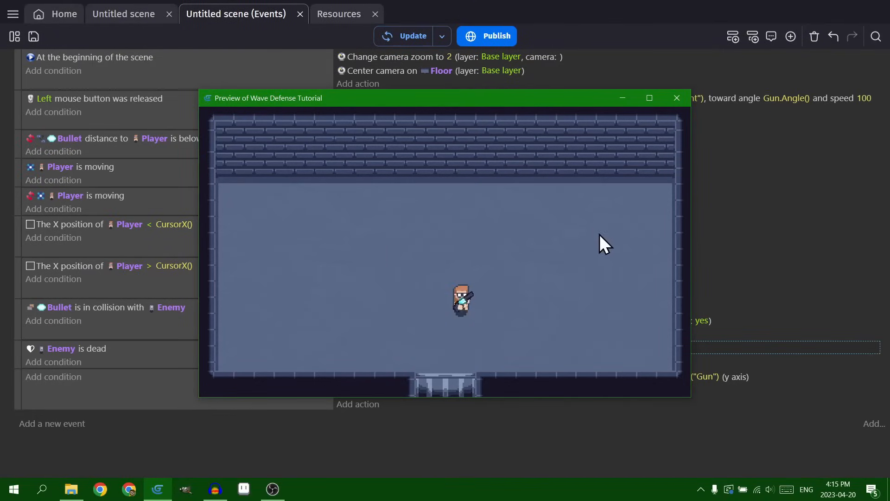
mouse_move(676, 97)
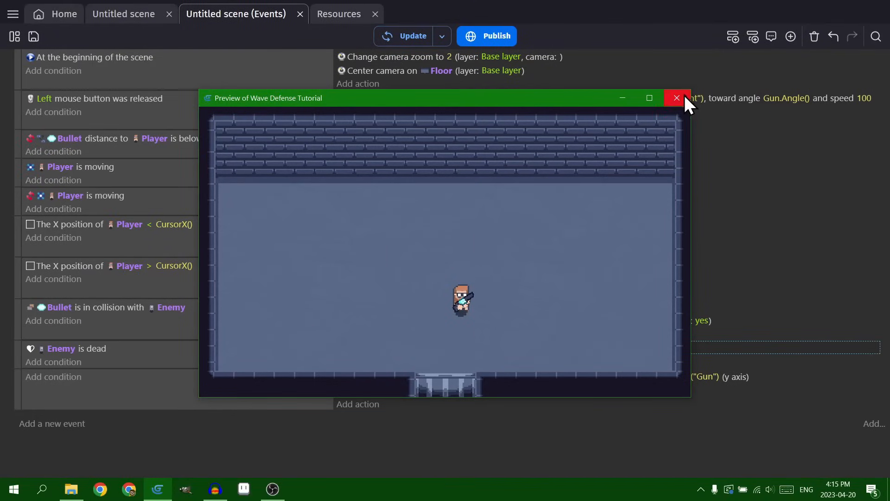
click(676, 97)
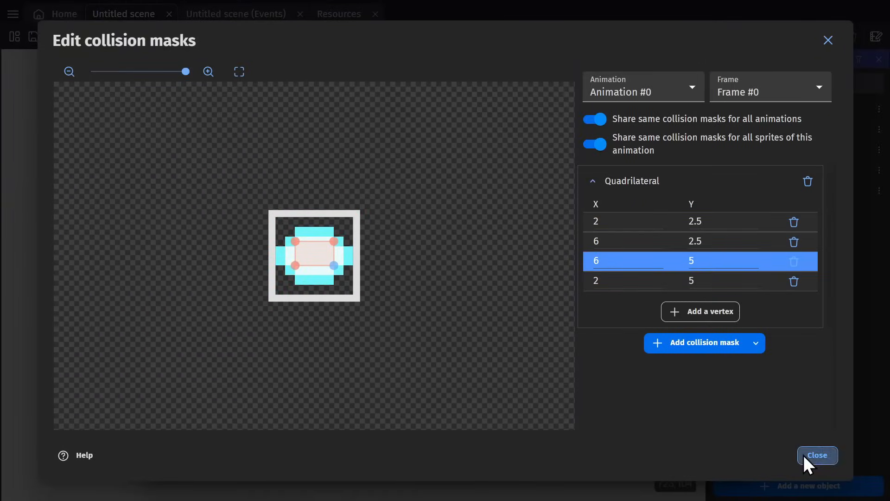
Confirm the bullet's collision mask, run the preview and close it
click(816, 455)
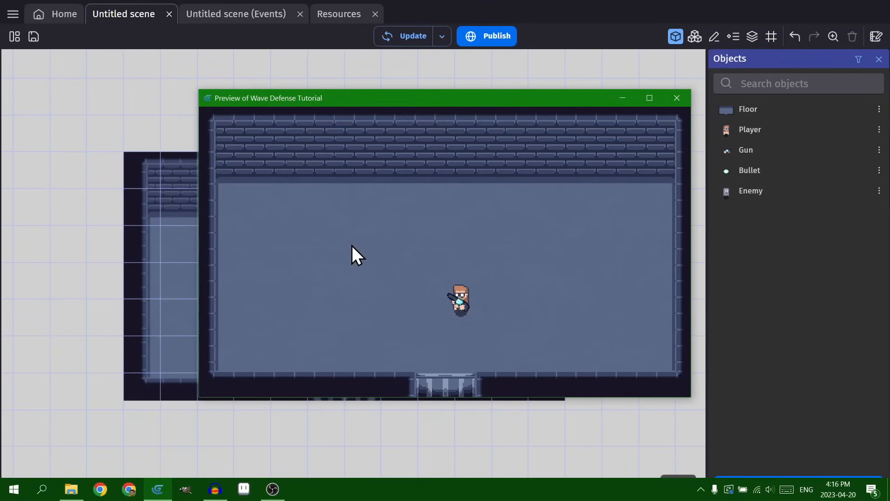
click(676, 98)
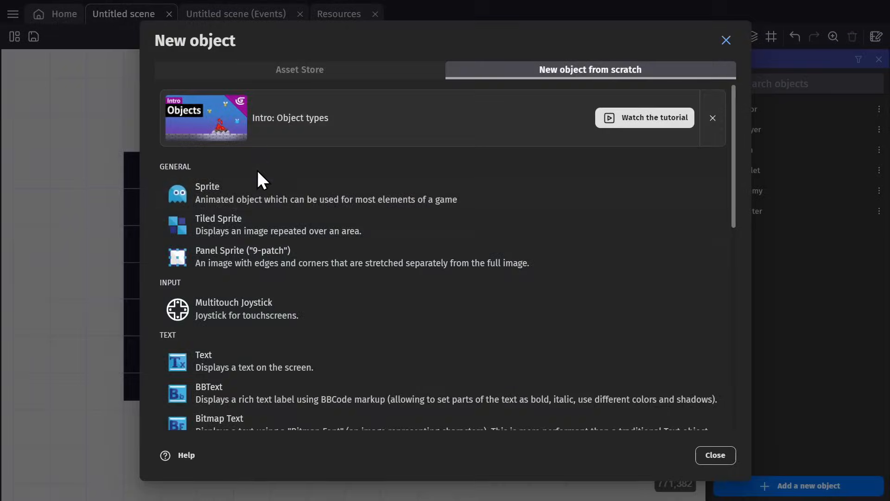
Create the Center and SpawnPoints sprite objects and place them around the room
click(206, 187)
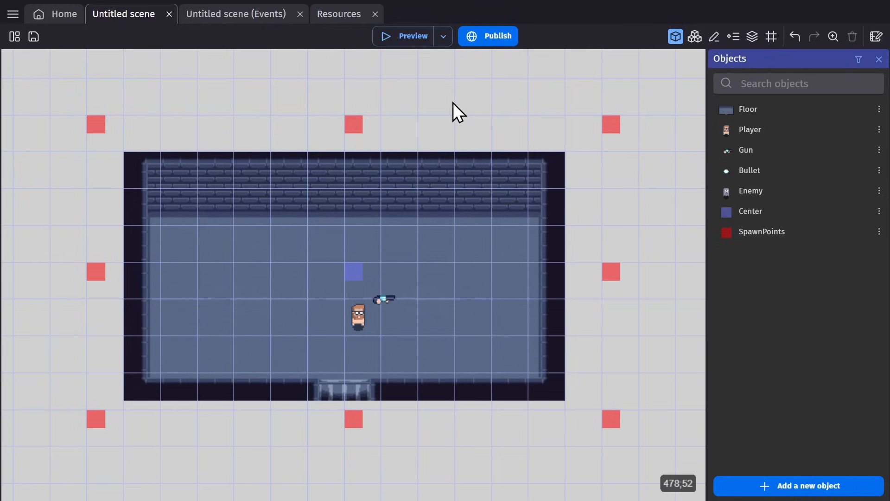
click(235, 14)
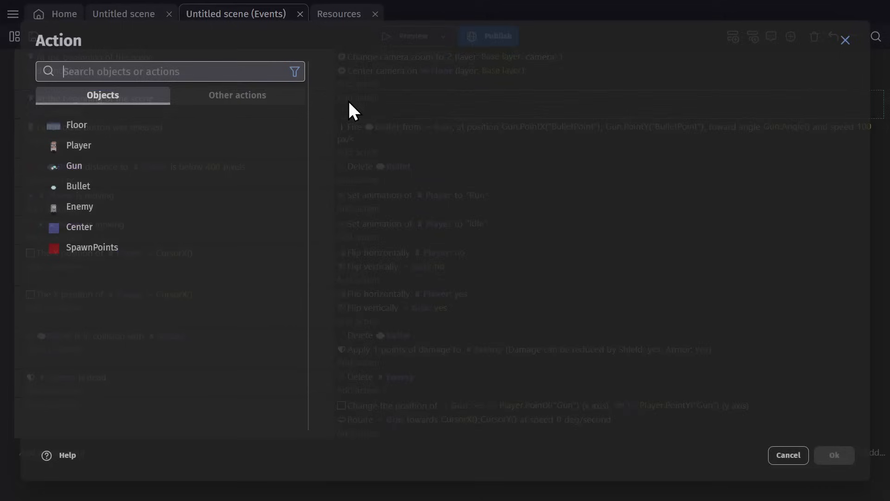
Add a timer 'Enemy Spawn' > 1 s event creating Enemy at SpawnPoints.X();SpawnPoints.Y()
text(timer)
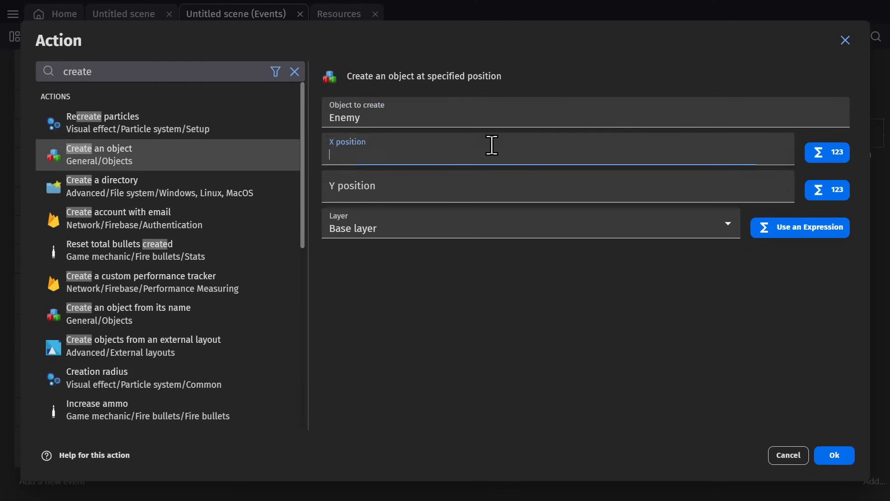
text(spaw)
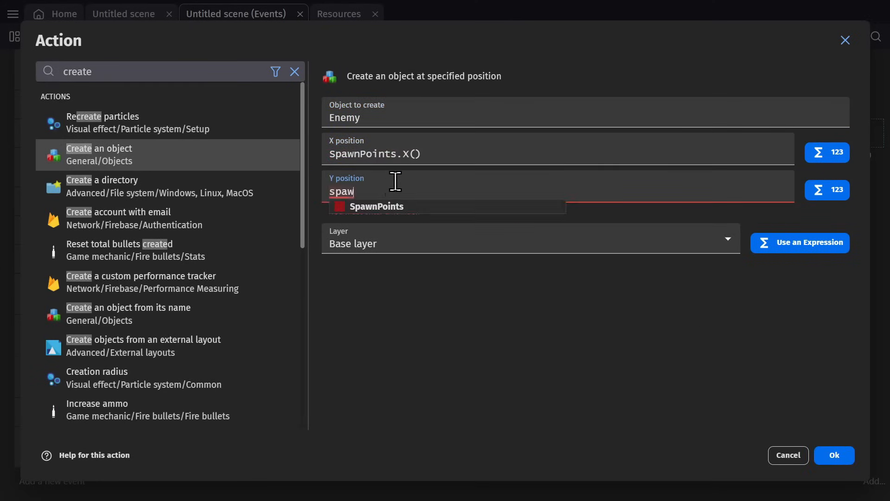
click(834, 454)
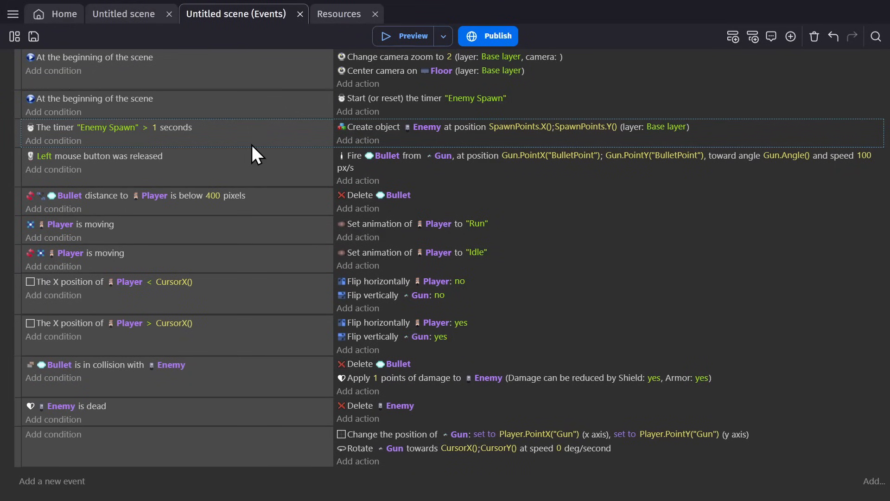
mouse_move(59, 150)
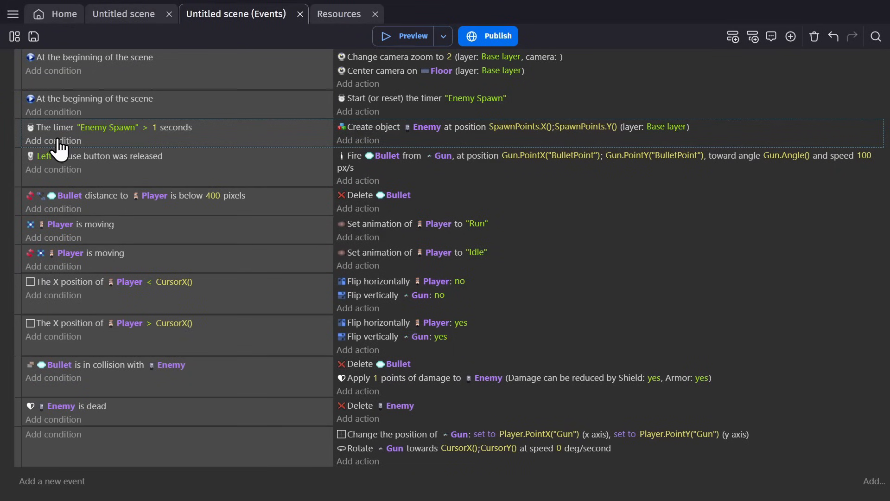
Add a 'pick a random SpawnPoints' condition and run the preview
click(53, 140)
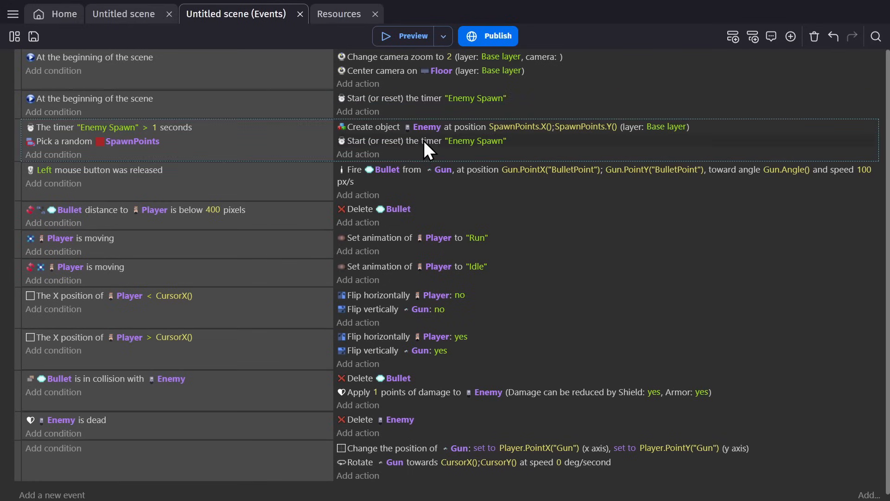
click(410, 37)
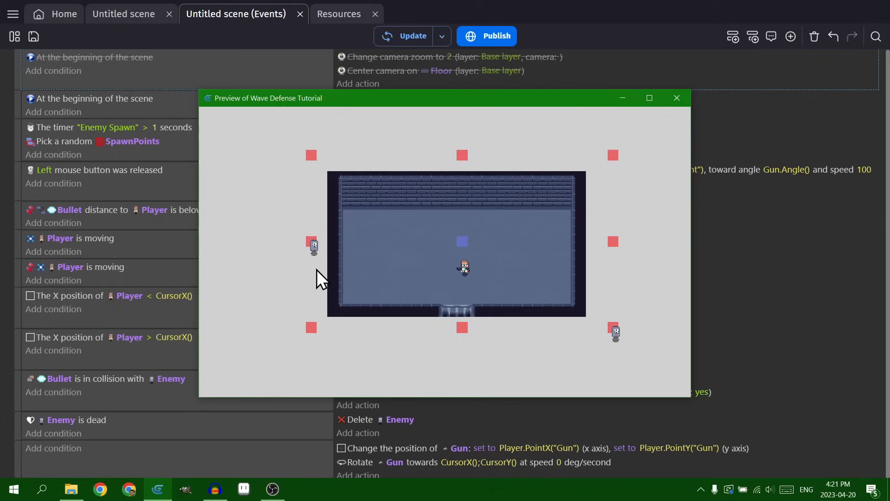
mouse_move(644, 181)
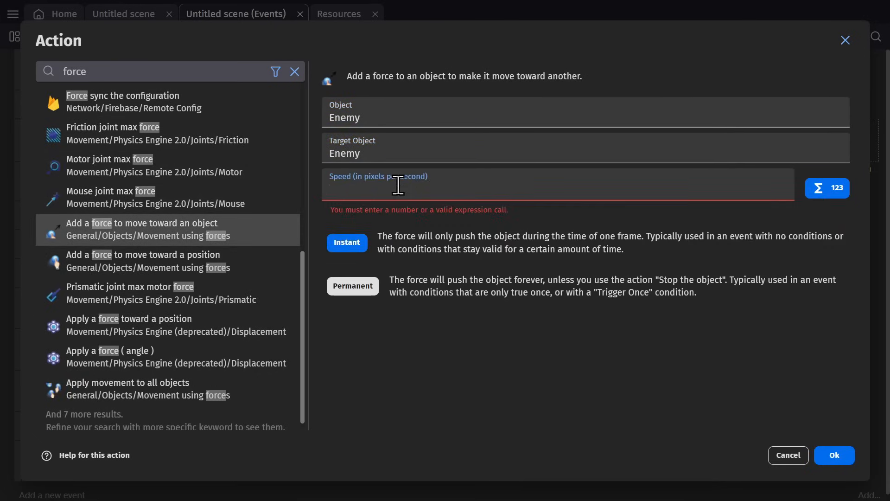
Push each spawned Enemy toward Center with a permanent force of 20 and preview it
click(834, 454)
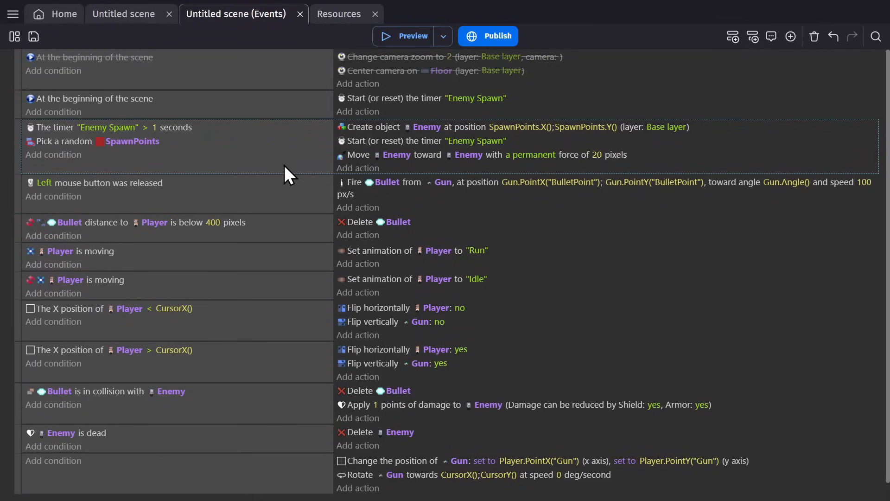
mouse_move(378, 170)
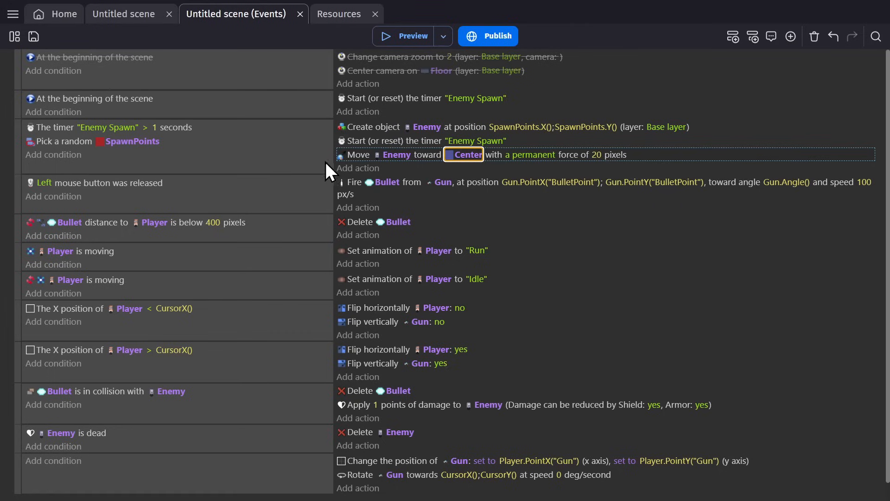
mouse_move(324, 171)
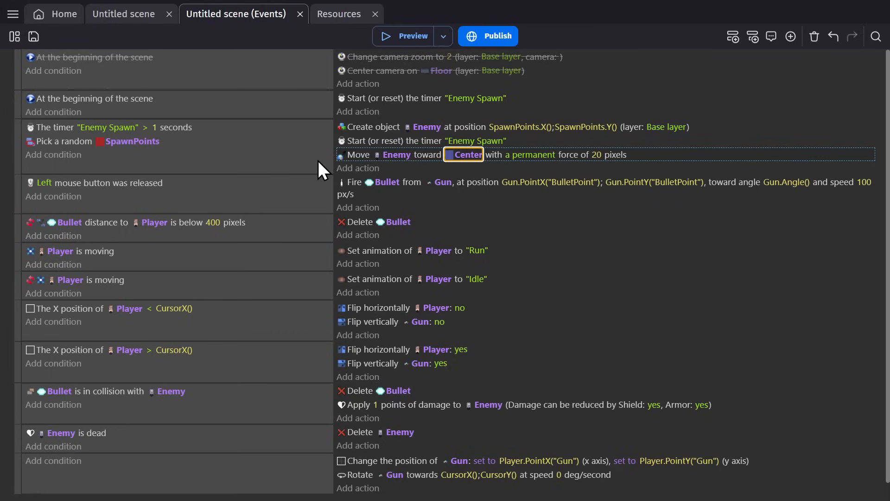
click(412, 37)
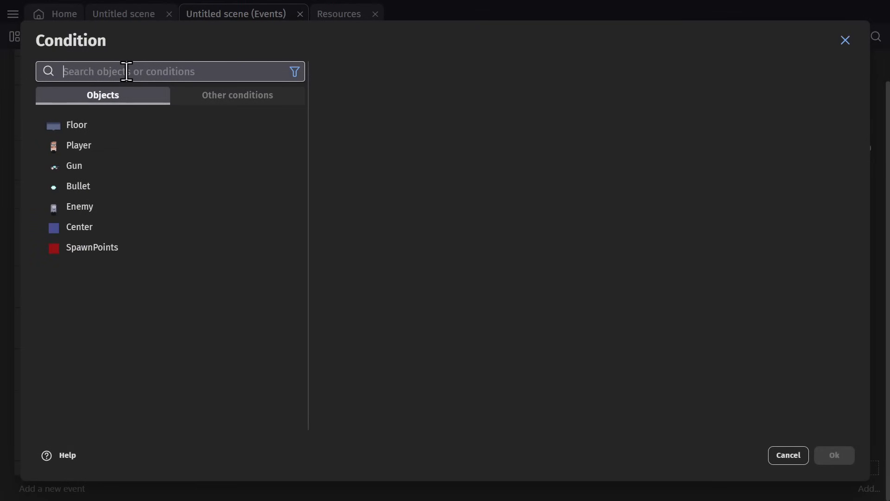
When Enemy collides with Center, change the scene to 'Untitled scene', then preview
text(collis)
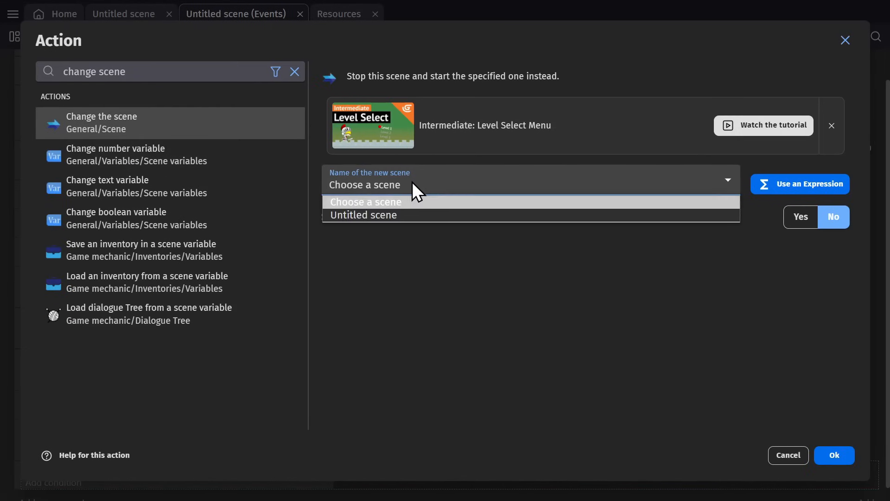
click(833, 455)
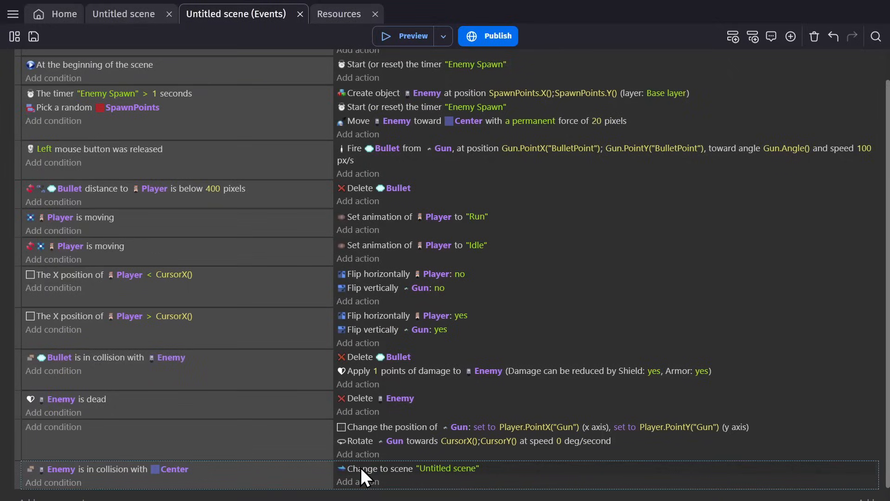
click(412, 36)
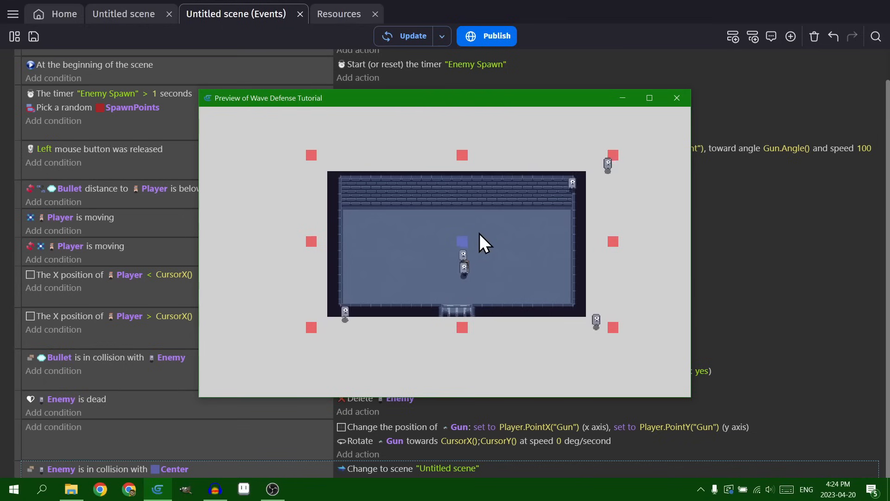
Lower the force toward Center to 10, dismiss Game properties, and run the preview
click(676, 97)
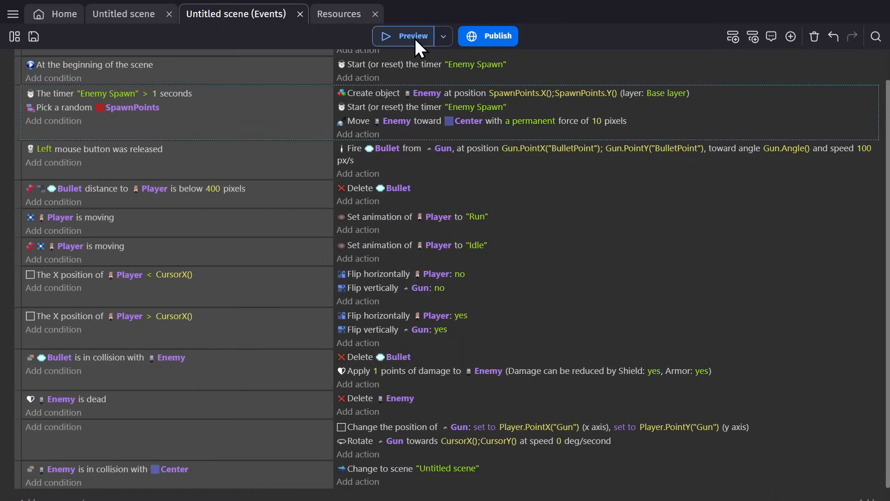
click(413, 37)
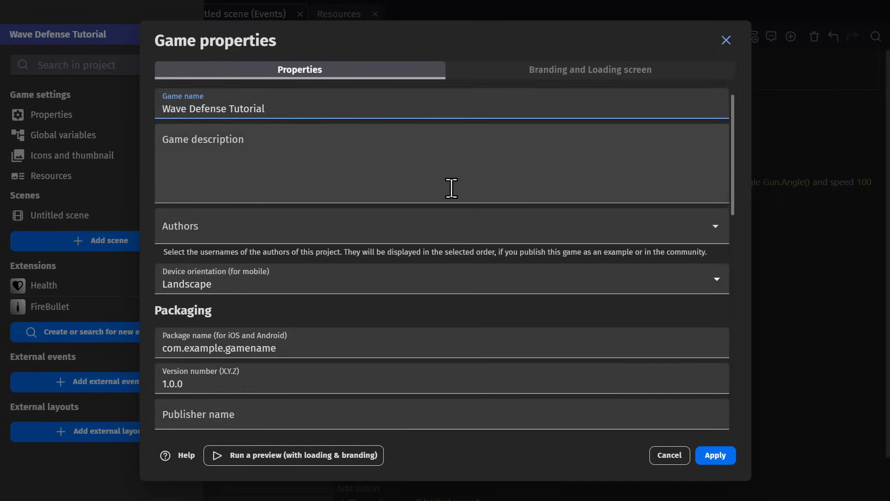
scroll(down, 3)
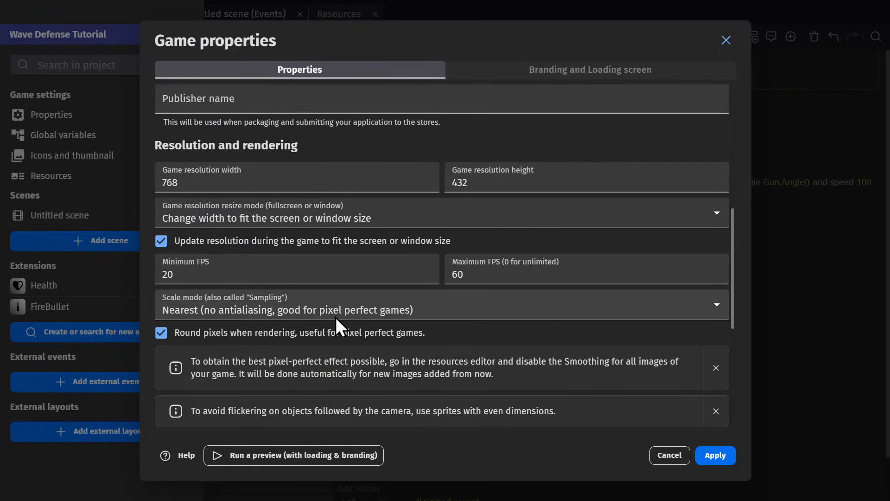
click(715, 454)
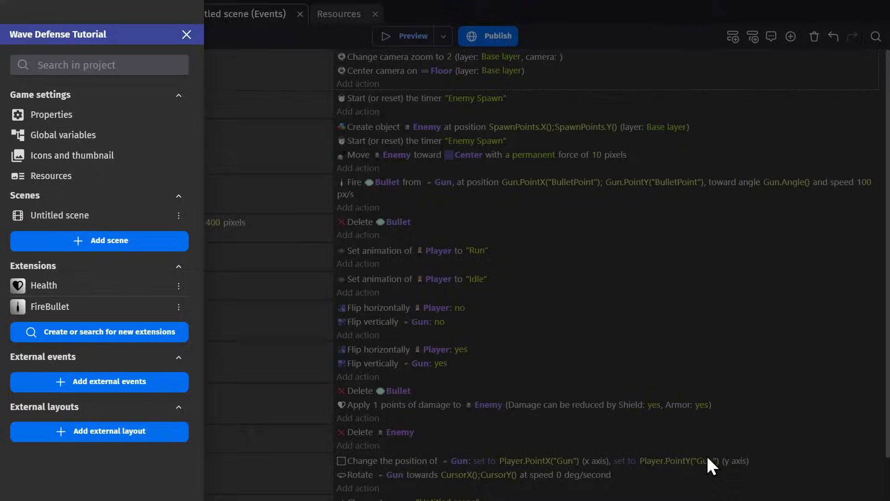
click(412, 36)
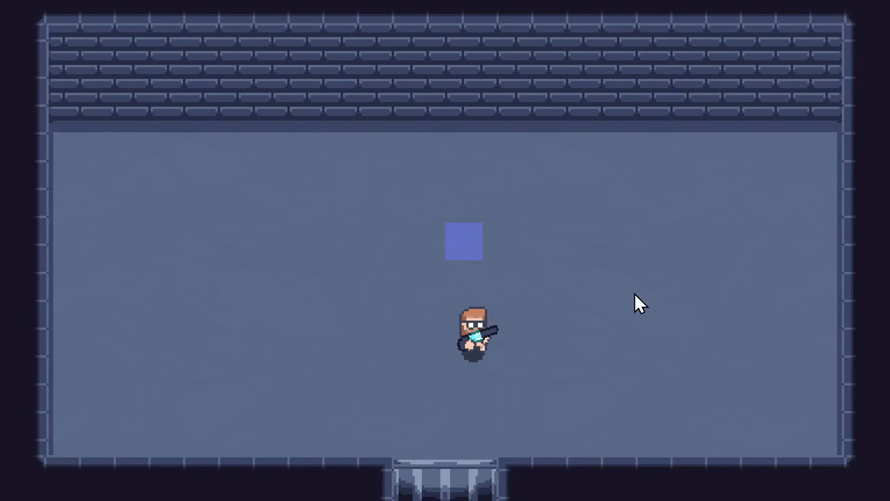